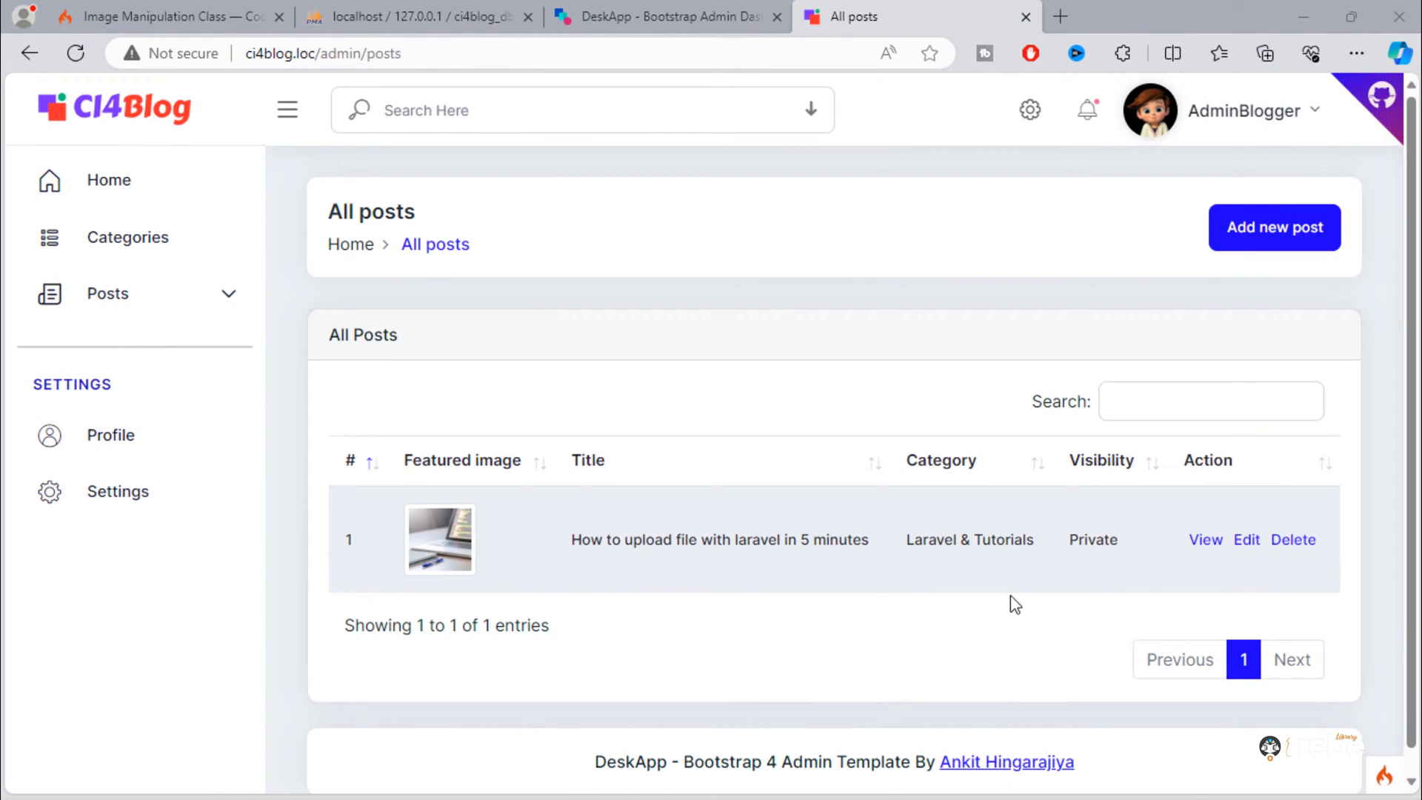
# - Open the Add new post form in the CI4Blog admin
pyautogui.click(1274, 228)
pyautogui.write('ckeditor 4 download')
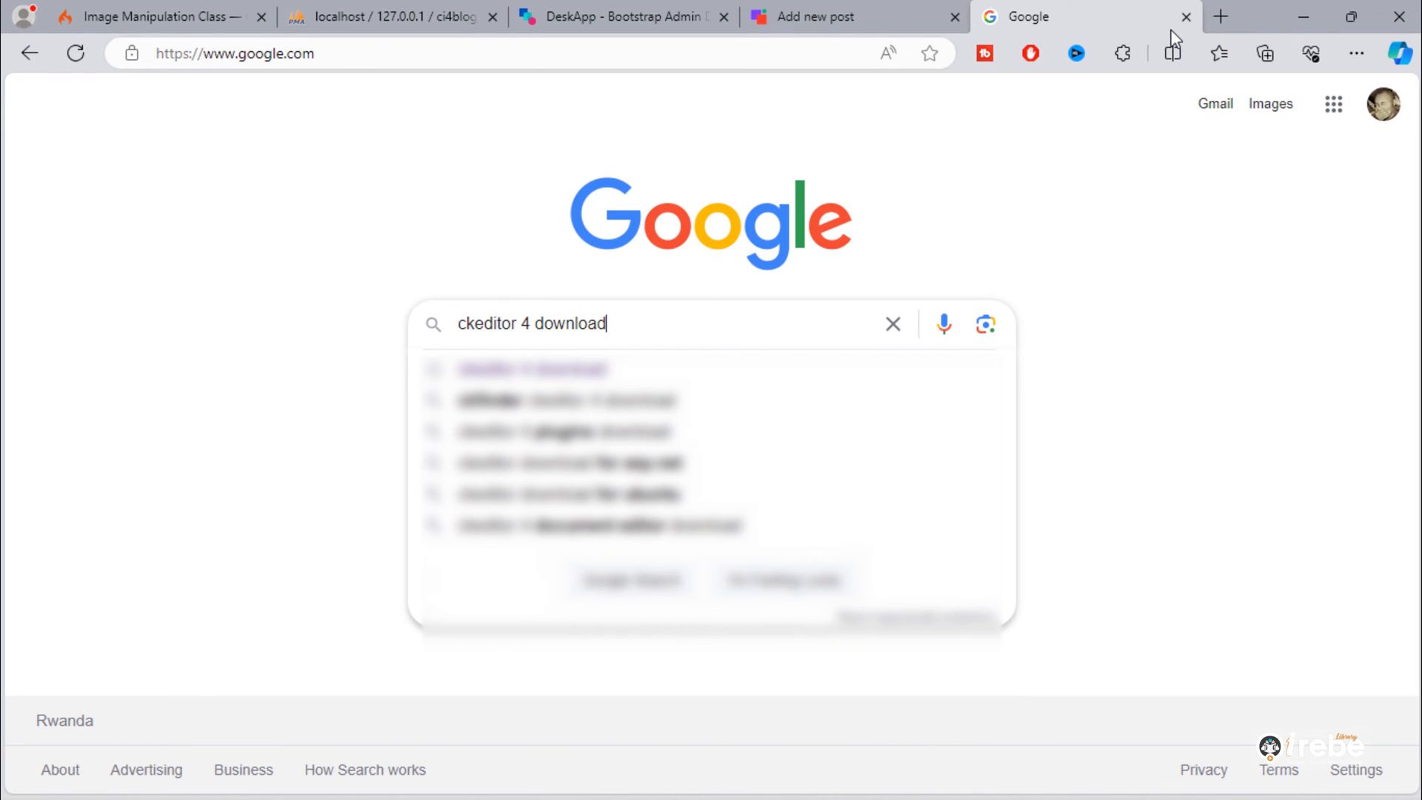
# - Run the Google search for 'ckeditor 4 download'
pyautogui.press('Enter')
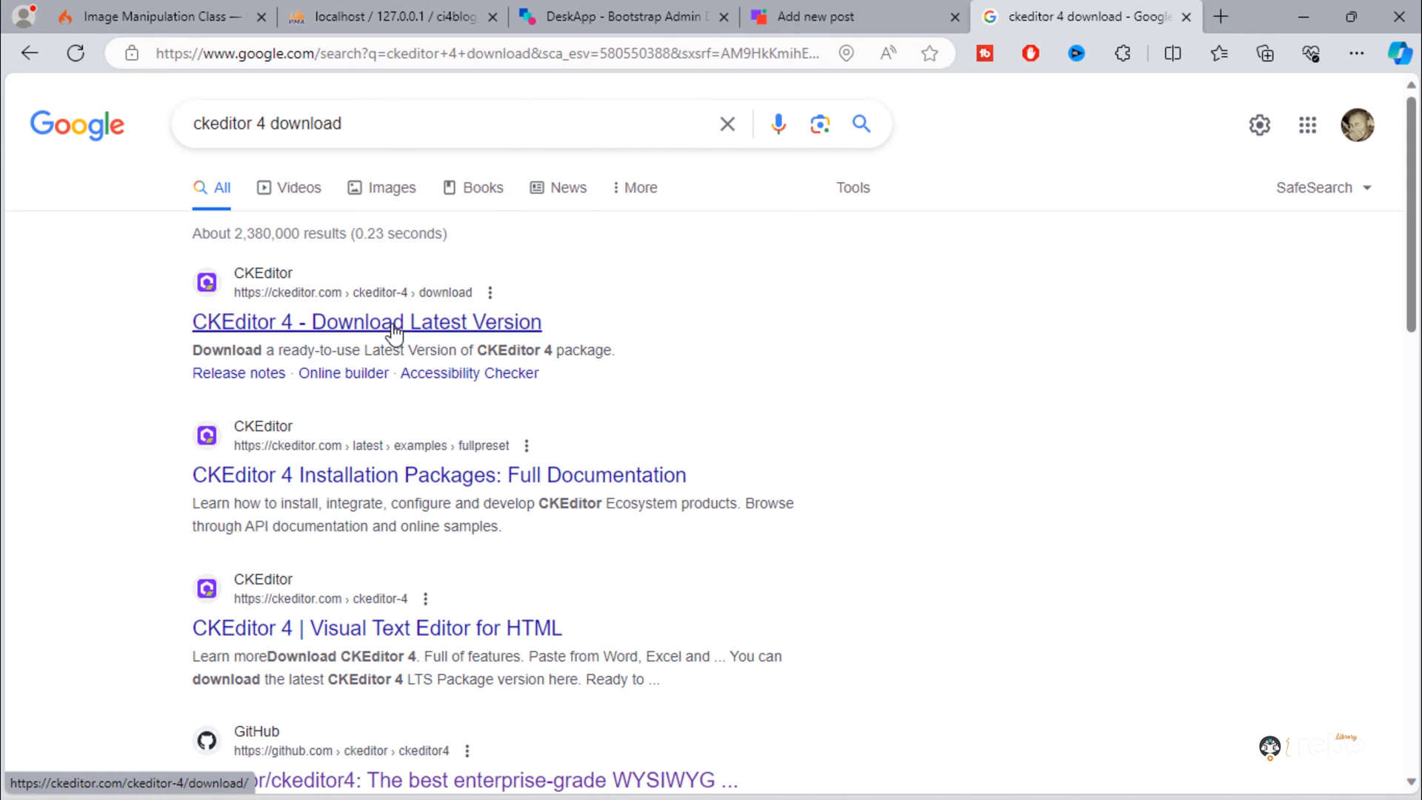
# - Go to the CKEditor 4 download page and show the regular packages
pyautogui.click(366, 322)
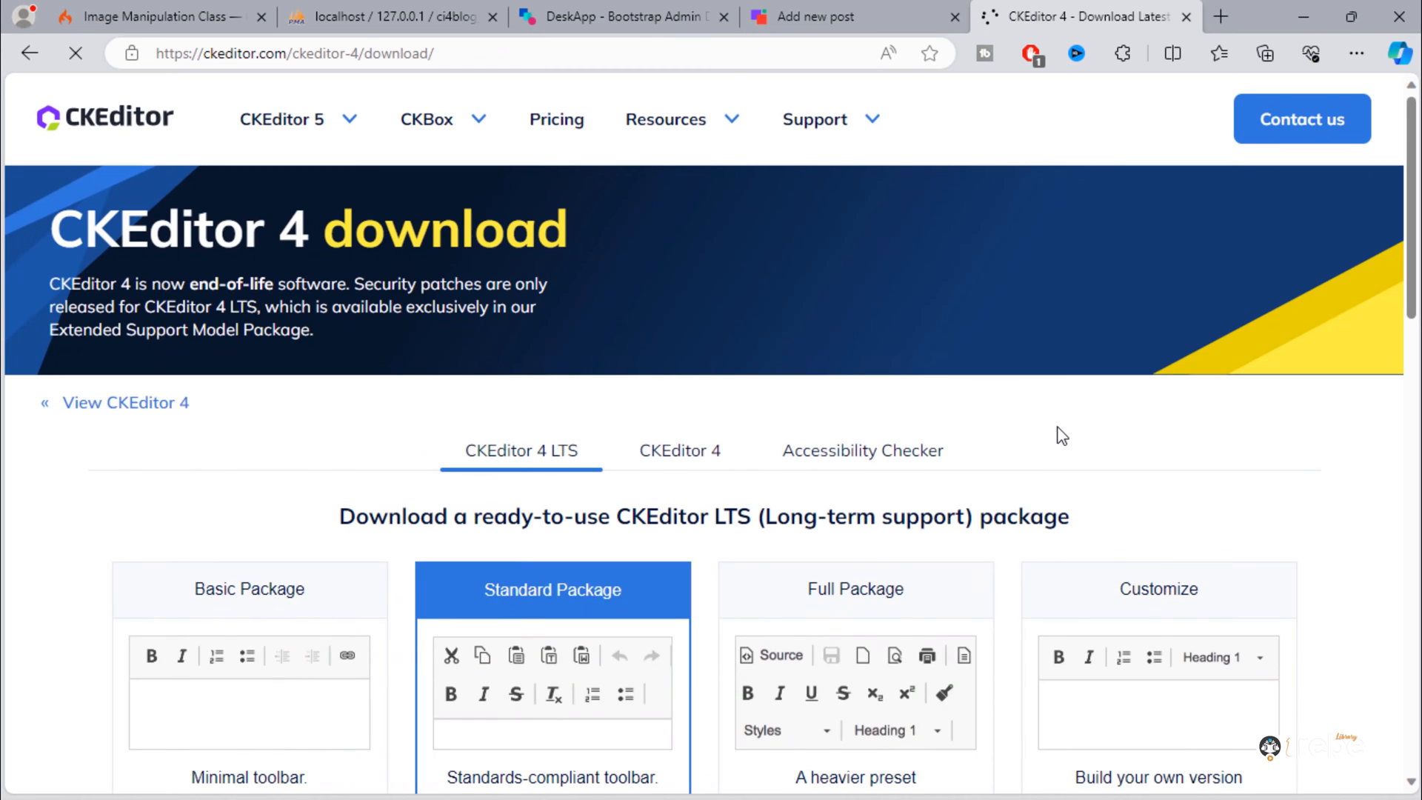
pyautogui.moveTo(15, 261)
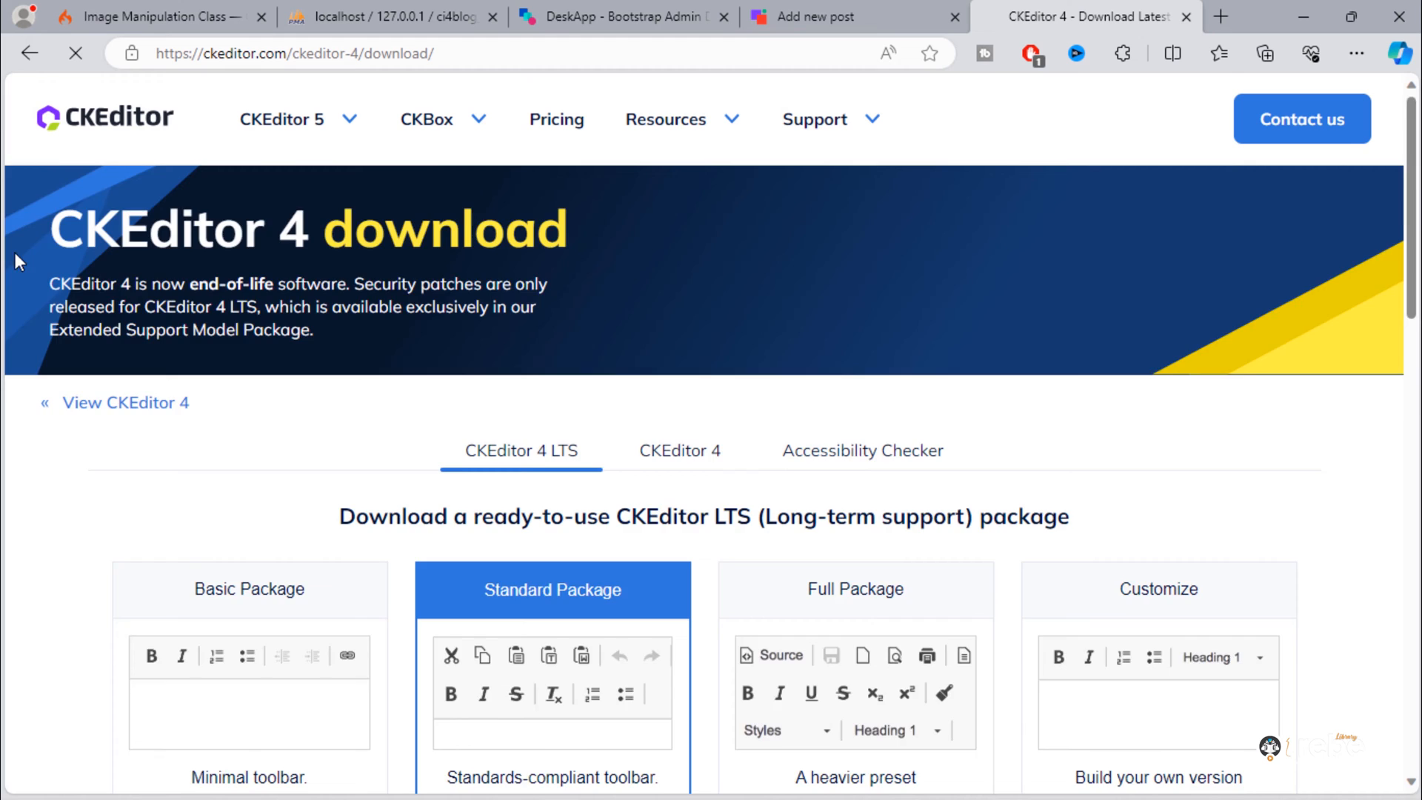
pyautogui.scroll(-3)
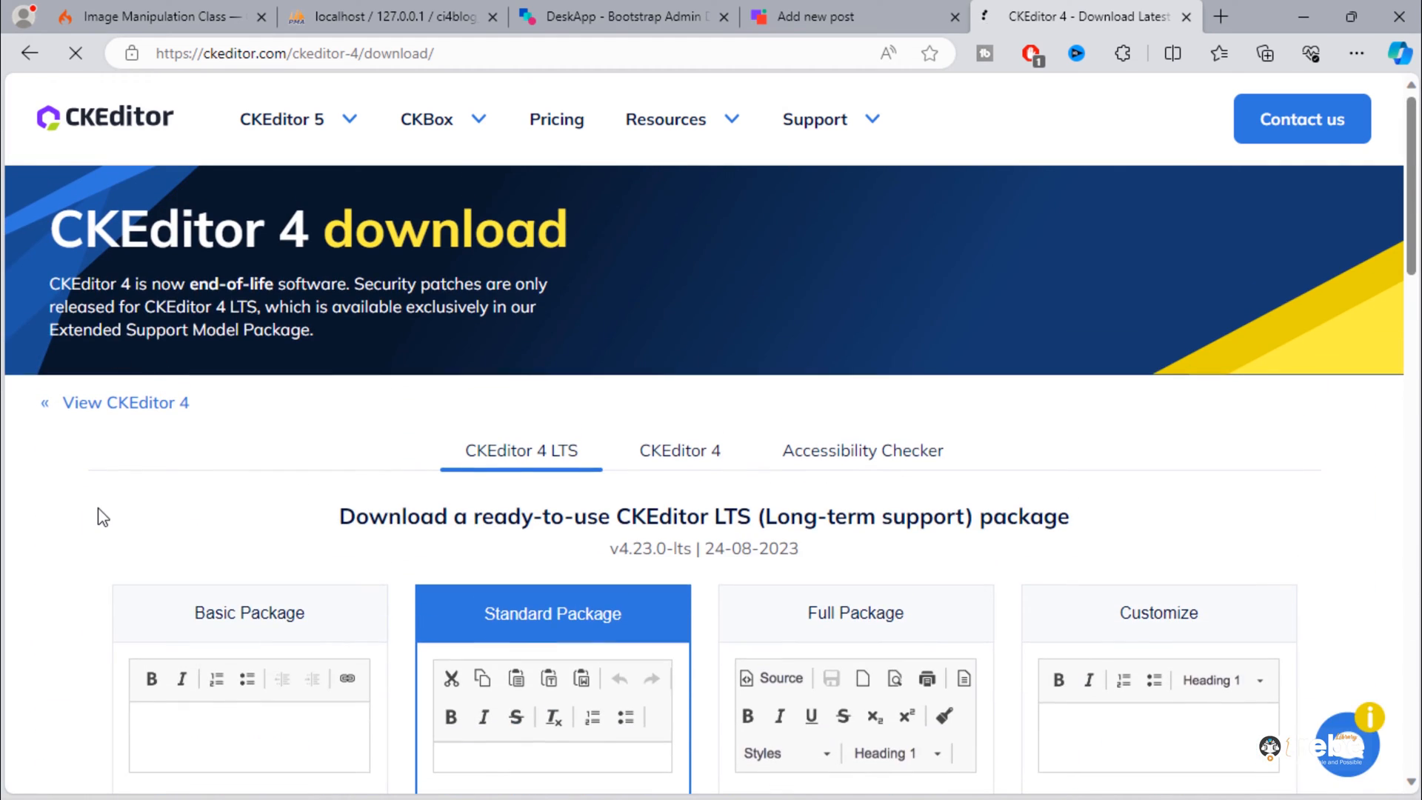
pyautogui.scroll(-3)
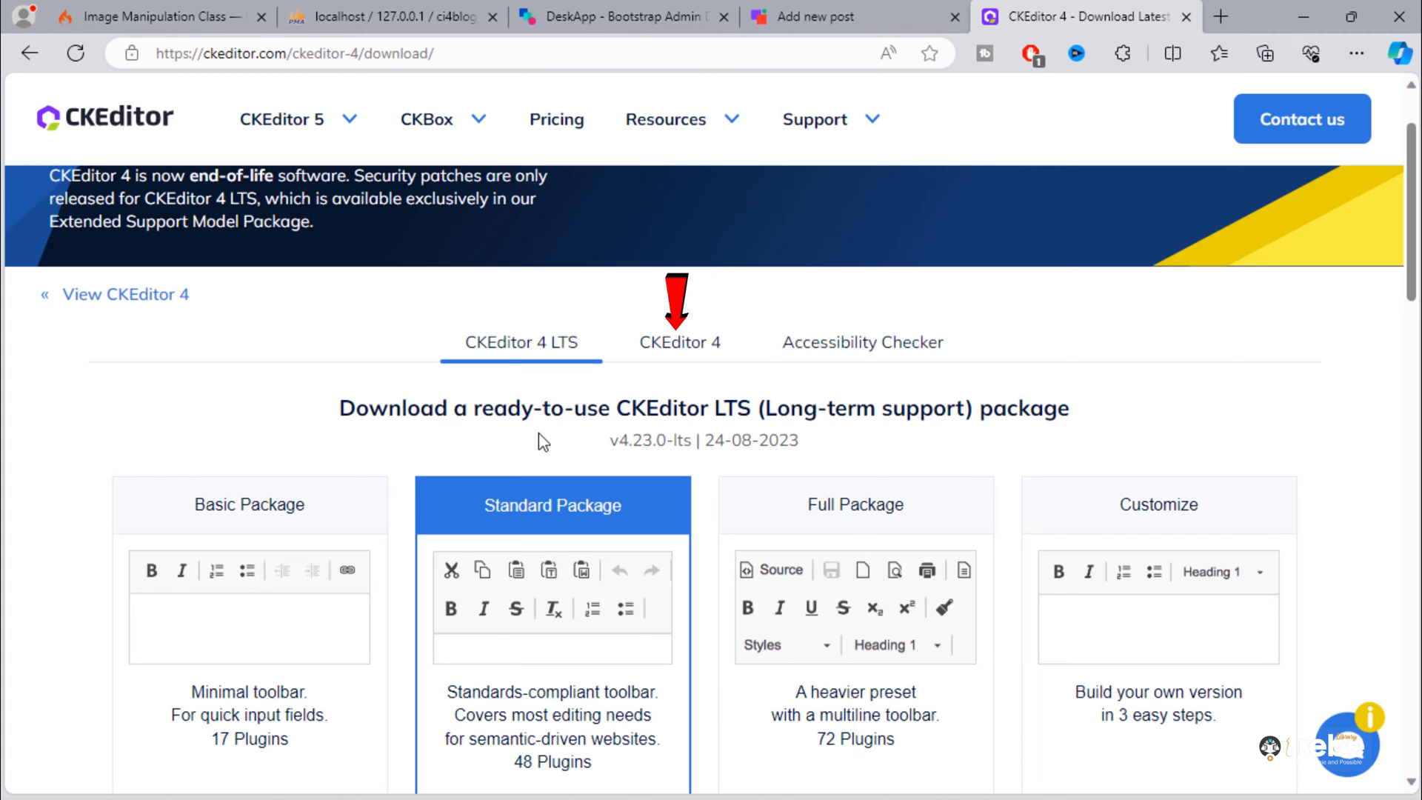
pyautogui.moveTo(636, 363)
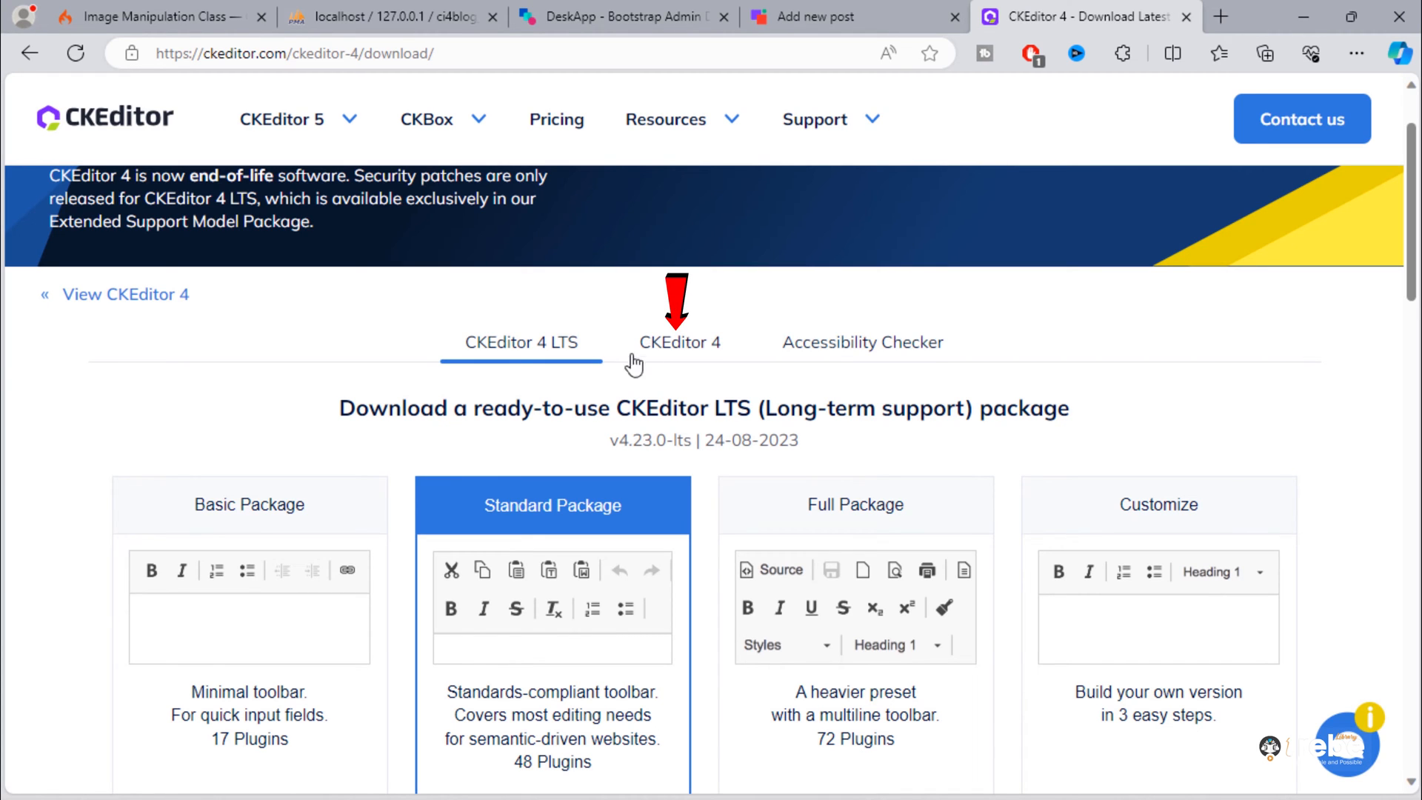
pyautogui.click(680, 342)
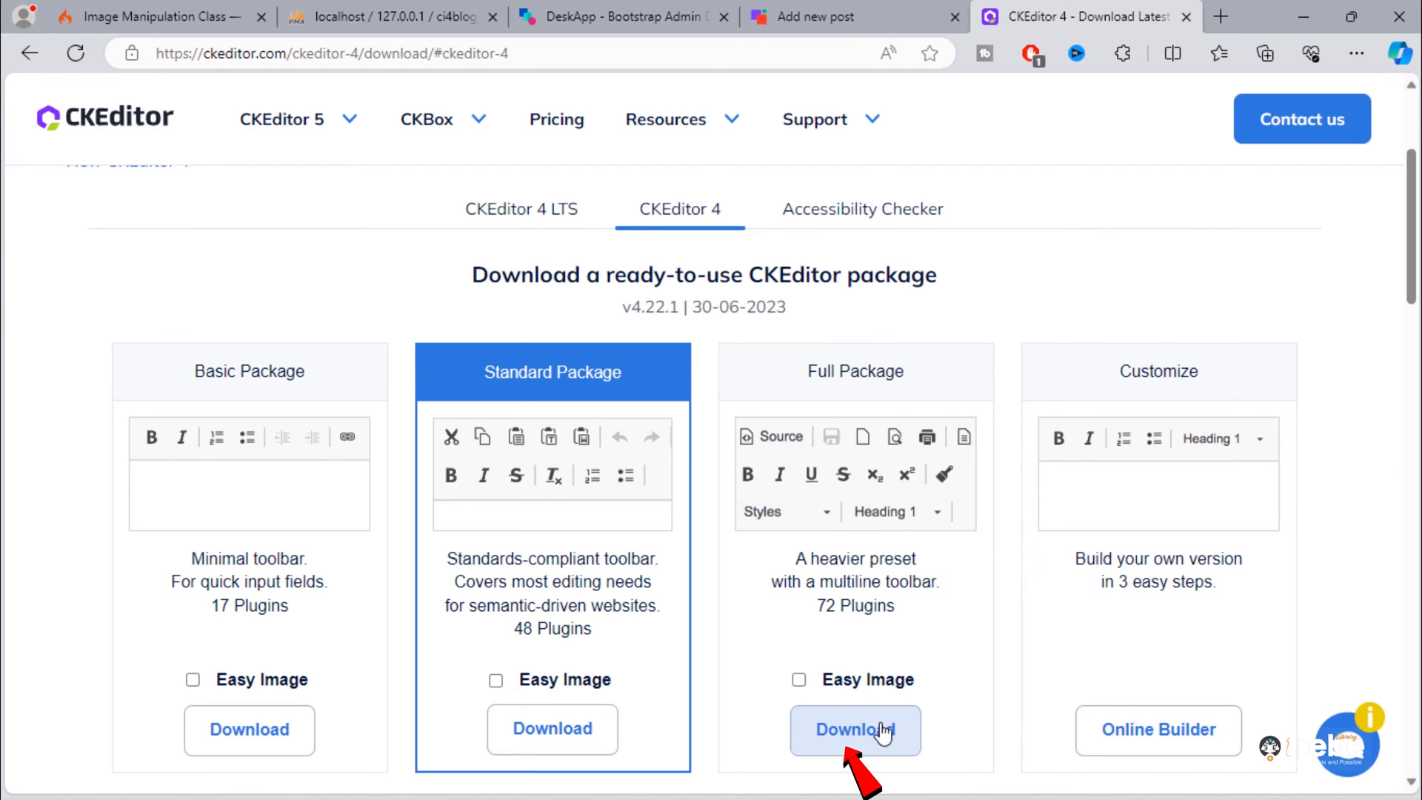
# - Download the CKEditor 4.22.1 Full Package zip and dismiss the thank-you message
pyautogui.click(853, 729)
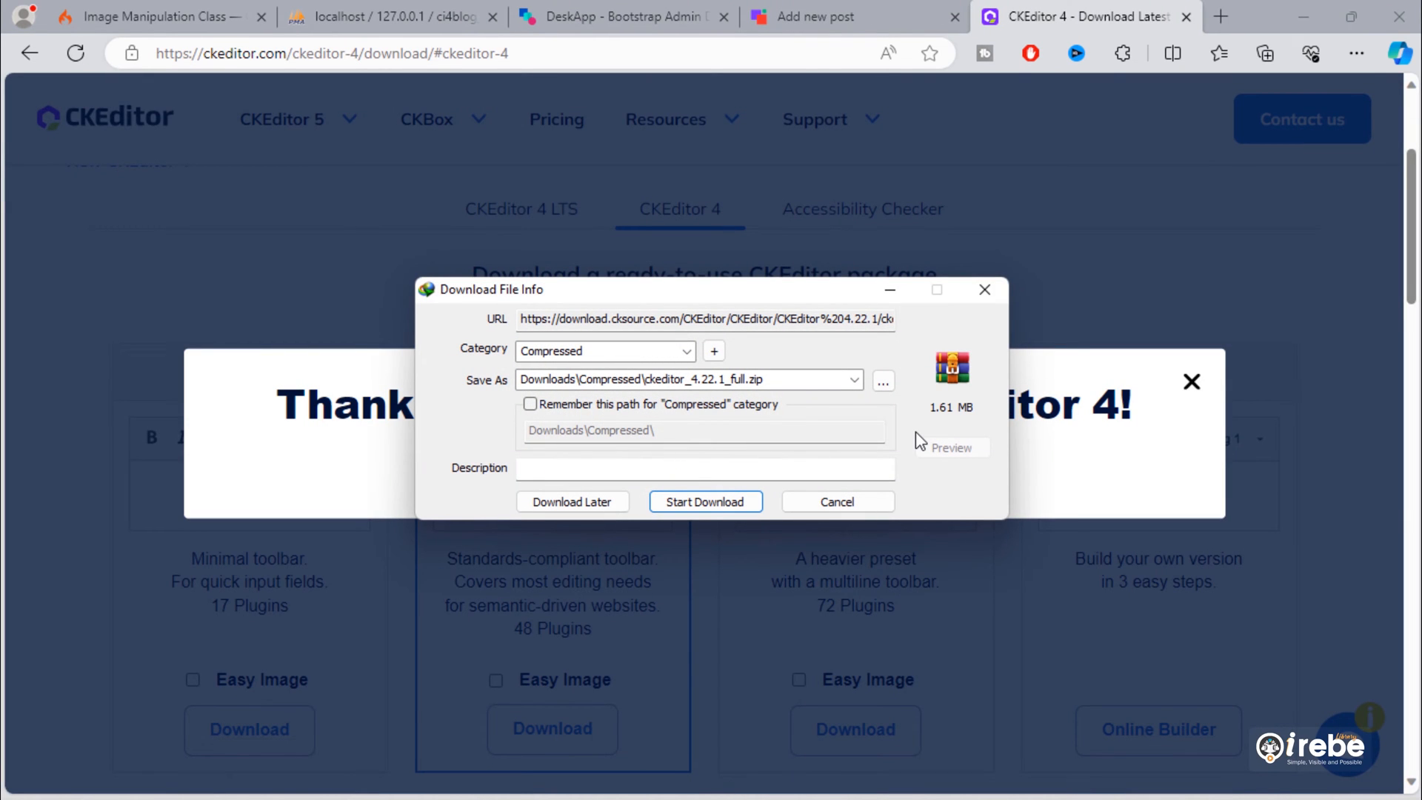
pyautogui.click(705, 502)
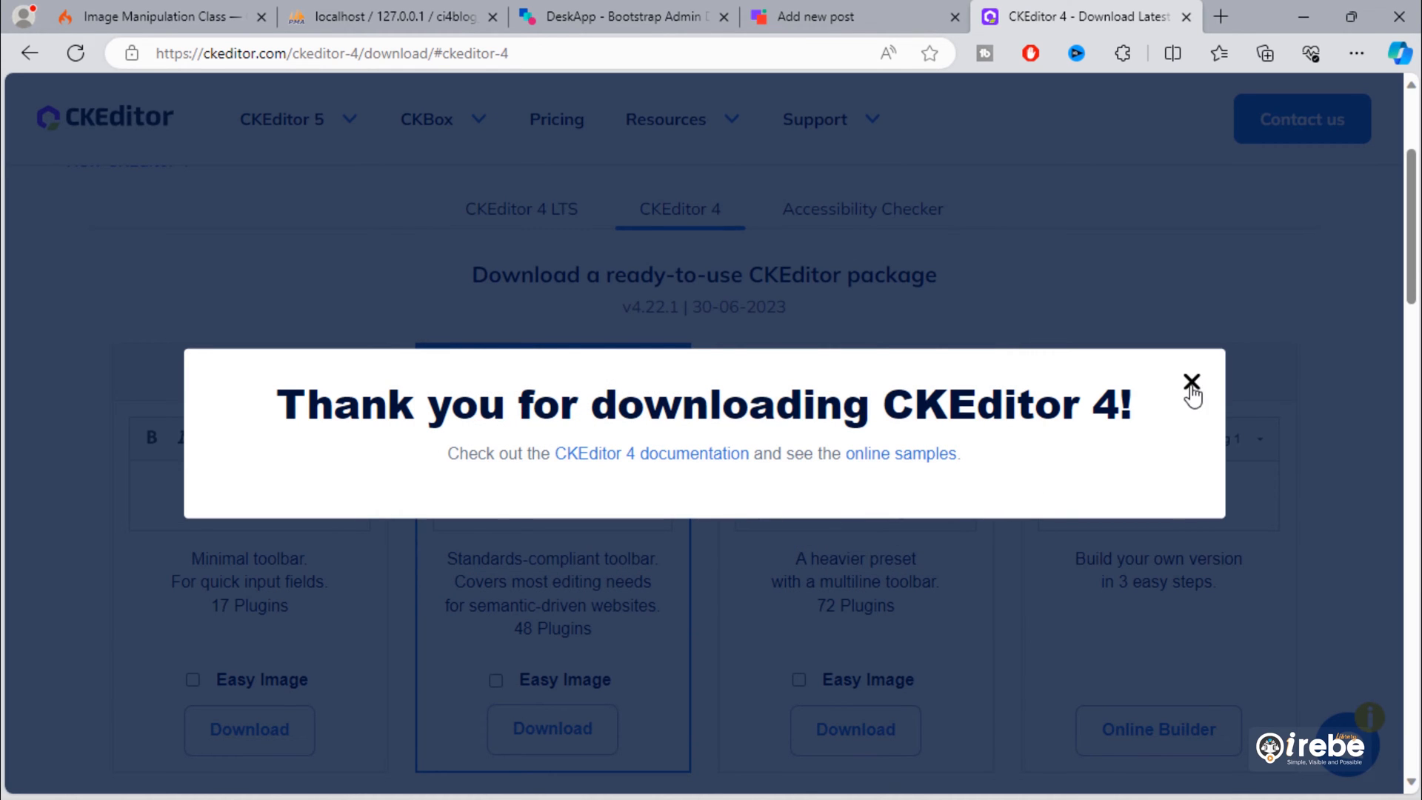
pyautogui.click(1191, 382)
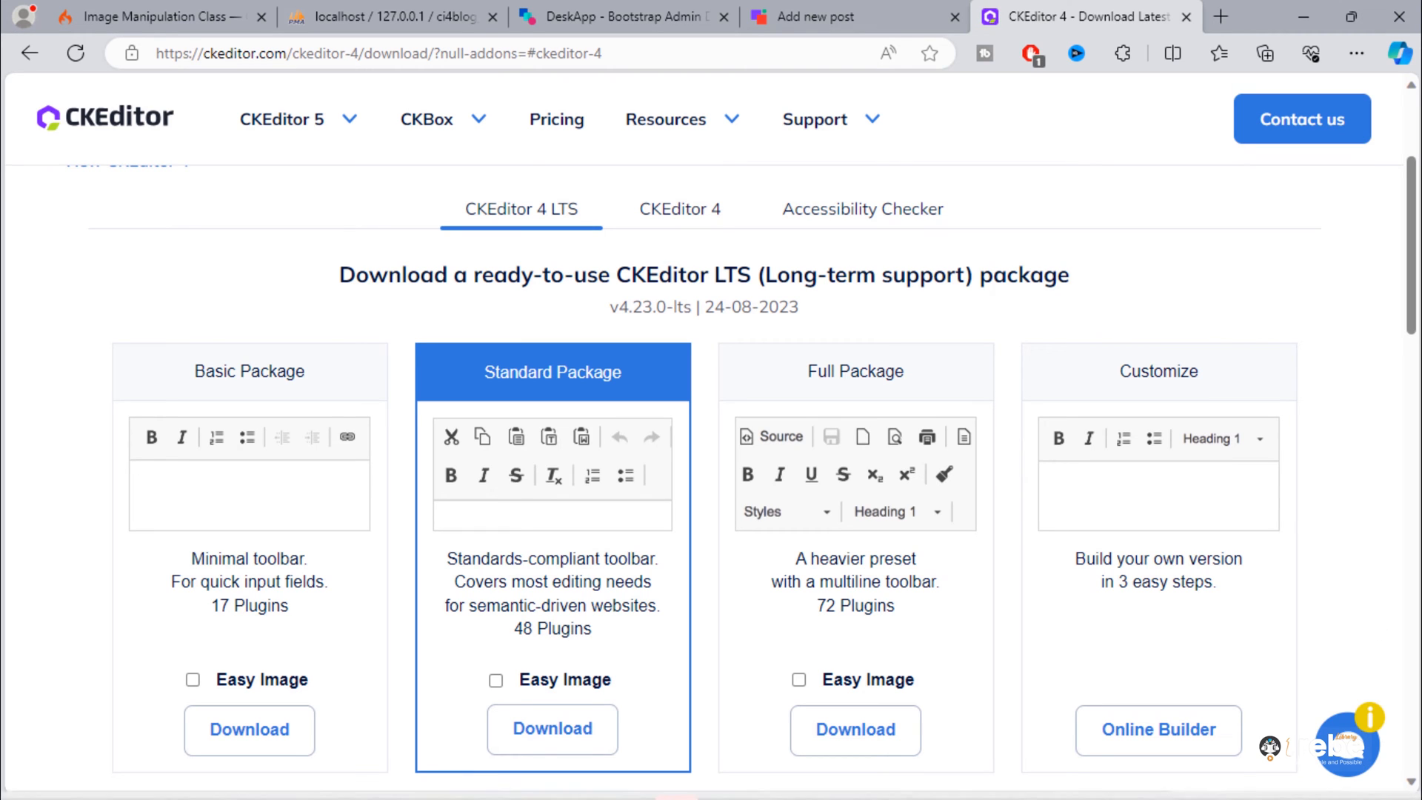
# - Open ckeditor_4.22.1_full.zip from the Downloads Compressed folder
pyautogui.rightClick(536, 775)
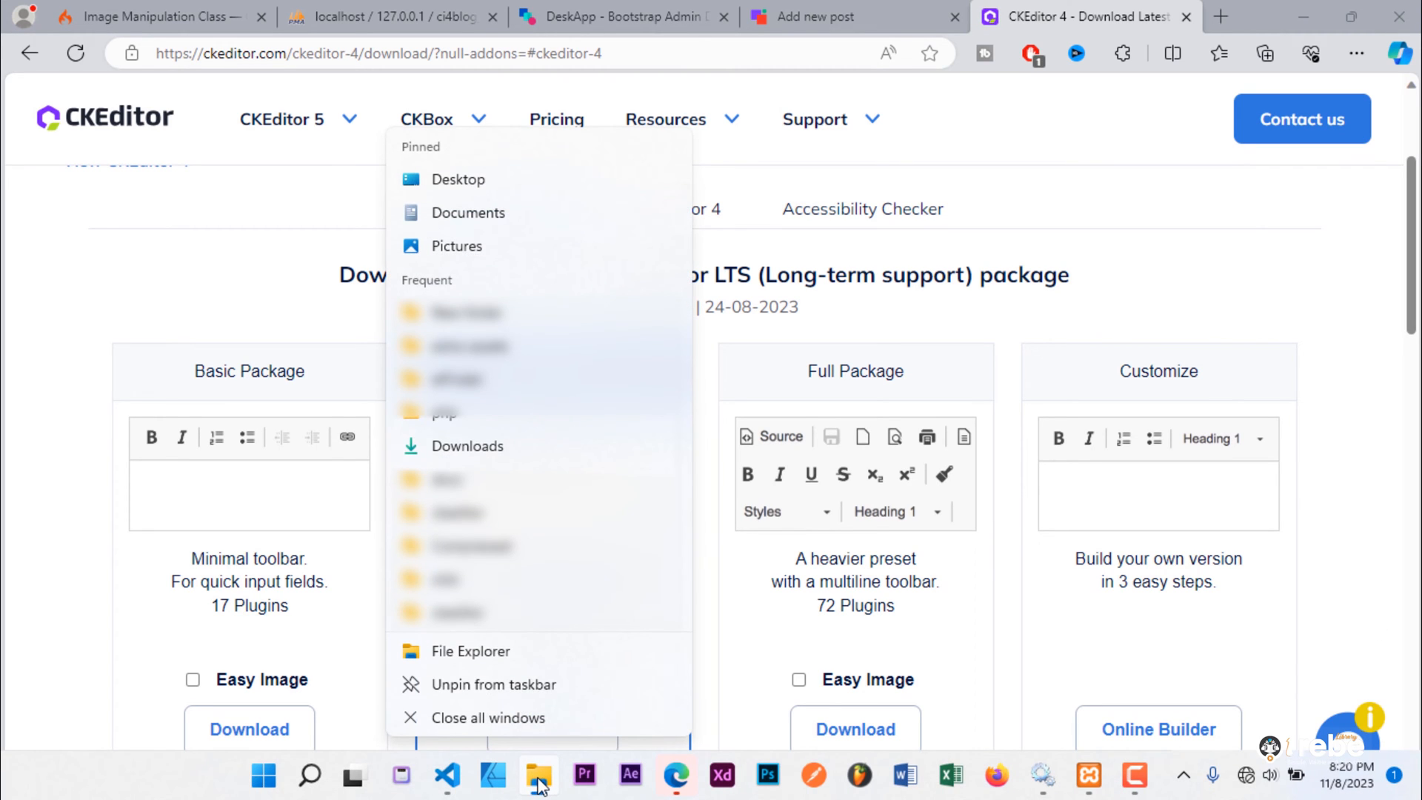
pyautogui.moveTo(470, 446)
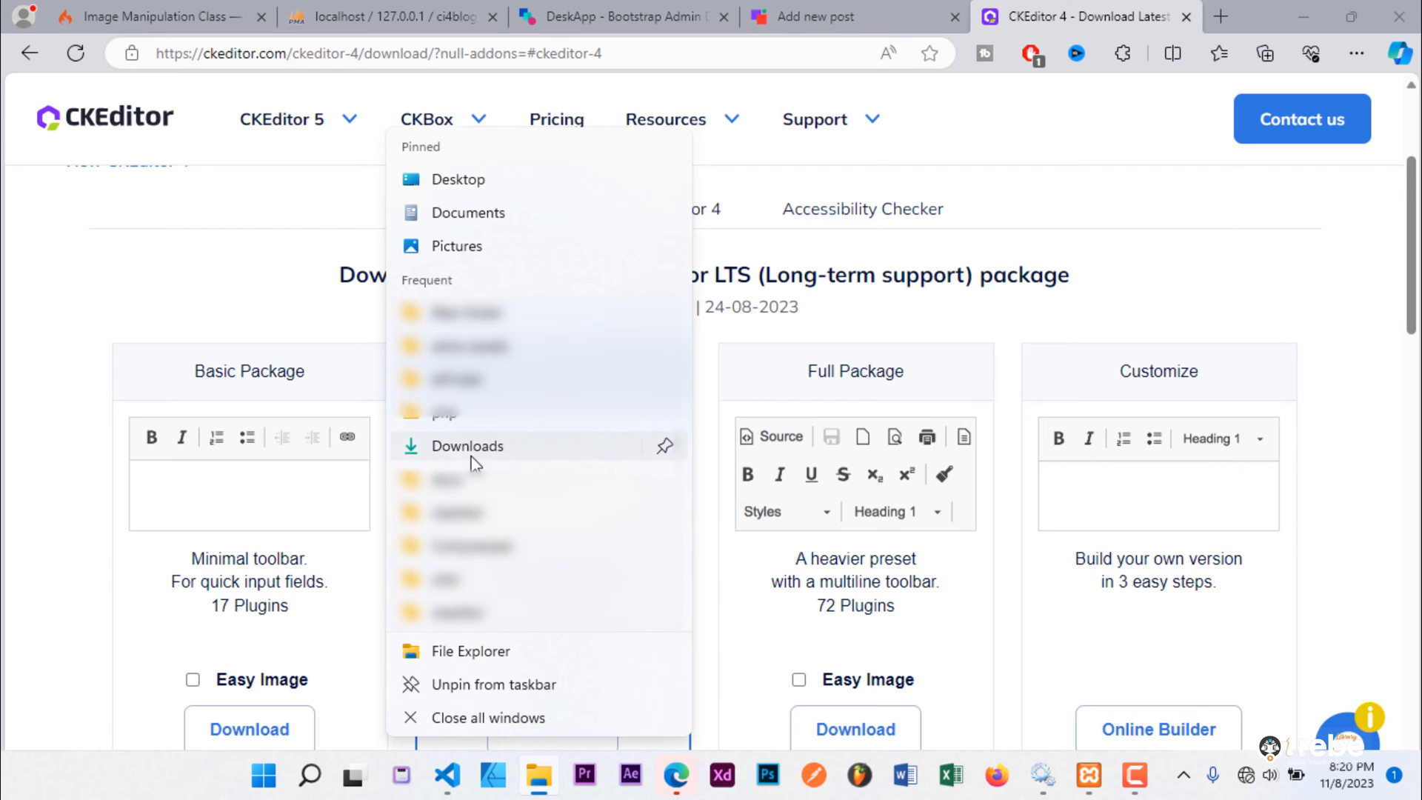
pyautogui.click(467, 445)
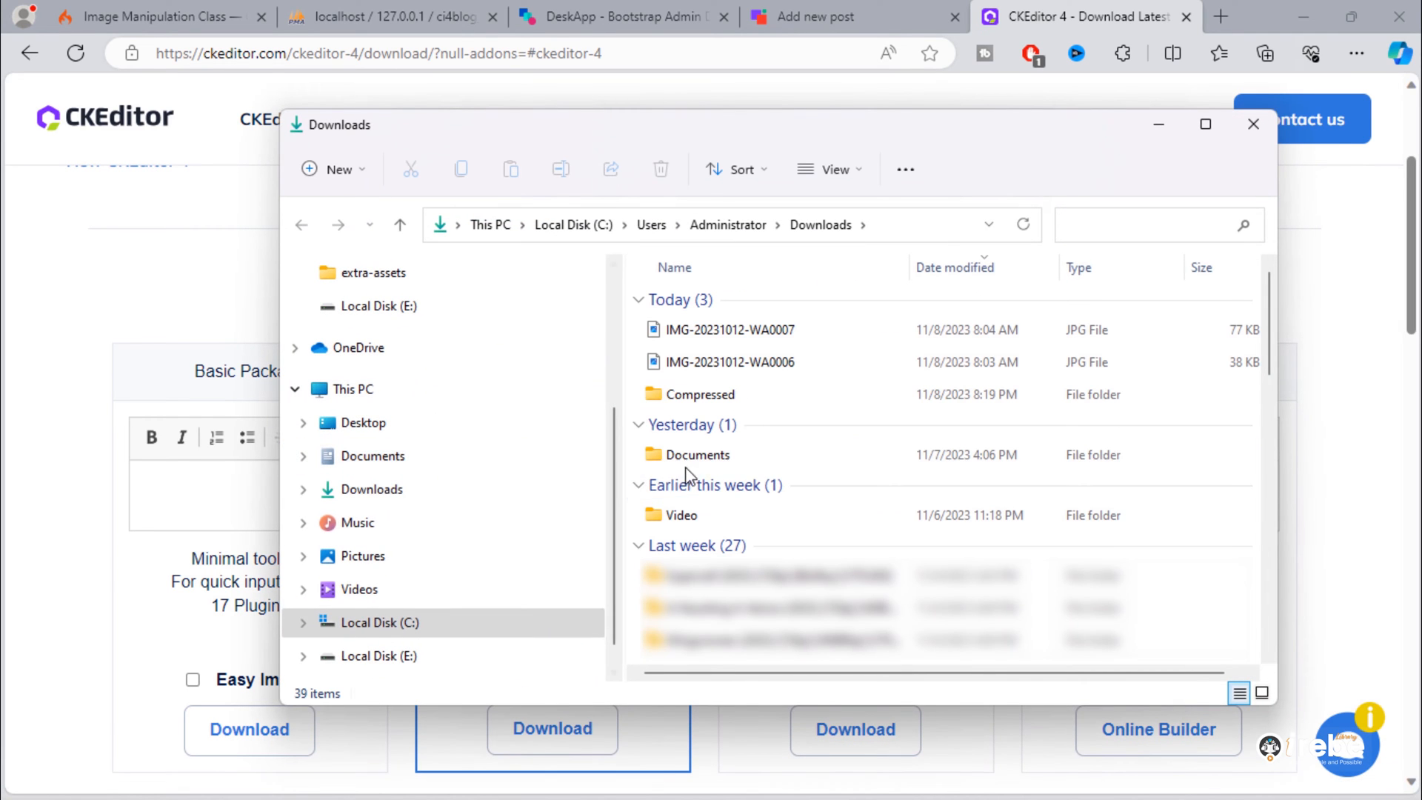
pyautogui.doubleClick(701, 394)
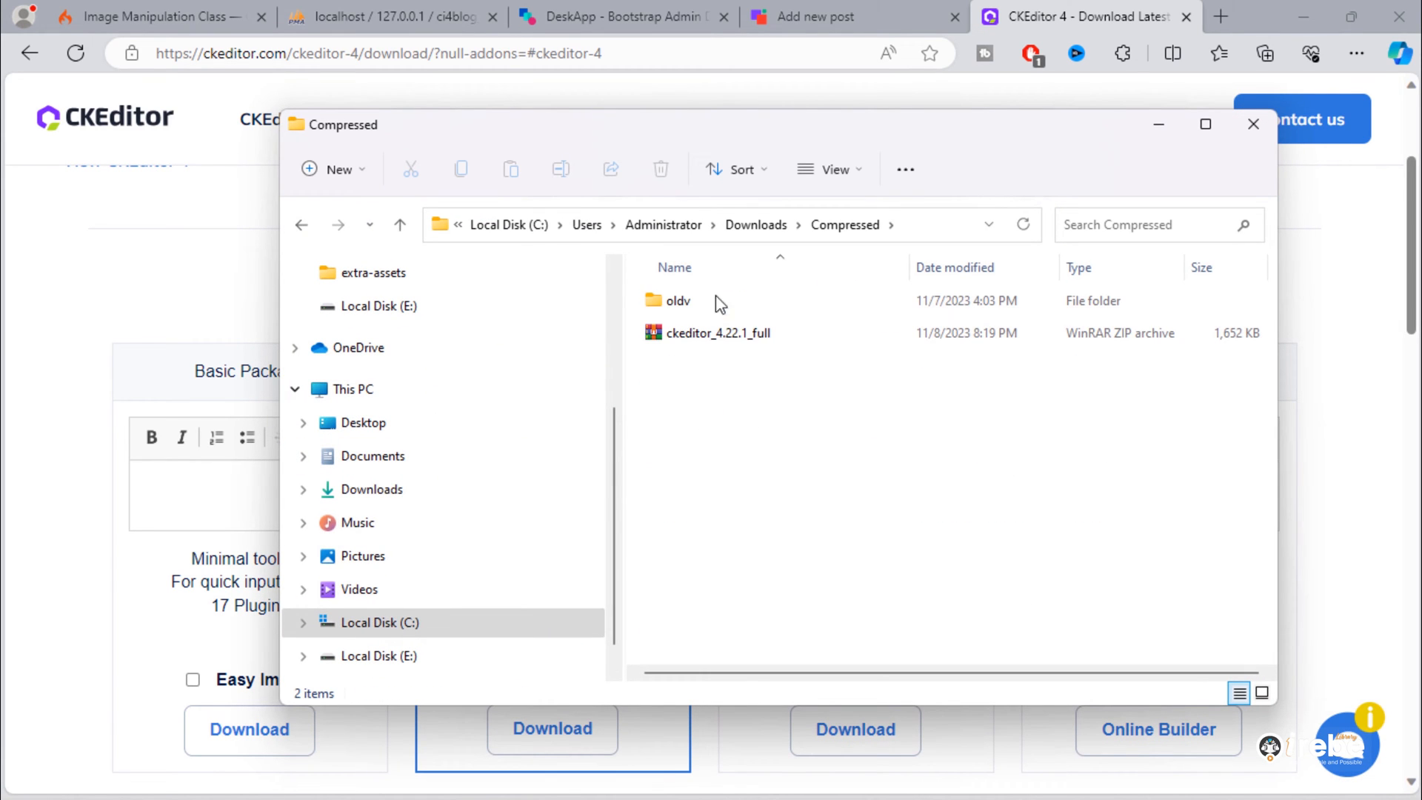
pyautogui.click(717, 333)
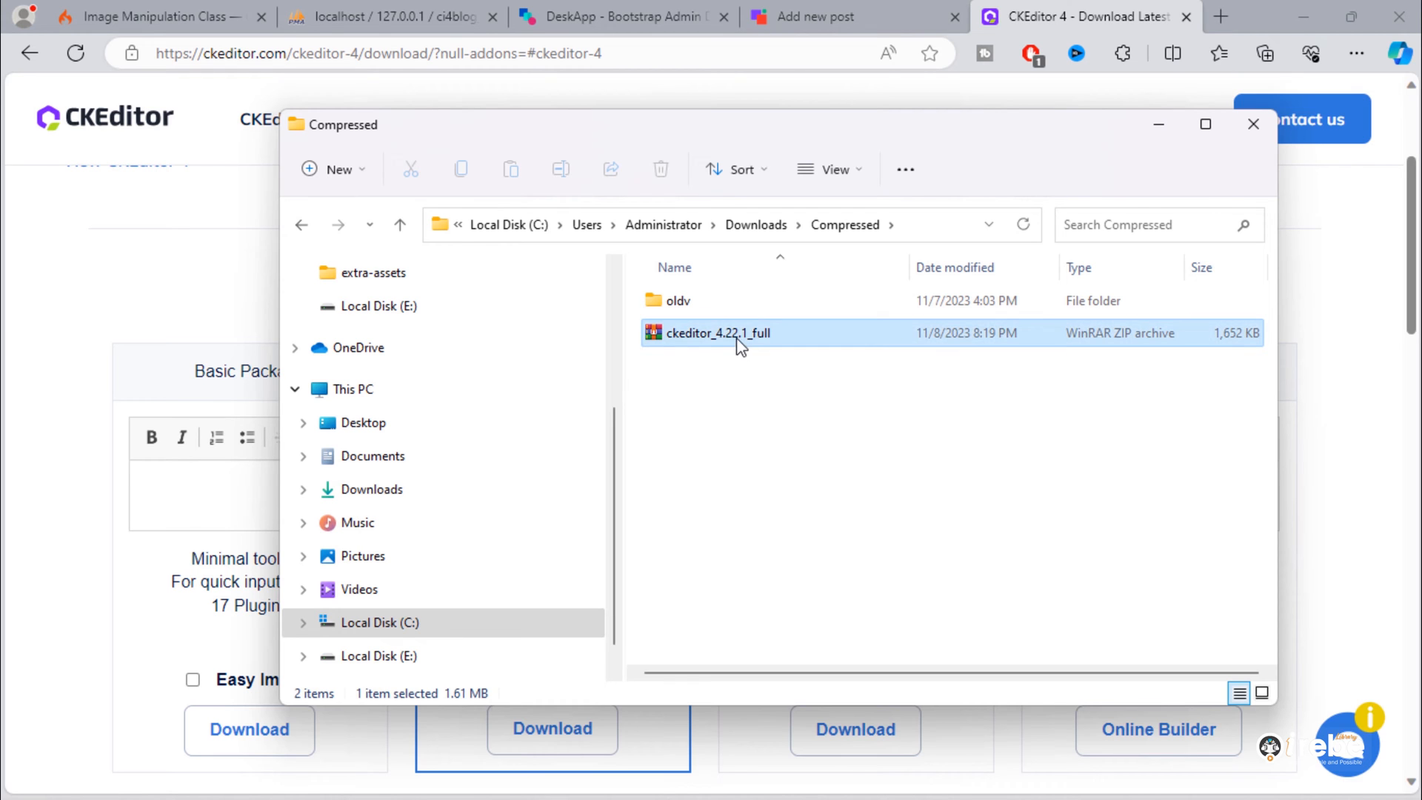
pyautogui.doubleClick(717, 334)
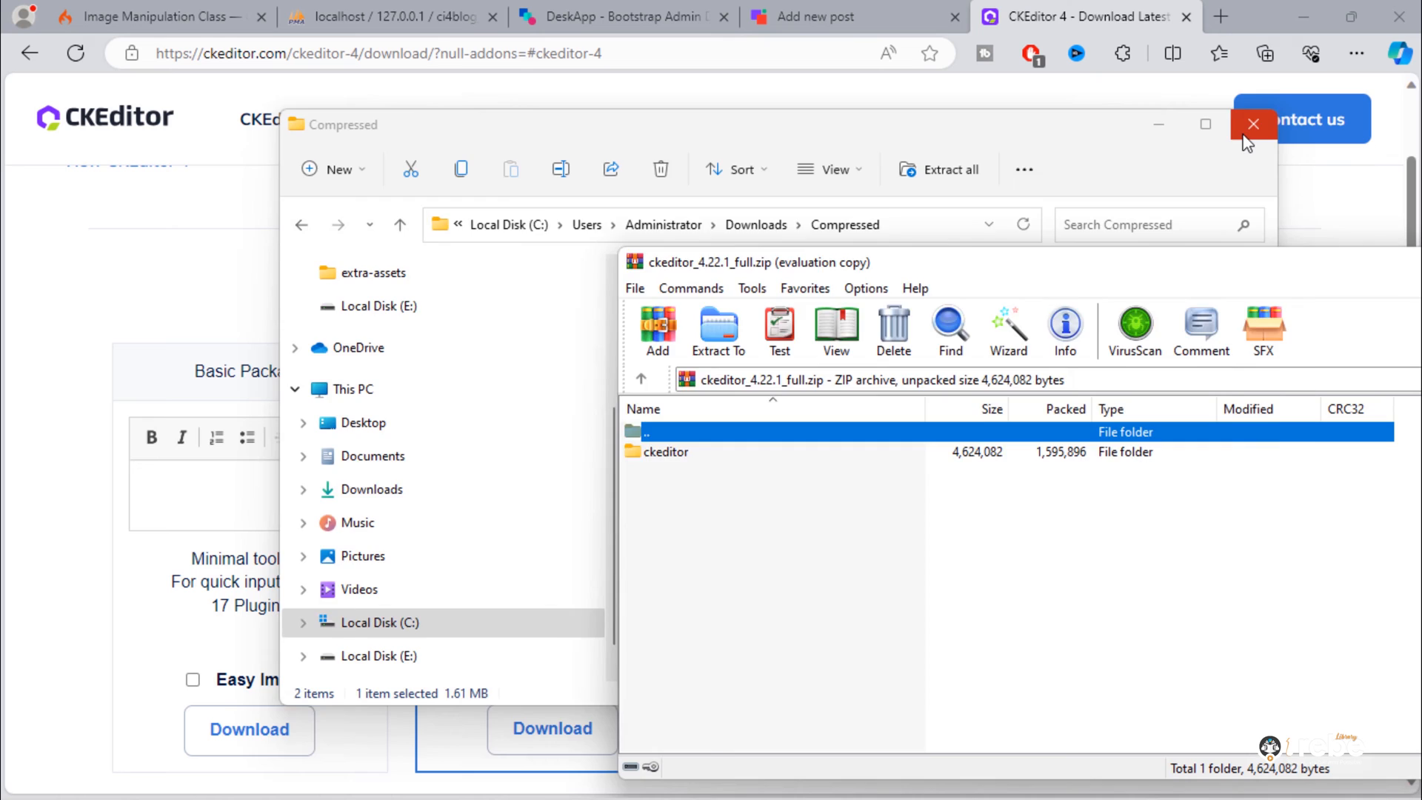
pyautogui.click(1253, 125)
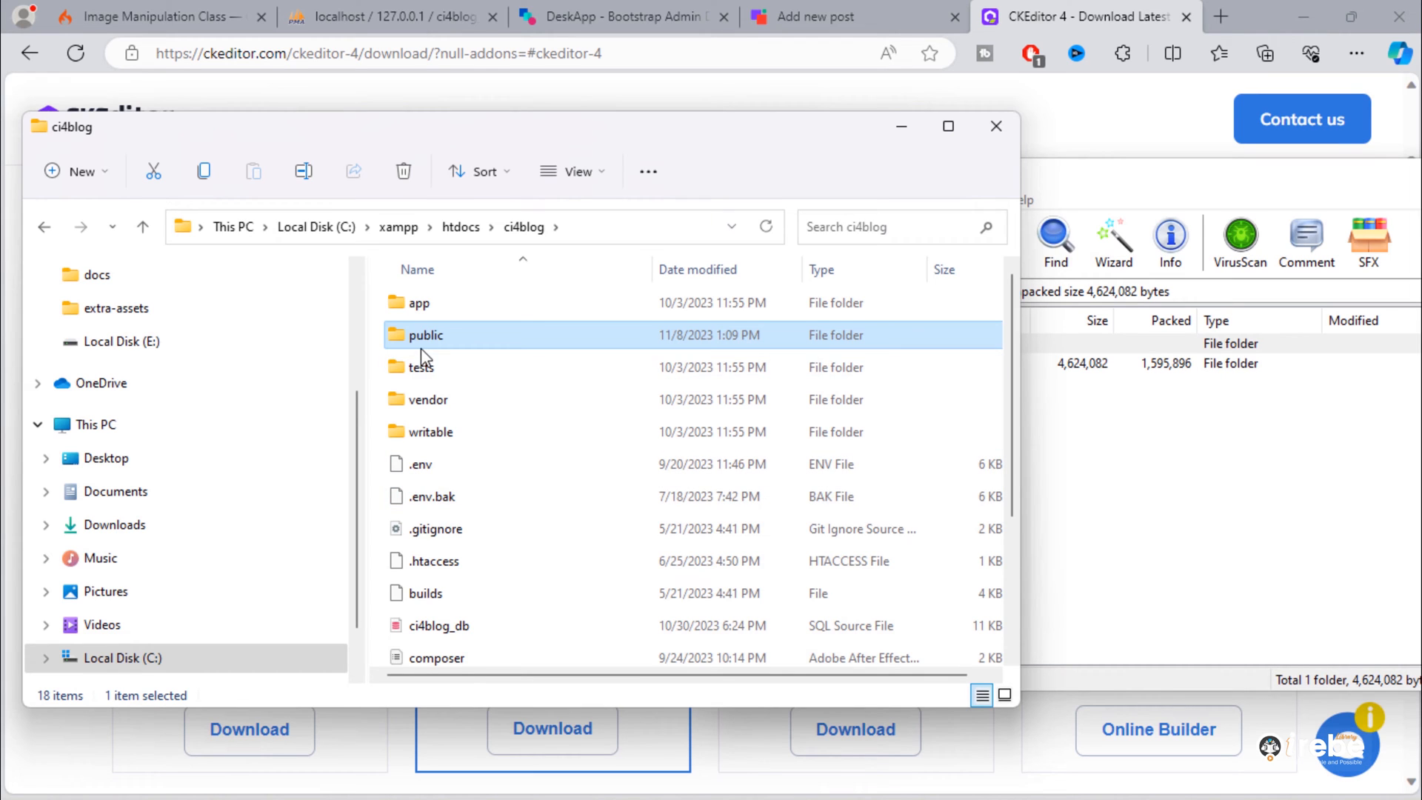
# - Browse to the ci4blog public/extra-assets folder to hold the editor files
pyautogui.doubleClick(425, 335)
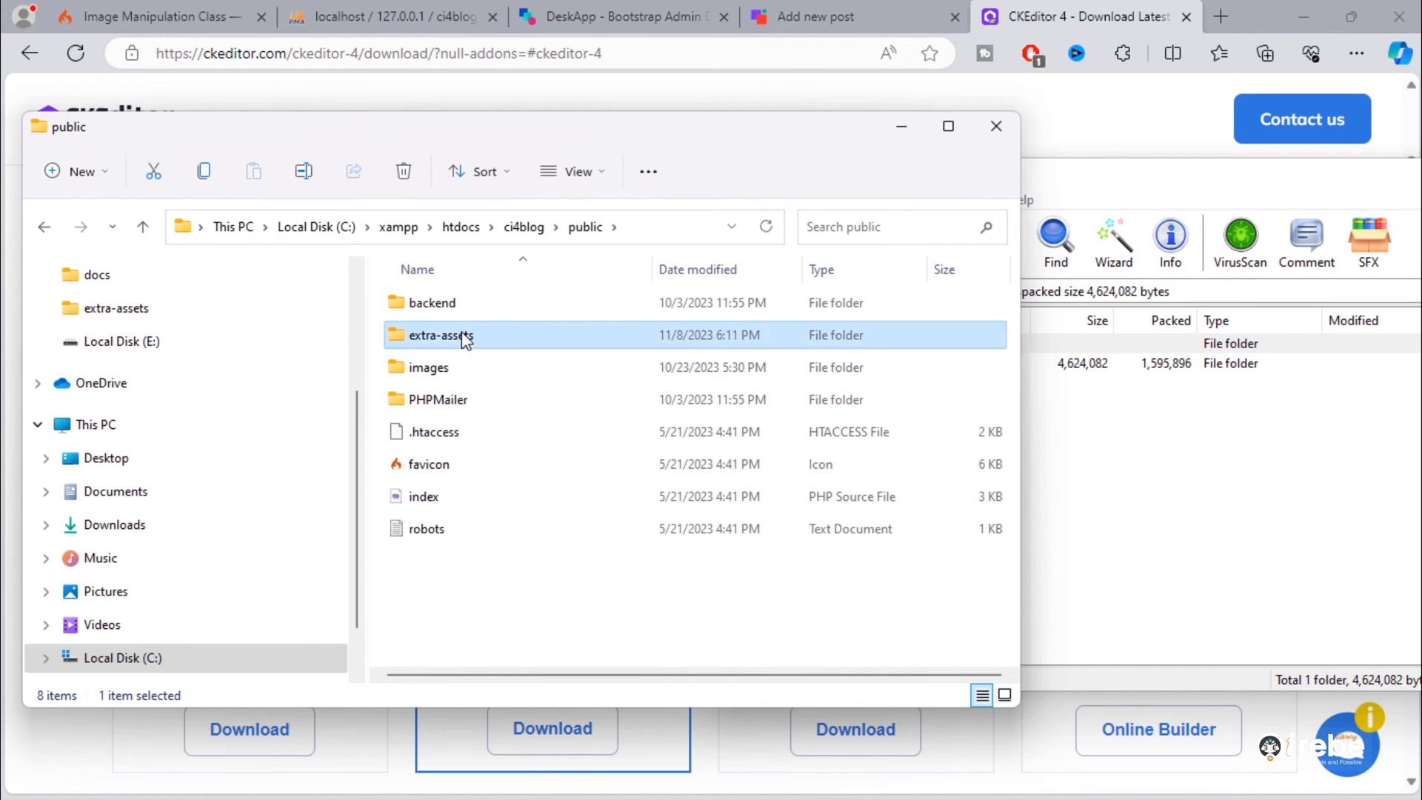
pyautogui.doubleClick(438, 335)
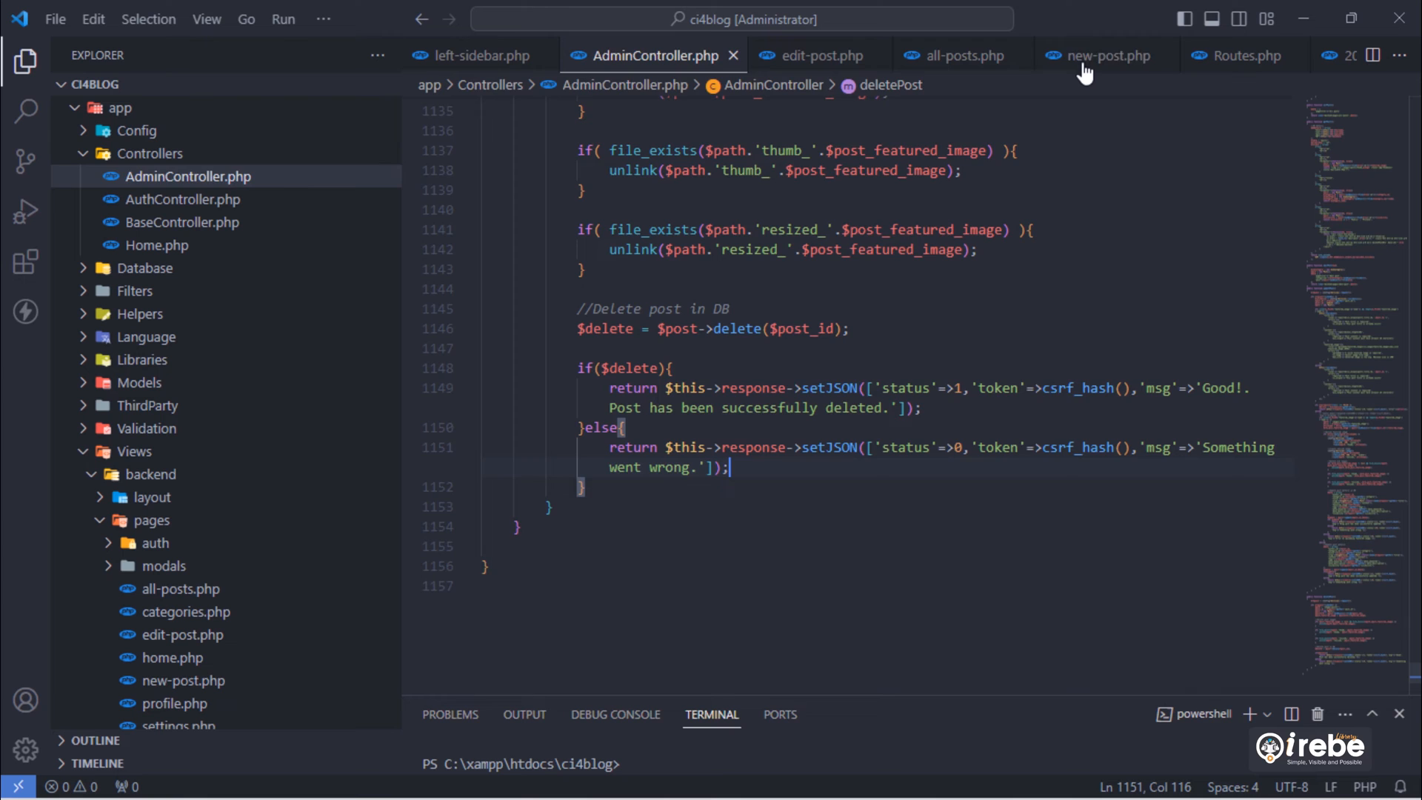
# - Start a script tag in new-post.php and locate ckeditor.js under public in the file tree
pyautogui.click(1100, 54)
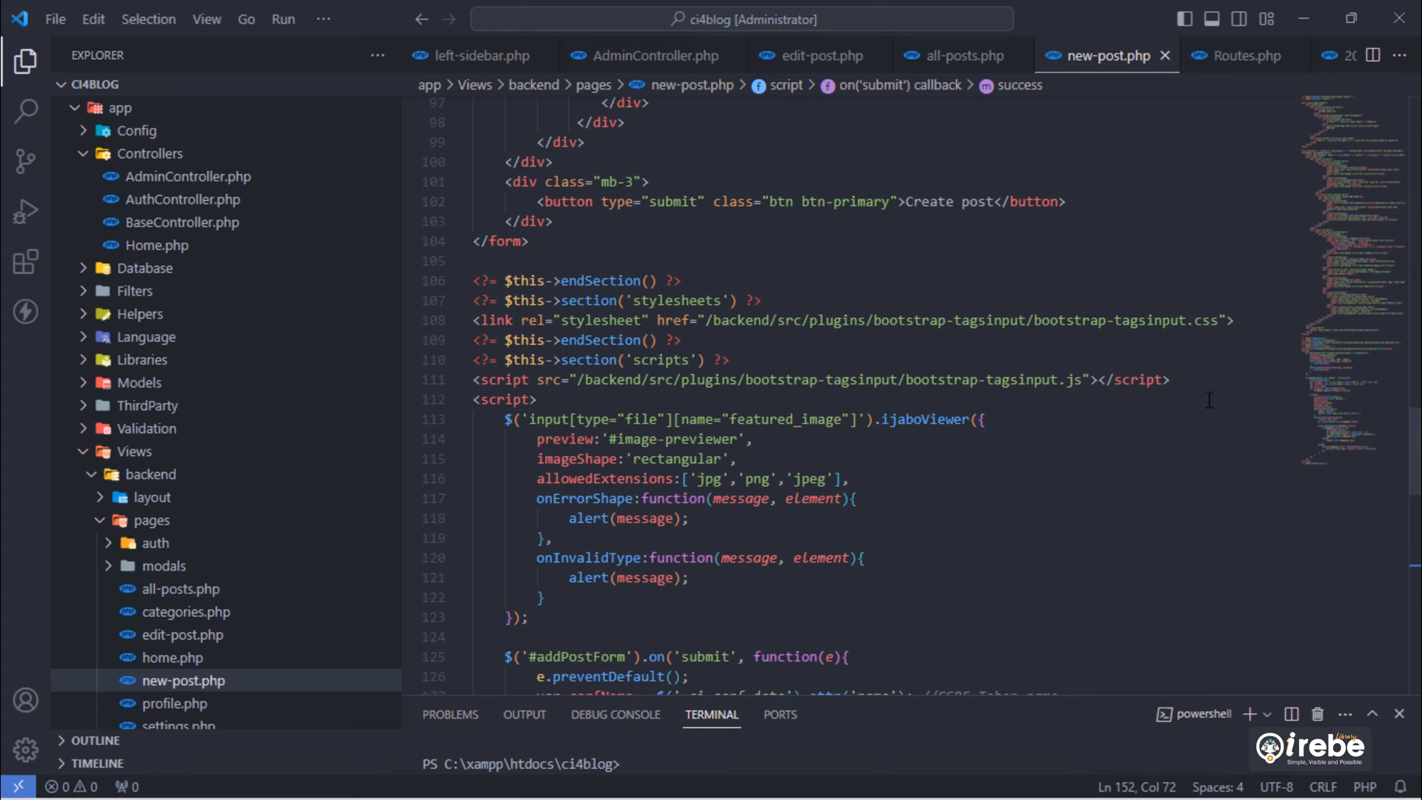
pyautogui.write('script src=""></script>')
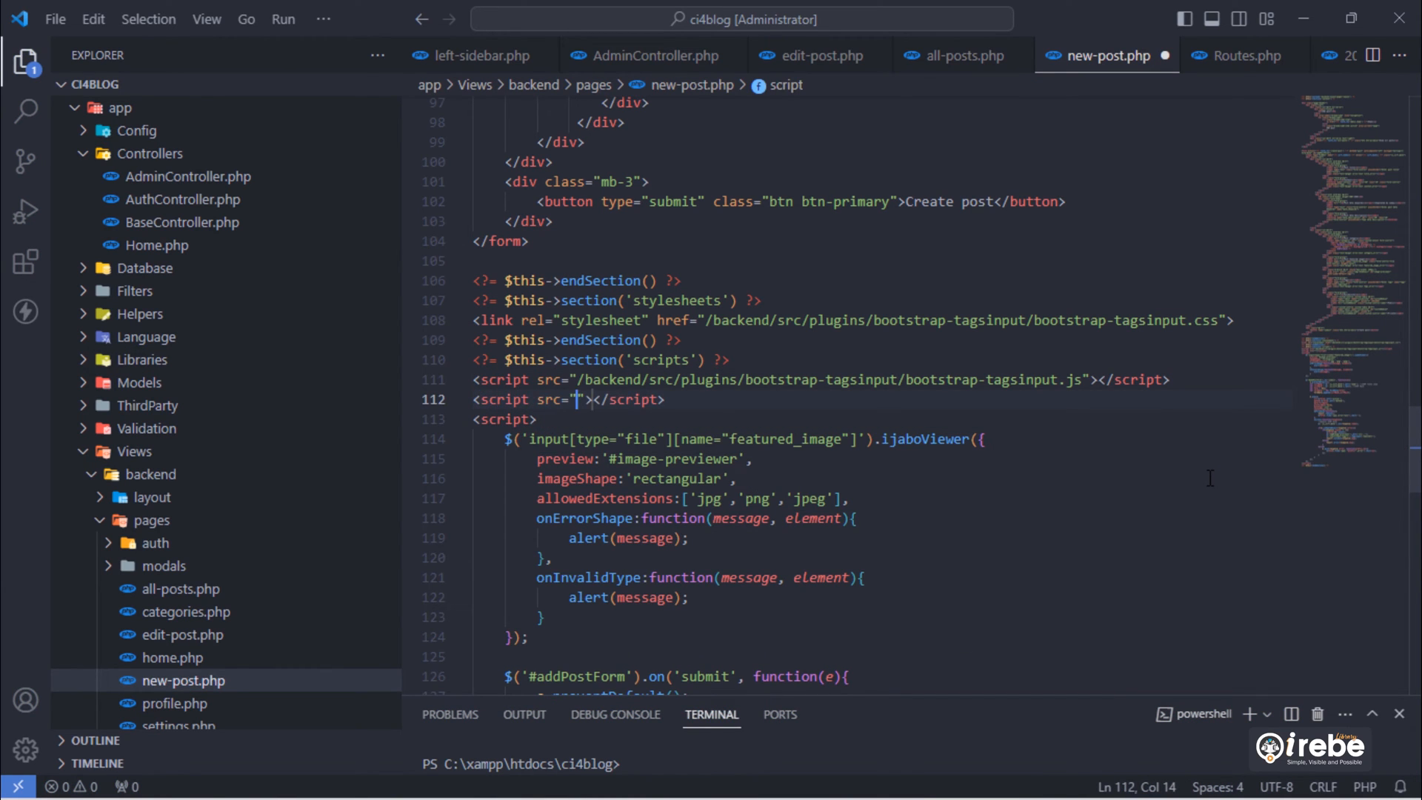
pyautogui.click(386, 85)
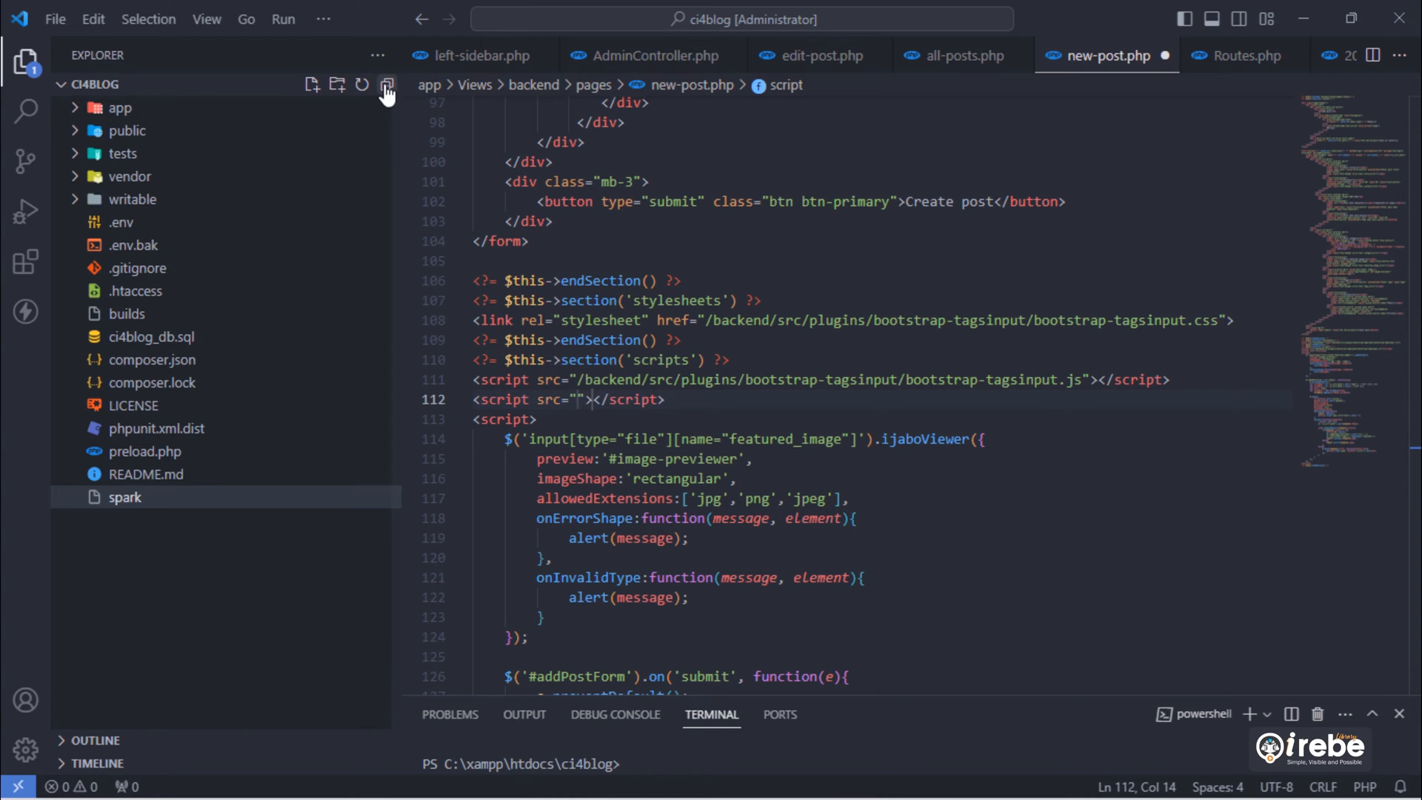
pyautogui.click(126, 130)
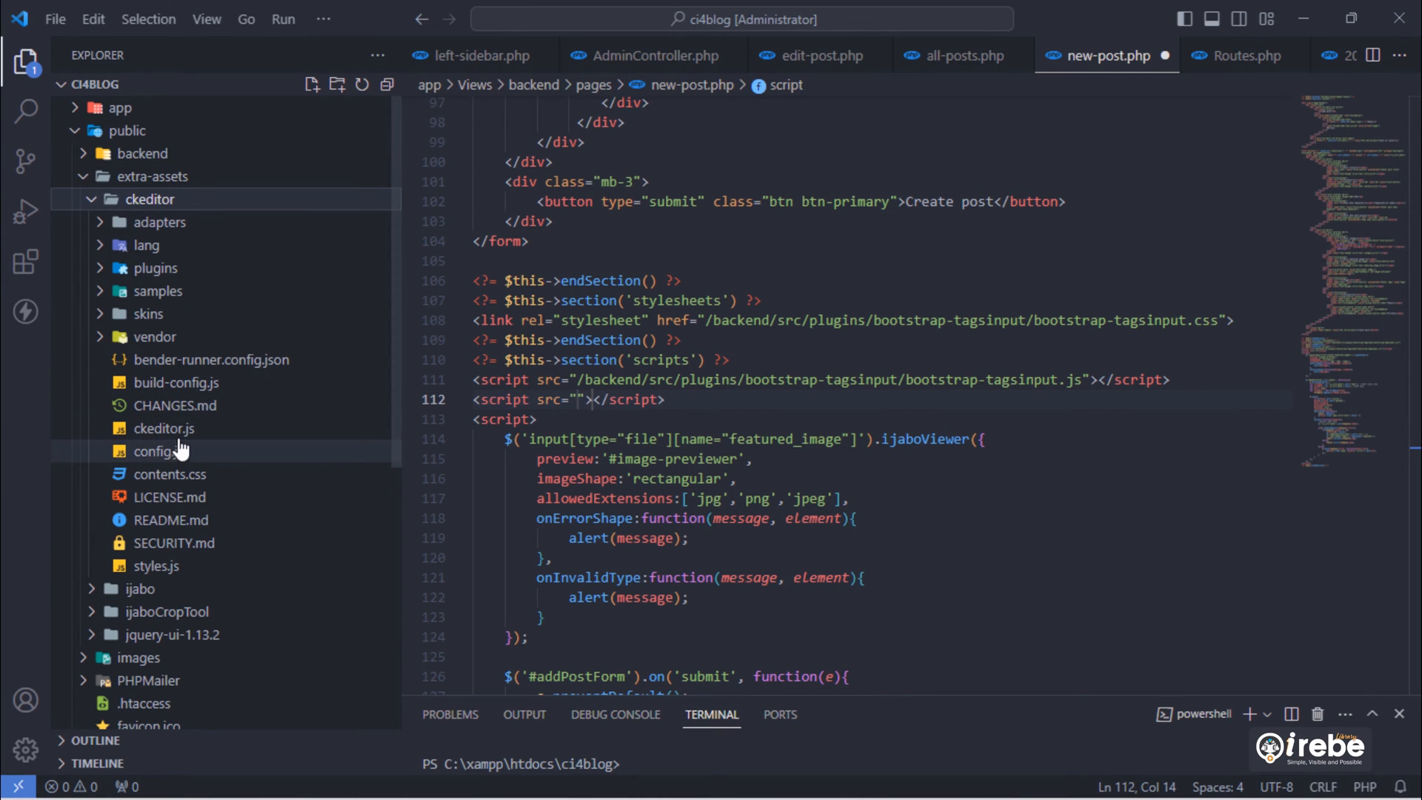
# - Set the script src to public\extra-assets\ckeditor\ckeditor.js using Copy Relative Path
pyautogui.rightClick(164, 450)
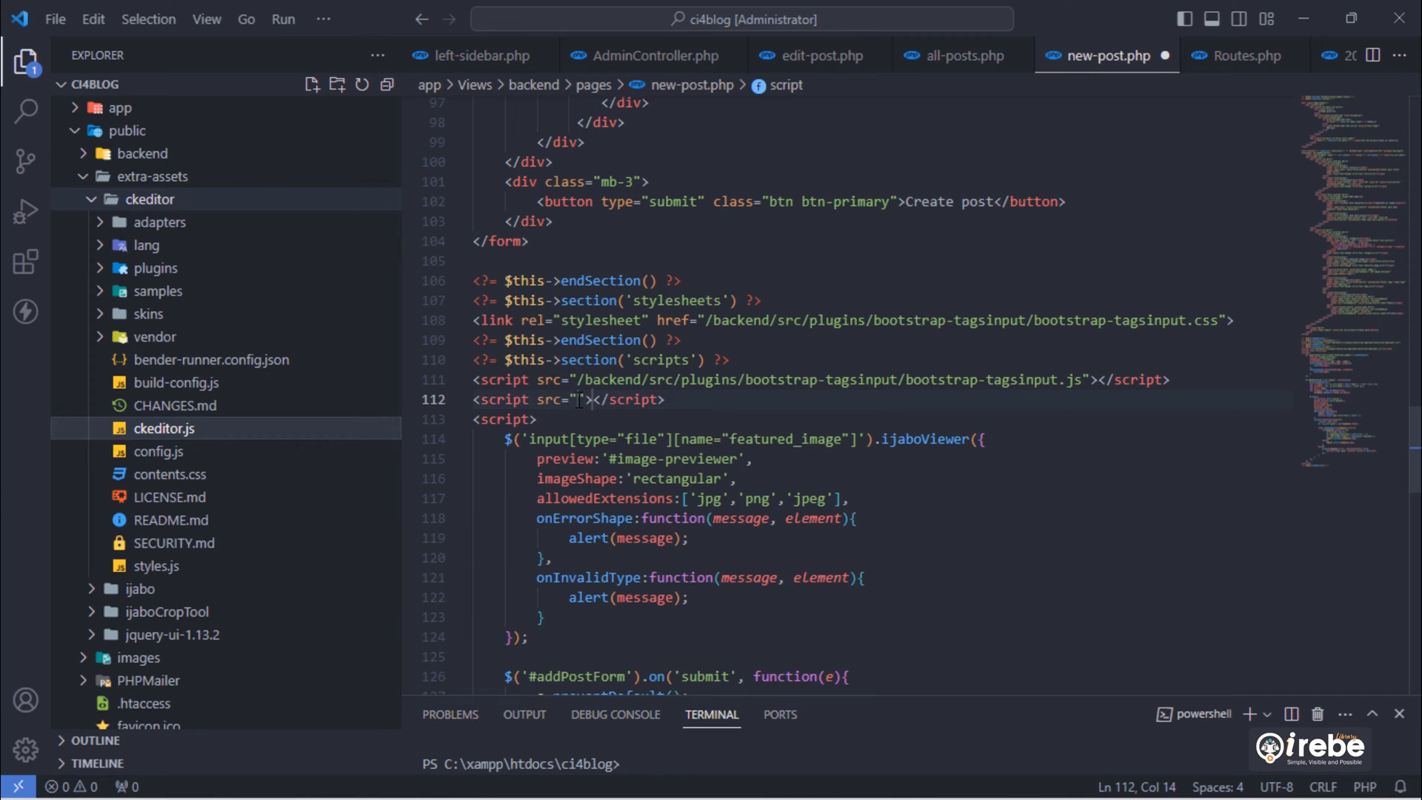
pyautogui.write('public\\extra-assets\\ckeditor\\ckeditor.js')
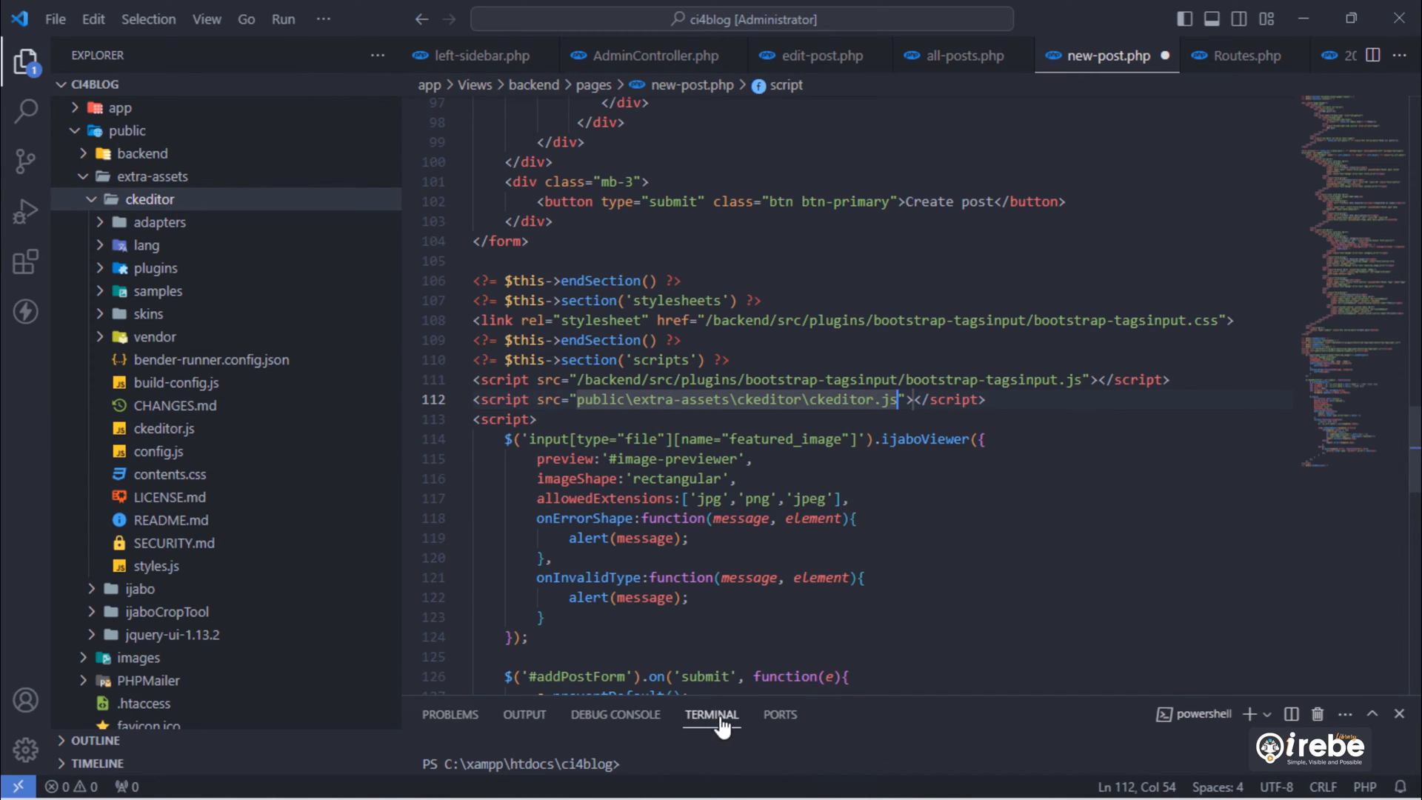
pyautogui.click(633, 398)
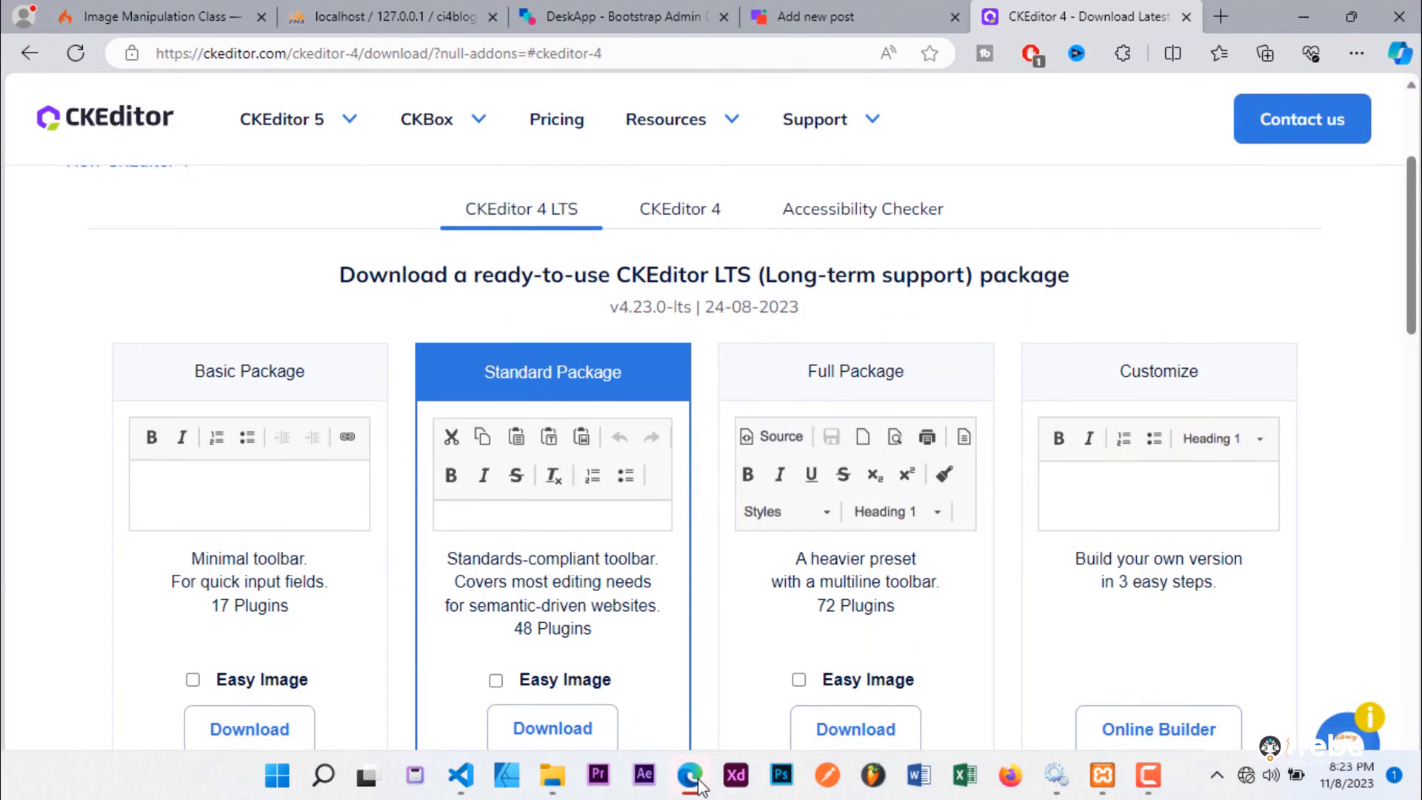
# - Check the new-post page source for the ckeditor.js script tag, then return to the Add post form
pyautogui.click(853, 16)
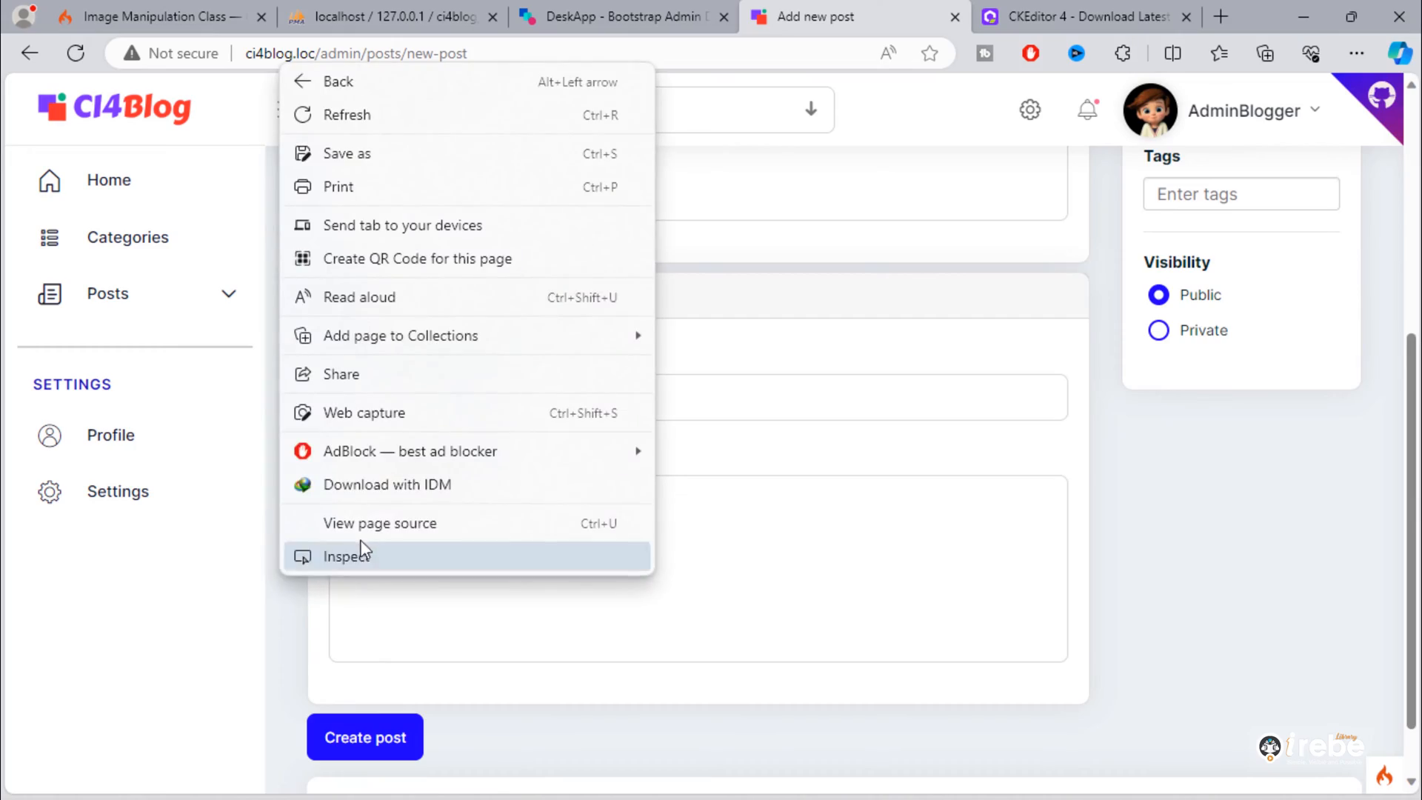
pyautogui.click(381, 523)
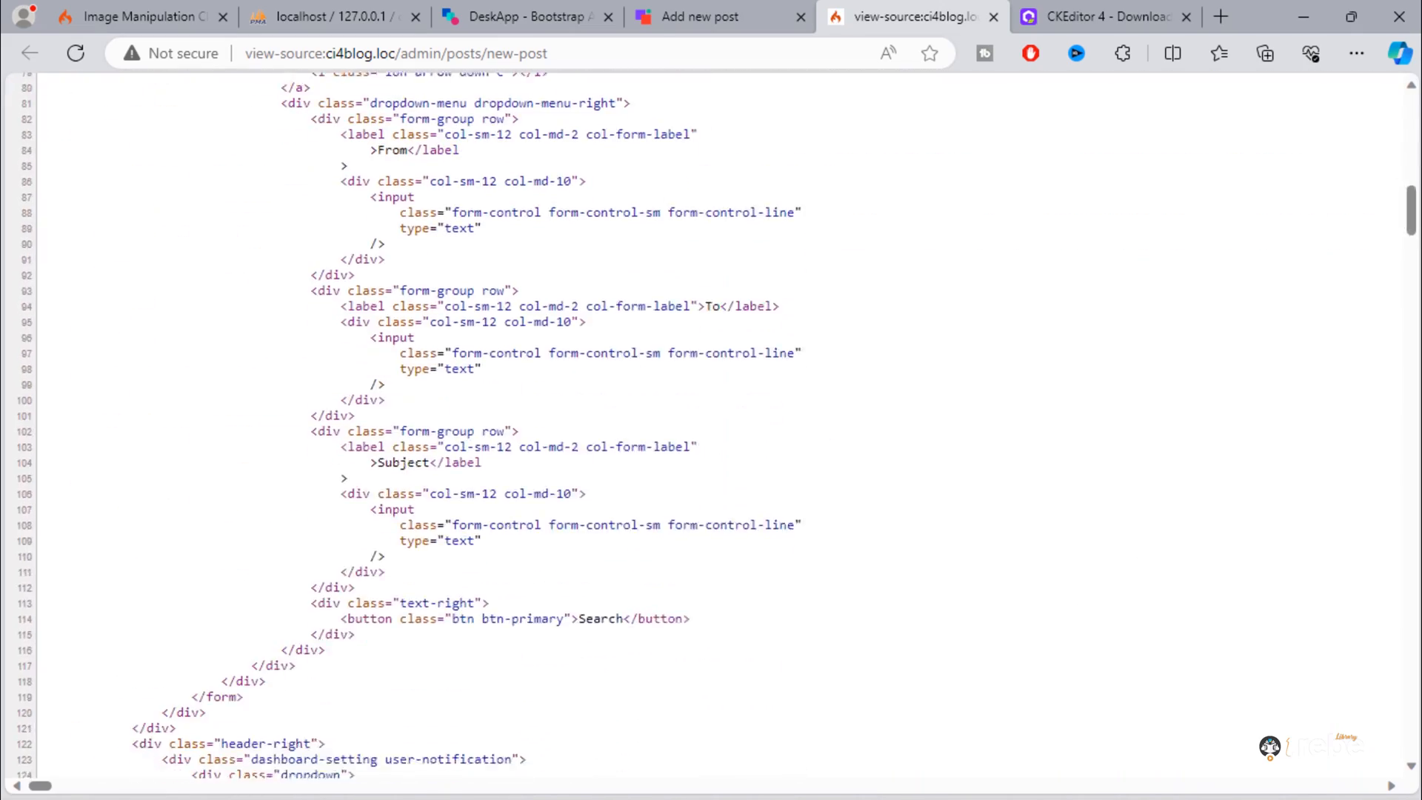
pyautogui.scroll(-3)
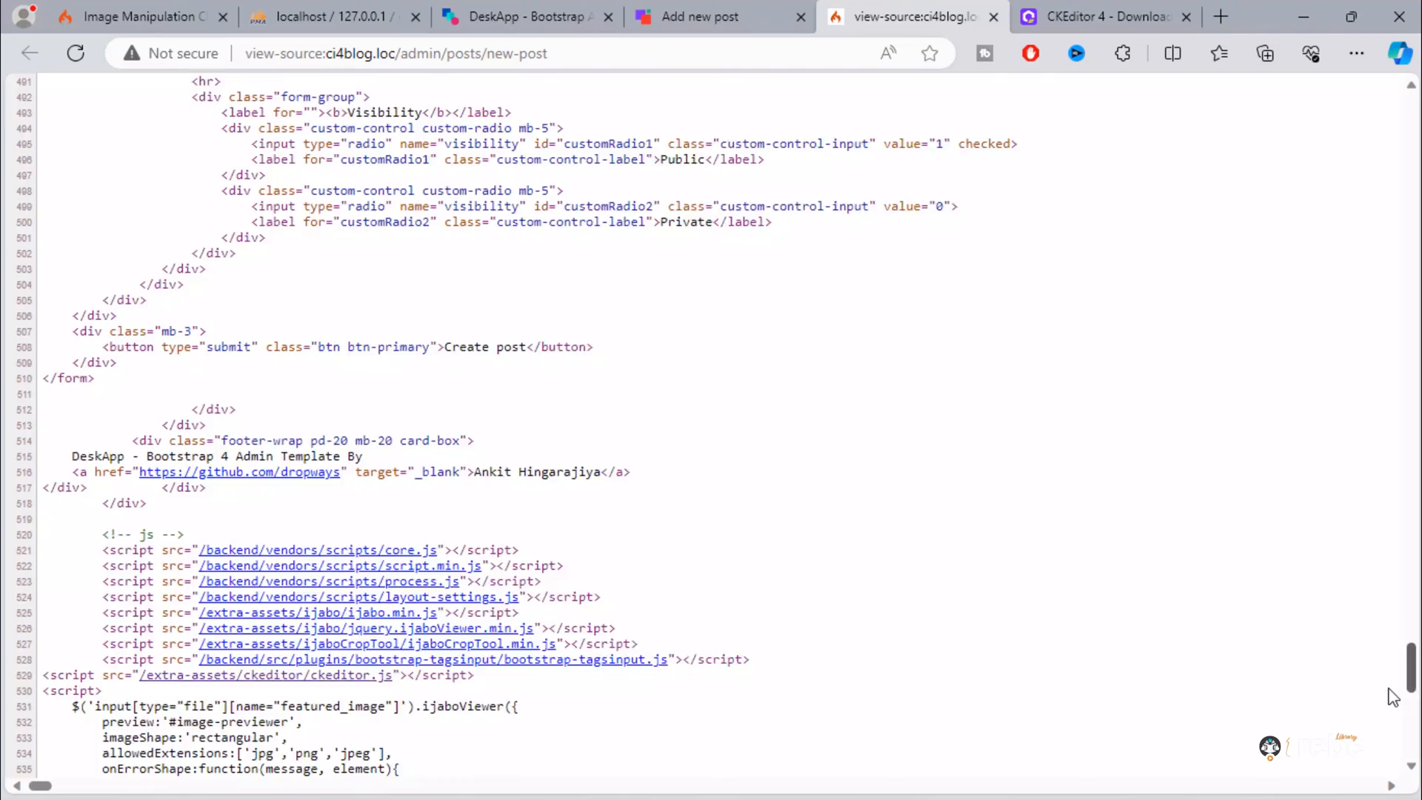
pyautogui.click(947, 16)
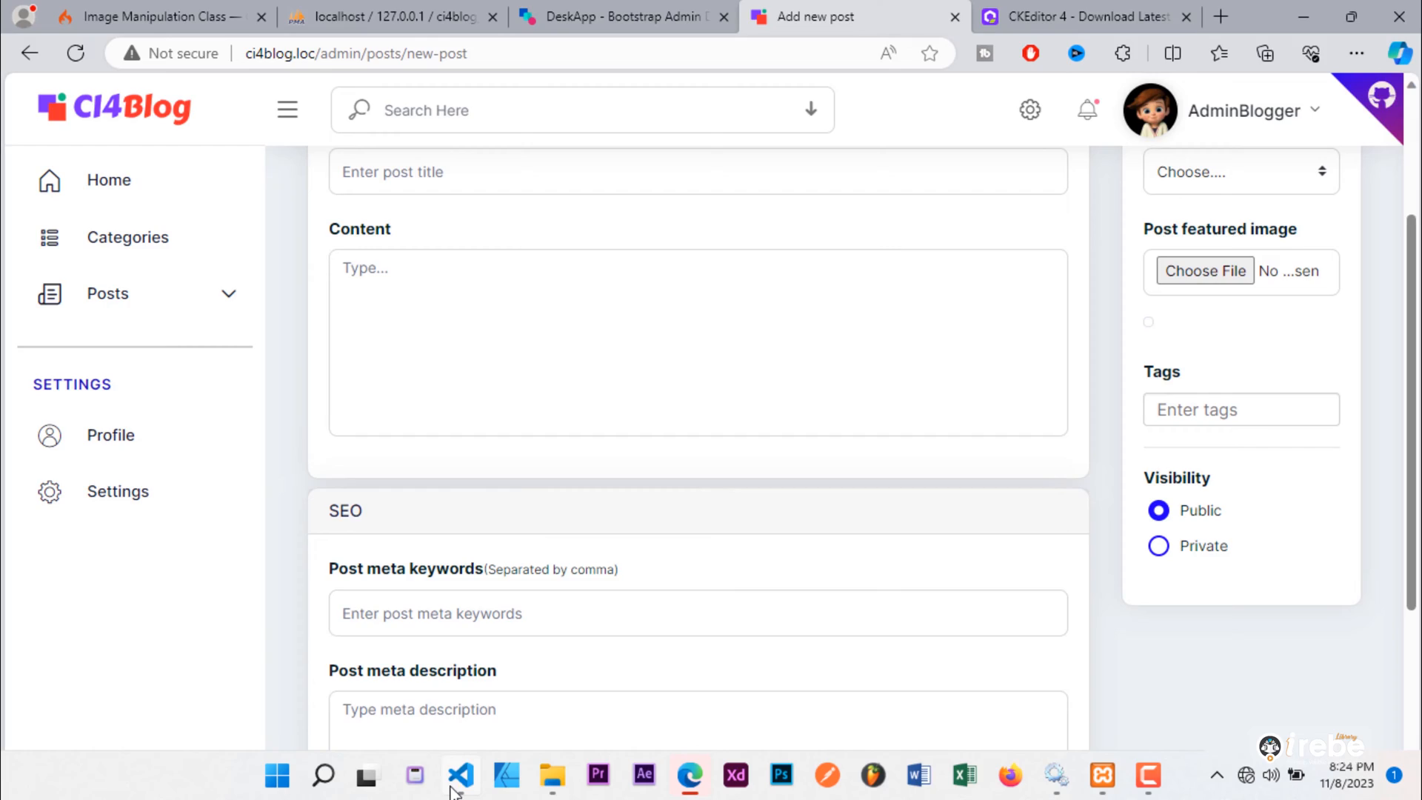
# - Give the Content textarea id content and add $(function(){ CKEDITOR.replace('content'); });
pyautogui.click(459, 774)
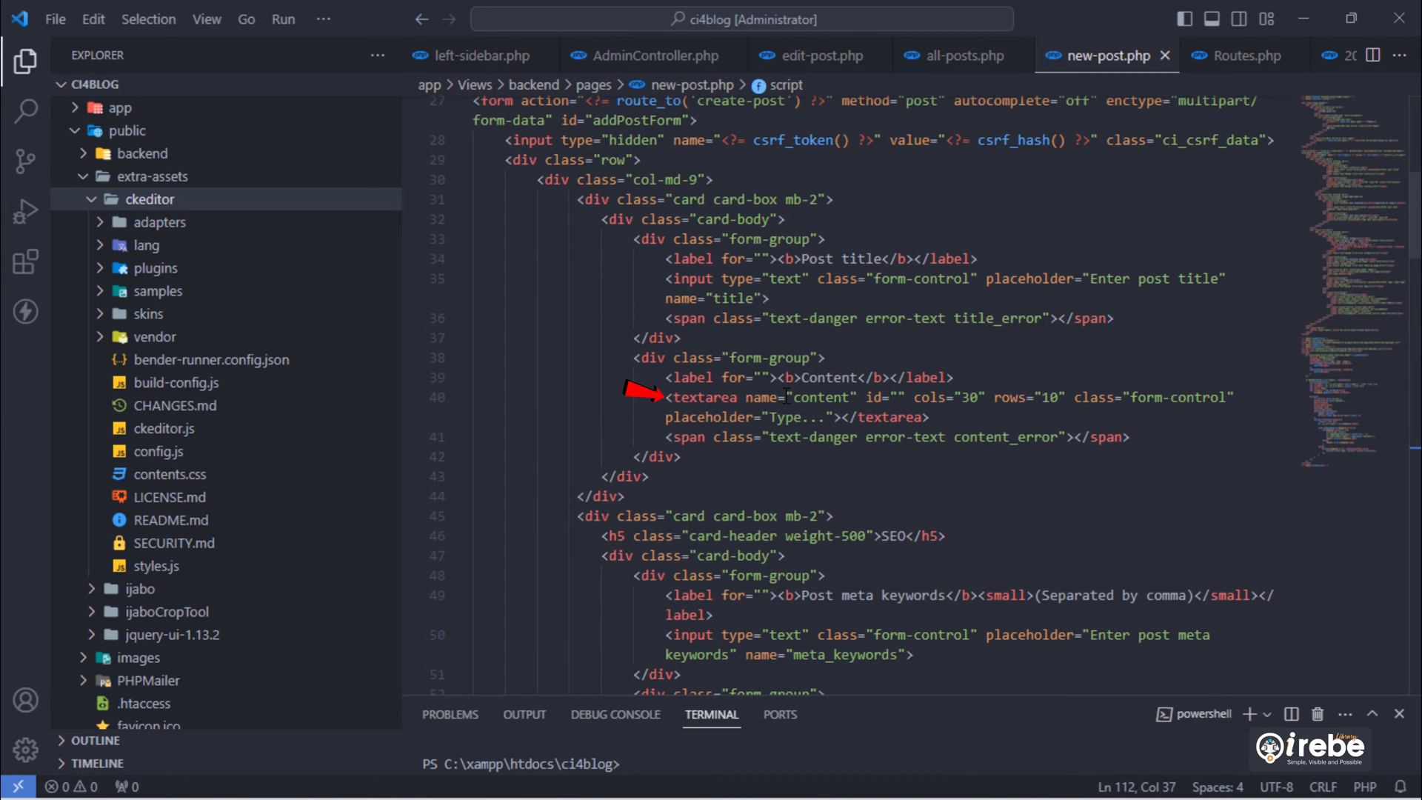
pyautogui.write('con')
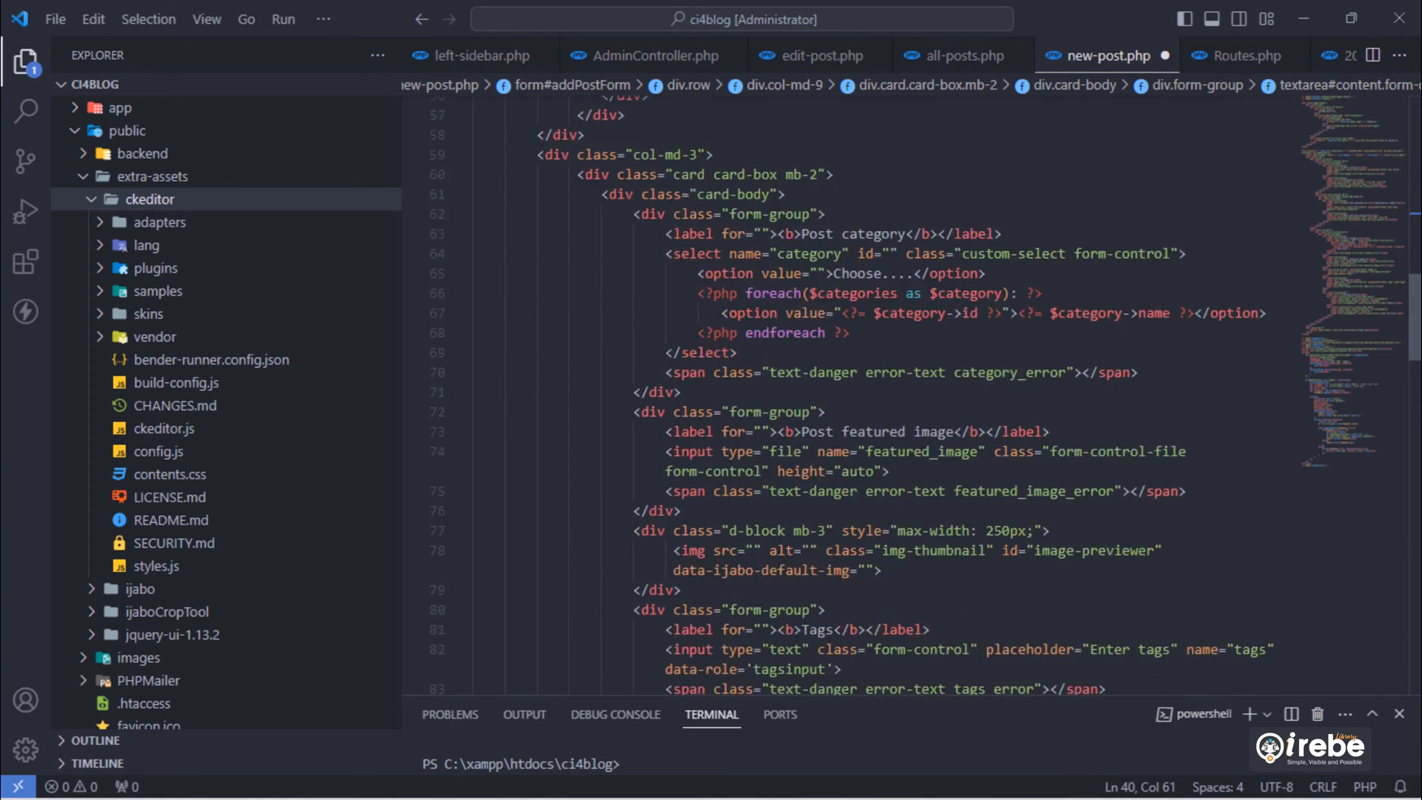
pyautogui.scroll(-3)
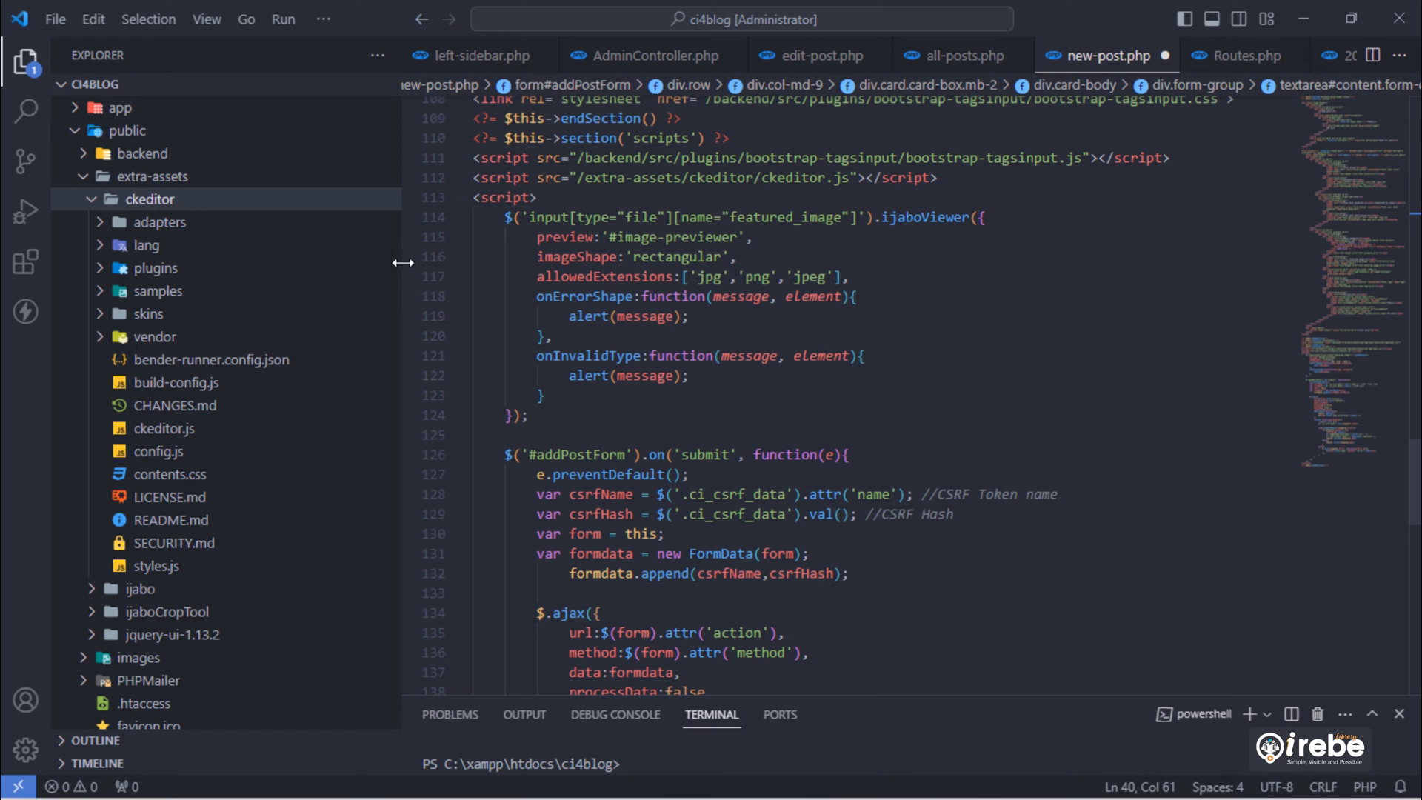
pyautogui.write('$(function(){')
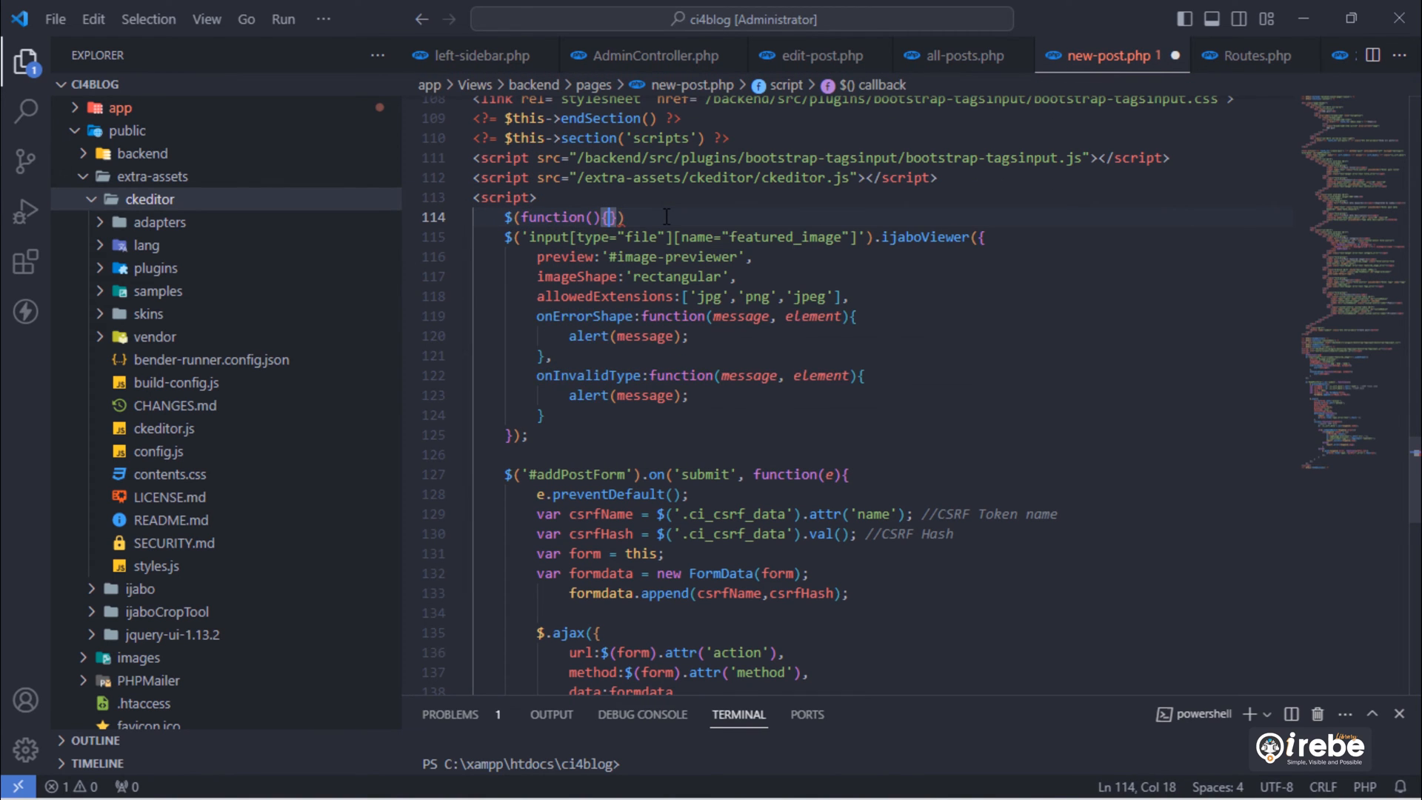
pyautogui.press('Enter')
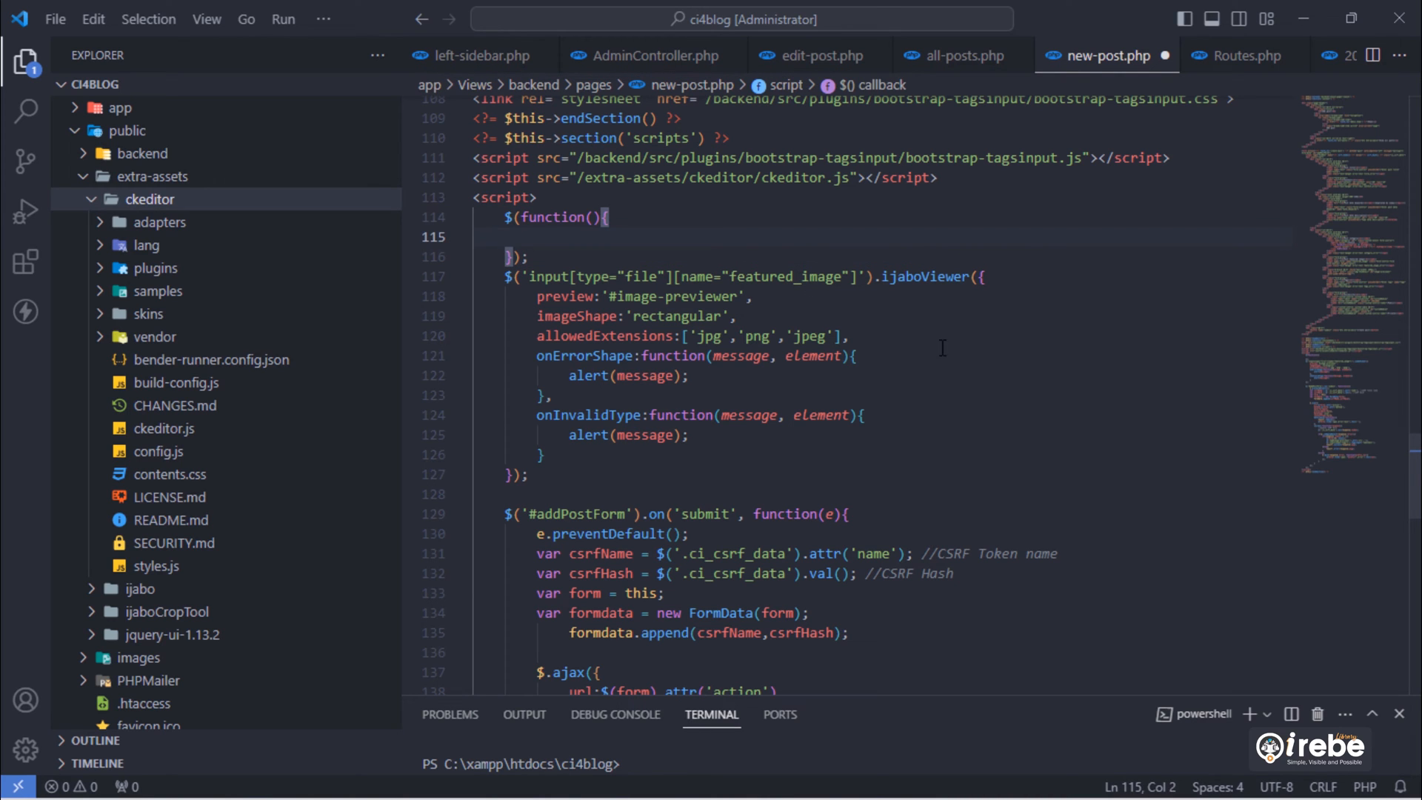
pyautogui.write("CKEDITOR.replace('content');")
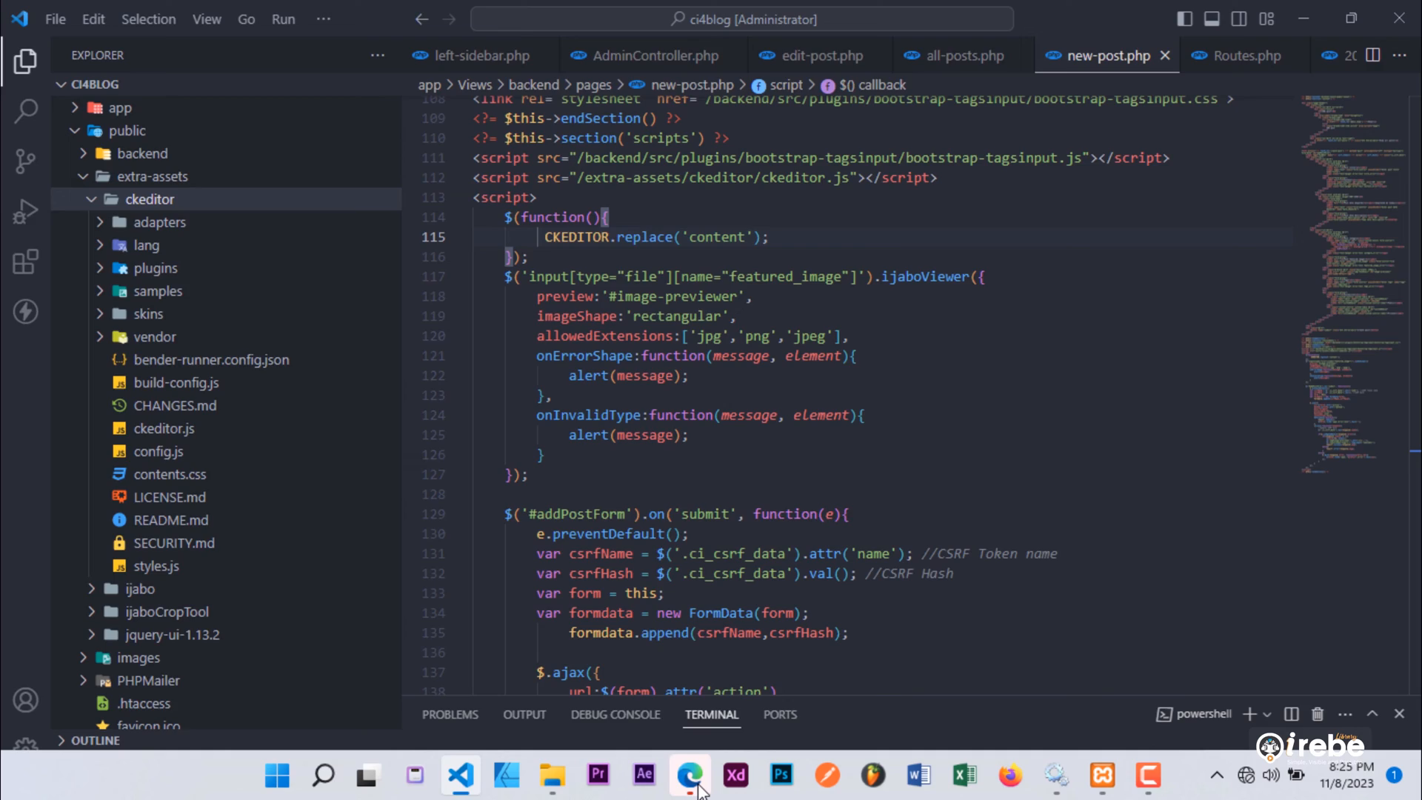
# - Reload the Add post form to confirm the Content field shows the full CKEditor toolbar
pyautogui.click(689, 775)
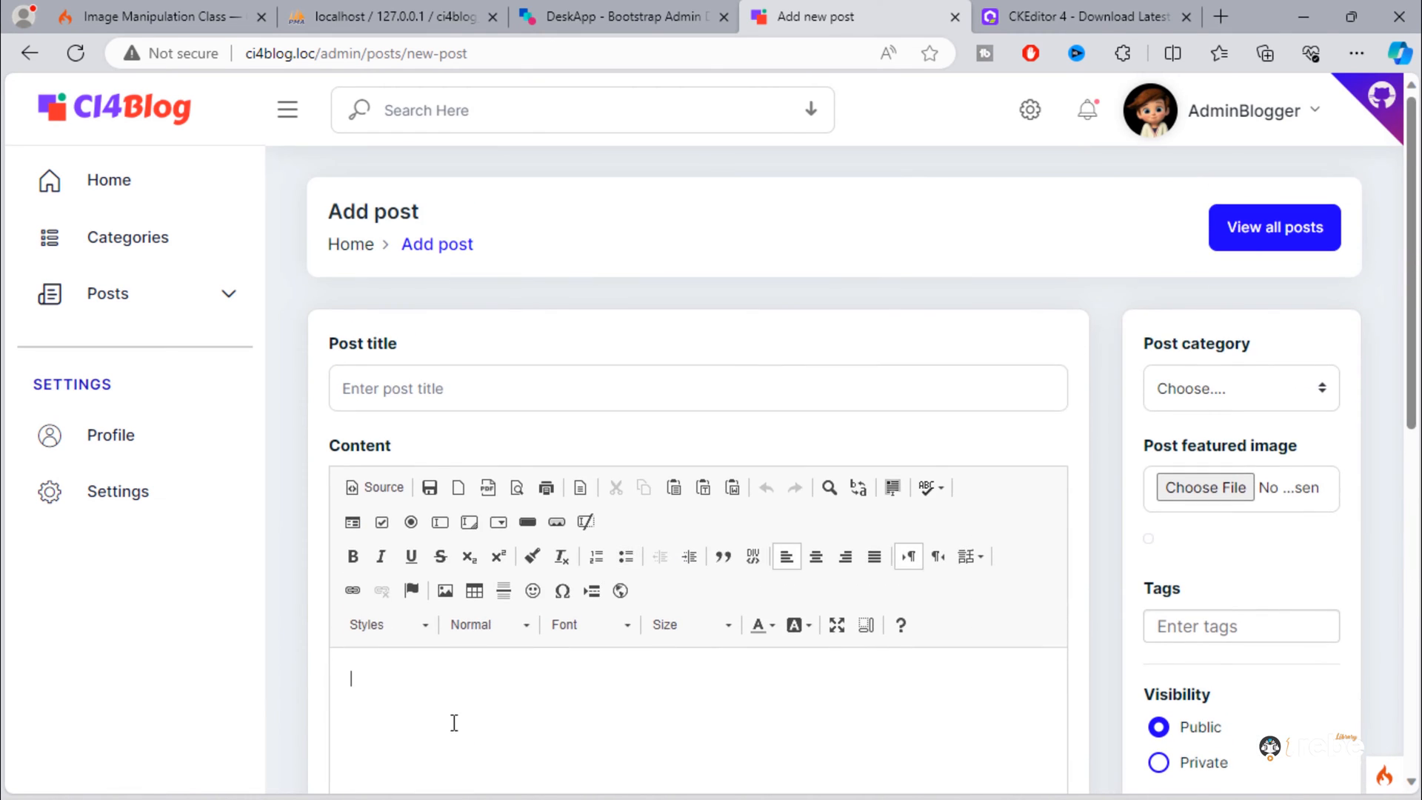
pyautogui.scroll(-3)
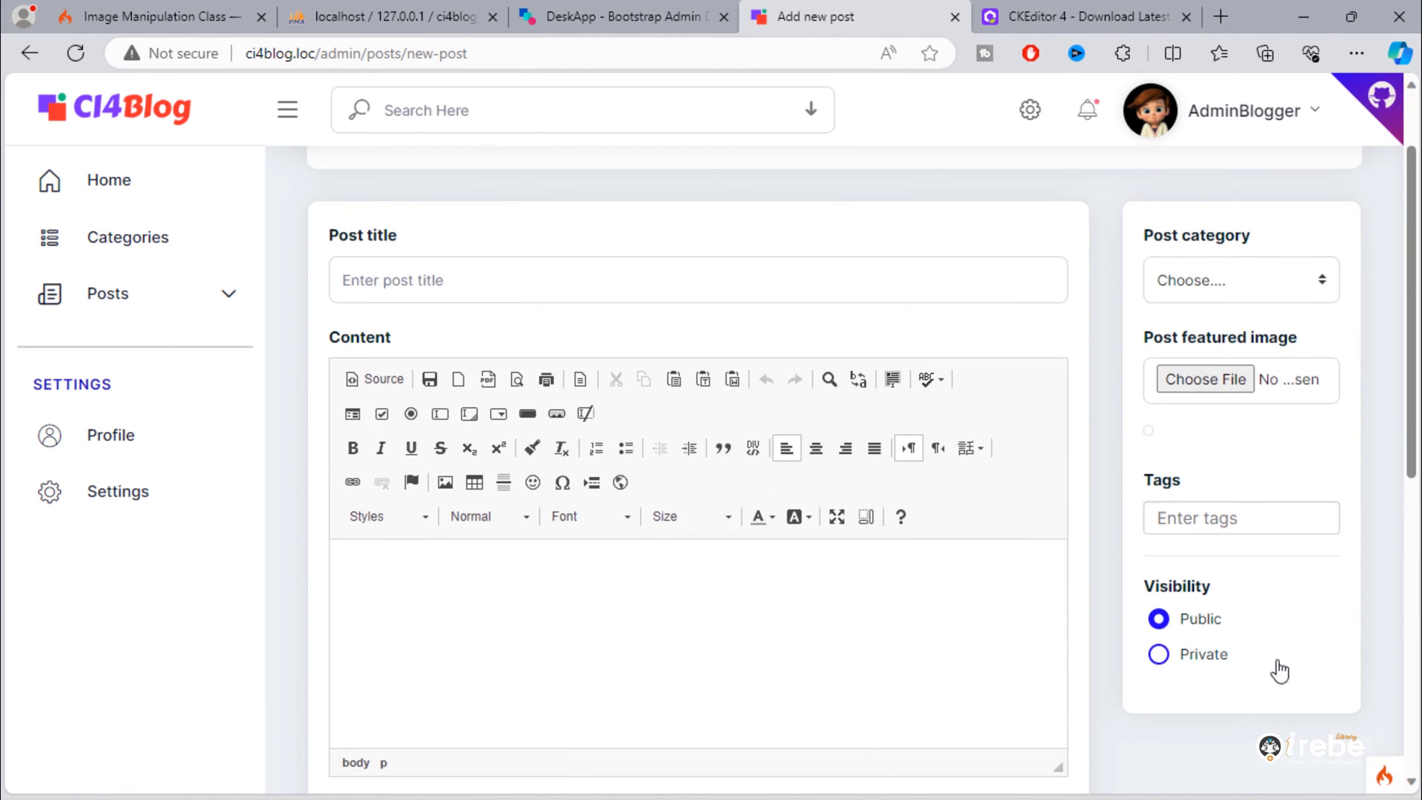
pyautogui.scroll(-3)
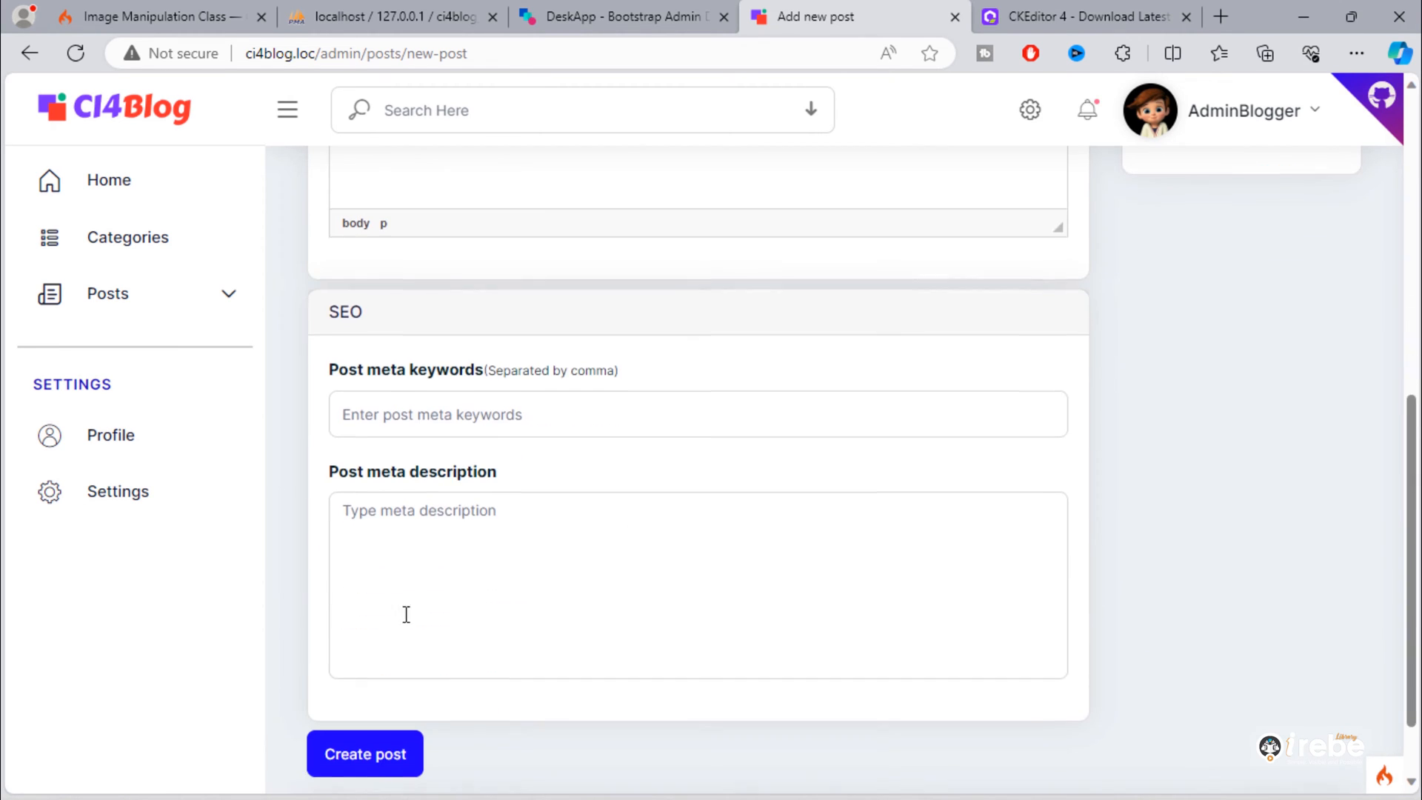
pyautogui.click(364, 753)
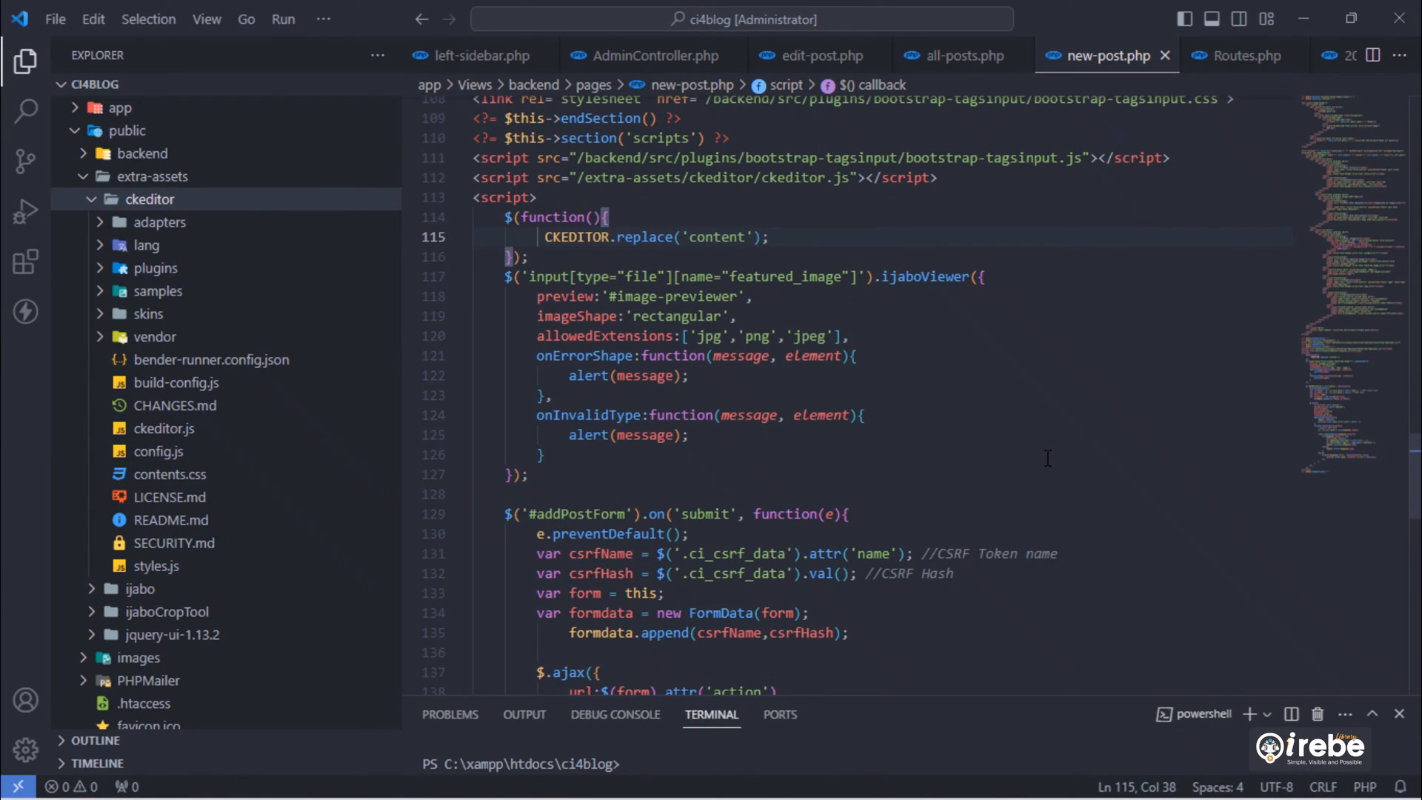
# - Add var content = CKEDITOR.instances.content.getData(); in the submit handler
pyautogui.scroll(-3)
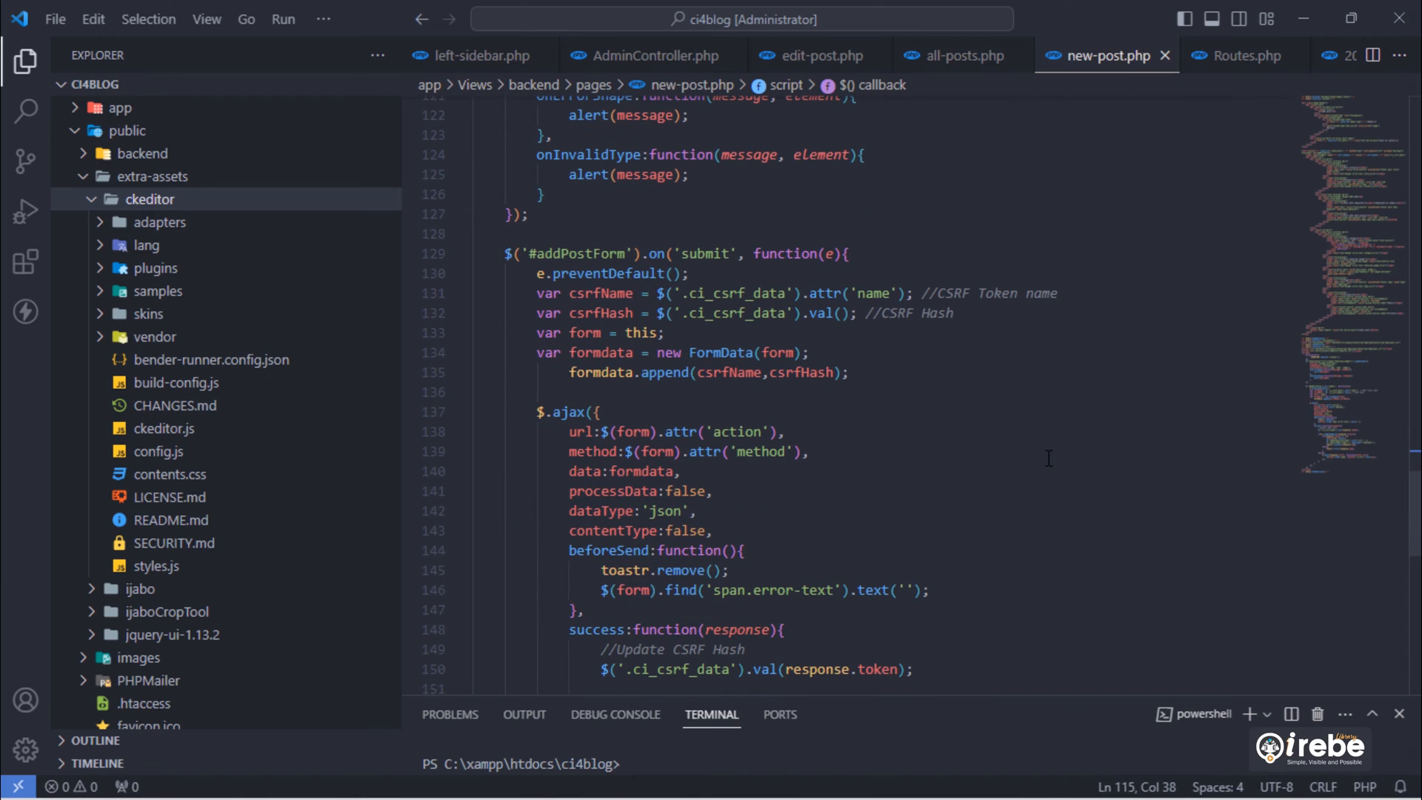
pyautogui.click(952, 312)
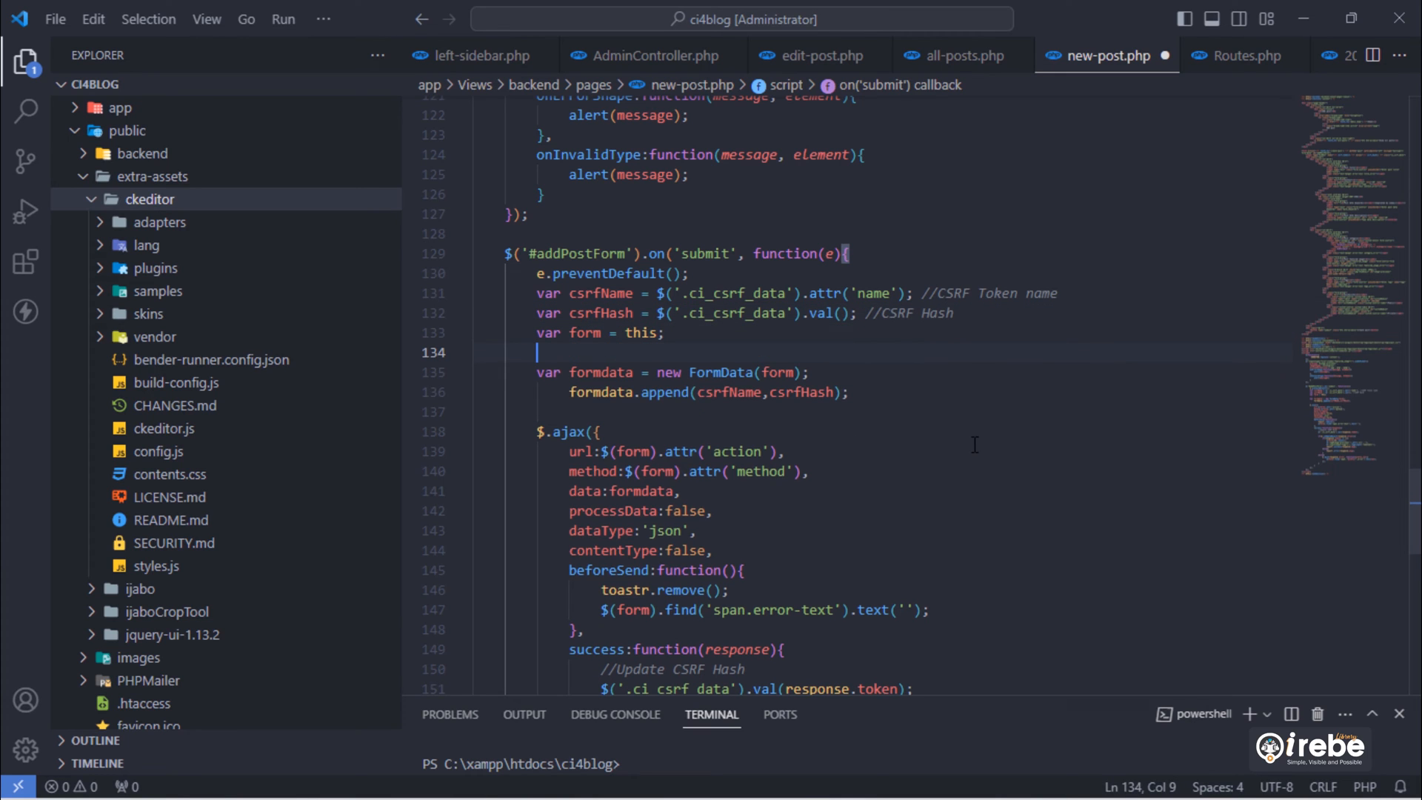
pyautogui.write('var content = CKED')
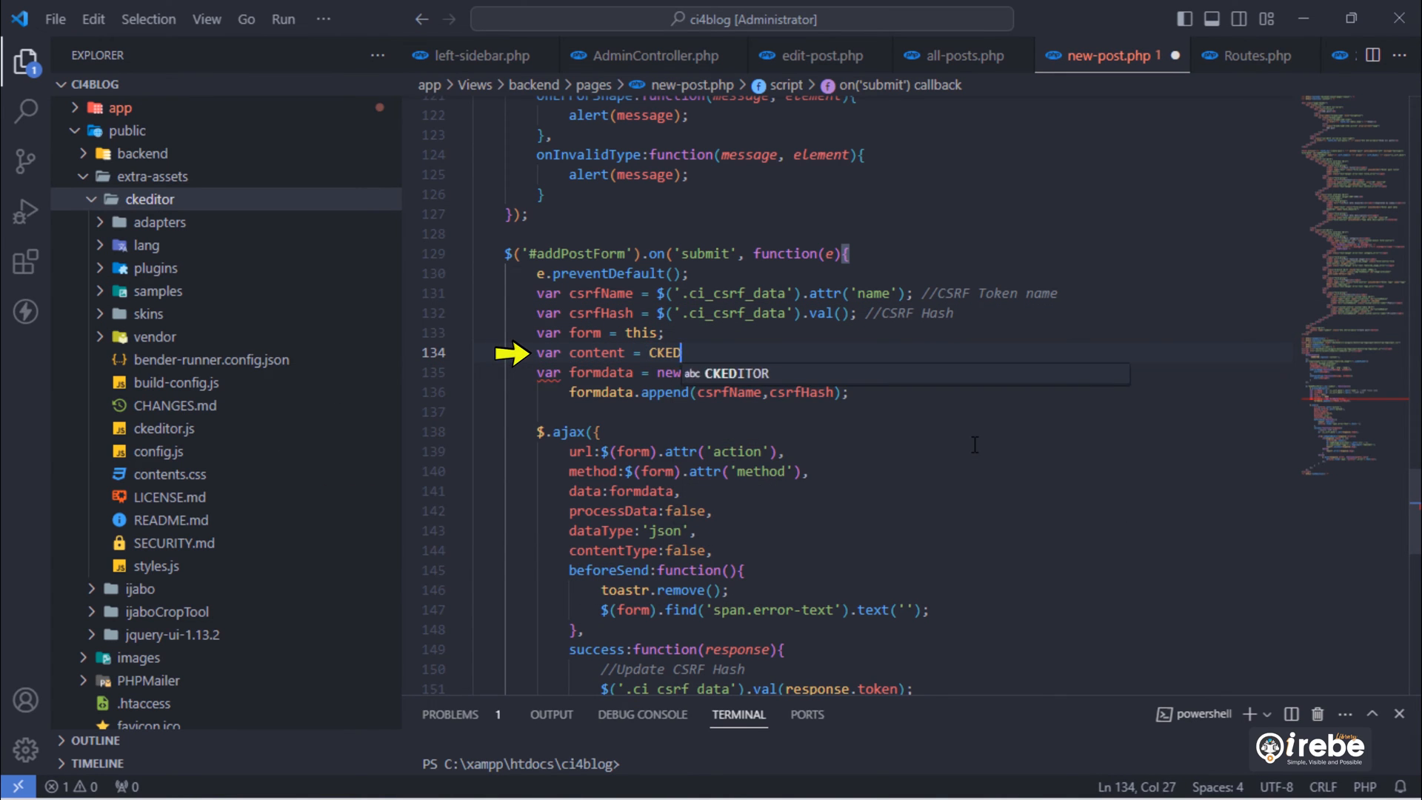
pyautogui.write('ITOR.instances.content.getData(')
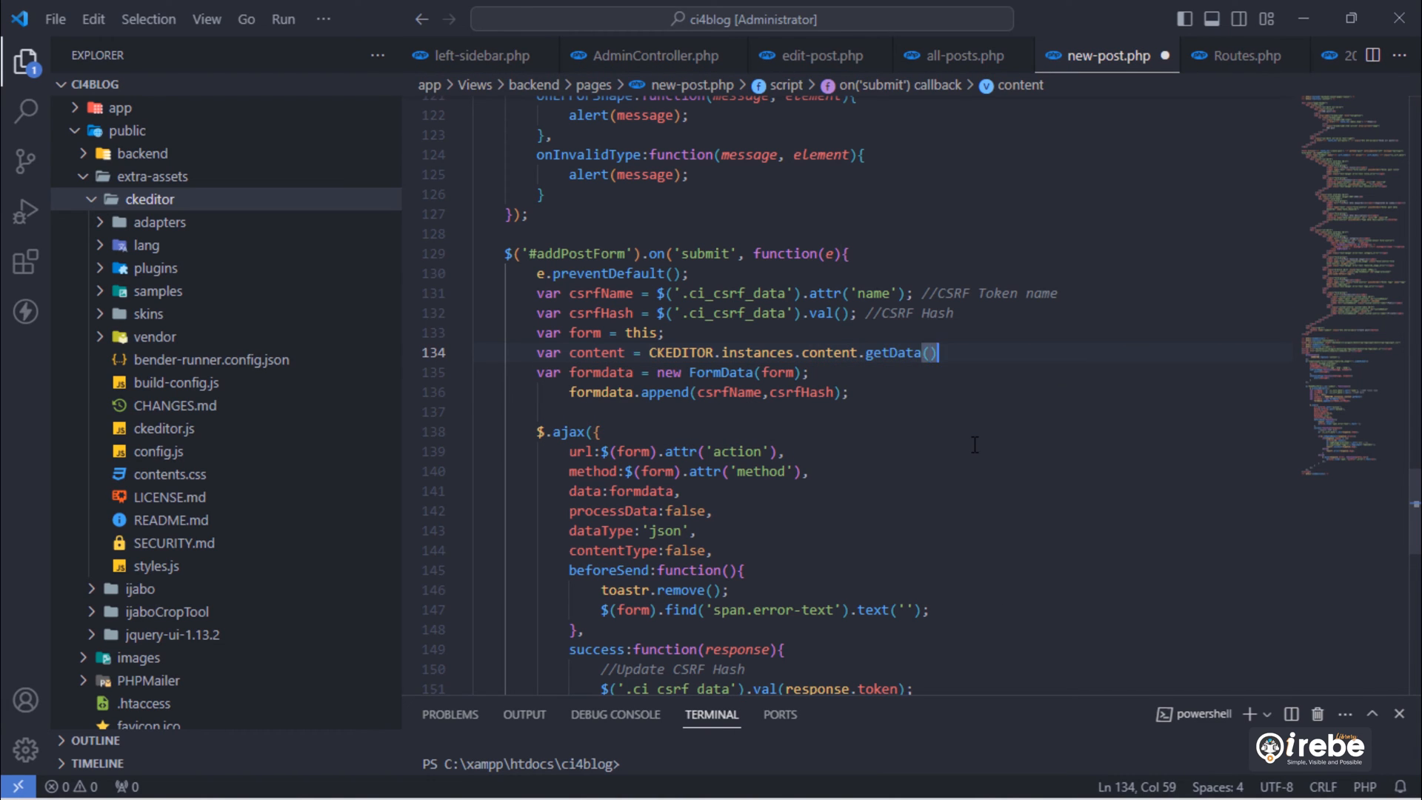
pyautogui.write(';')
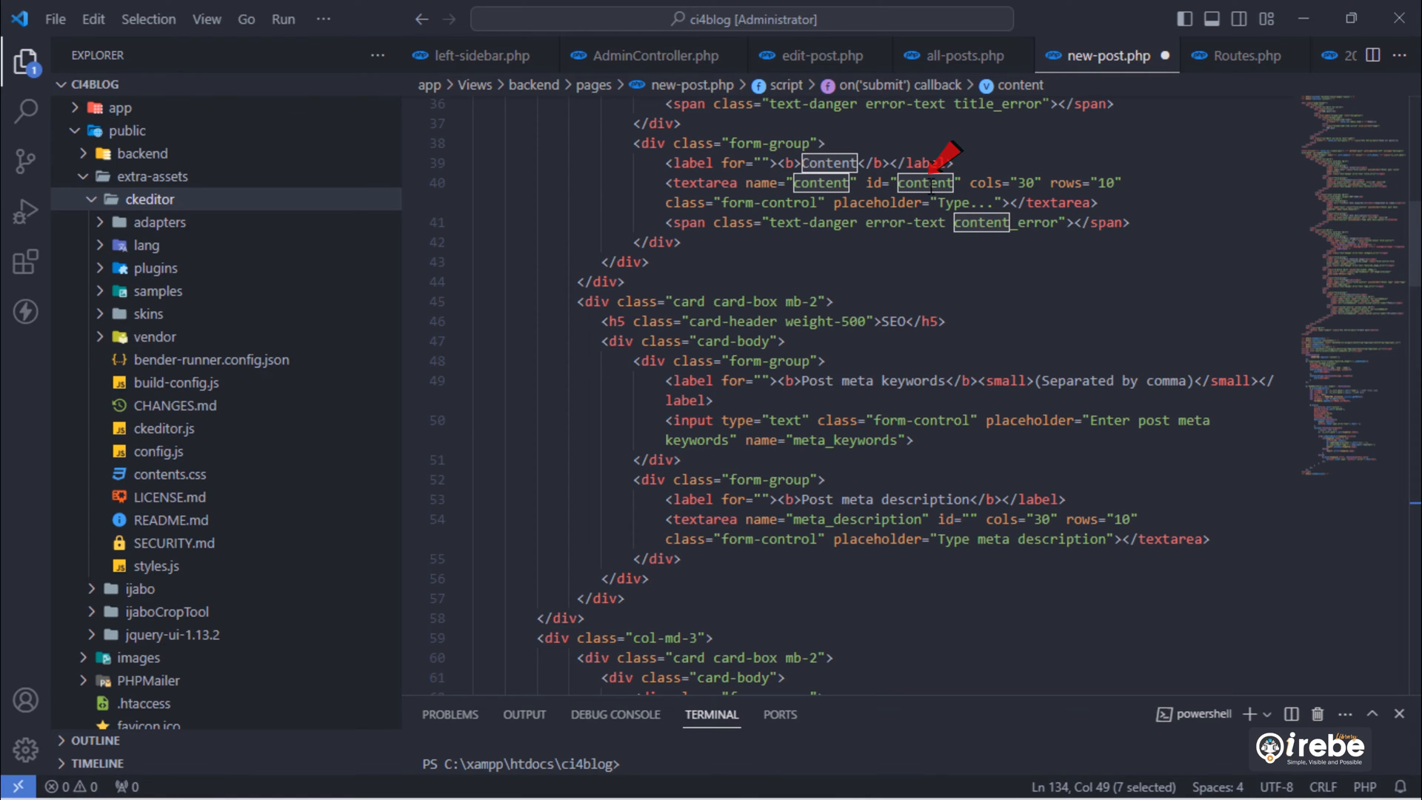
# - Append the editor content to the form data with formdata.append('content',content);
pyautogui.scroll(-3)
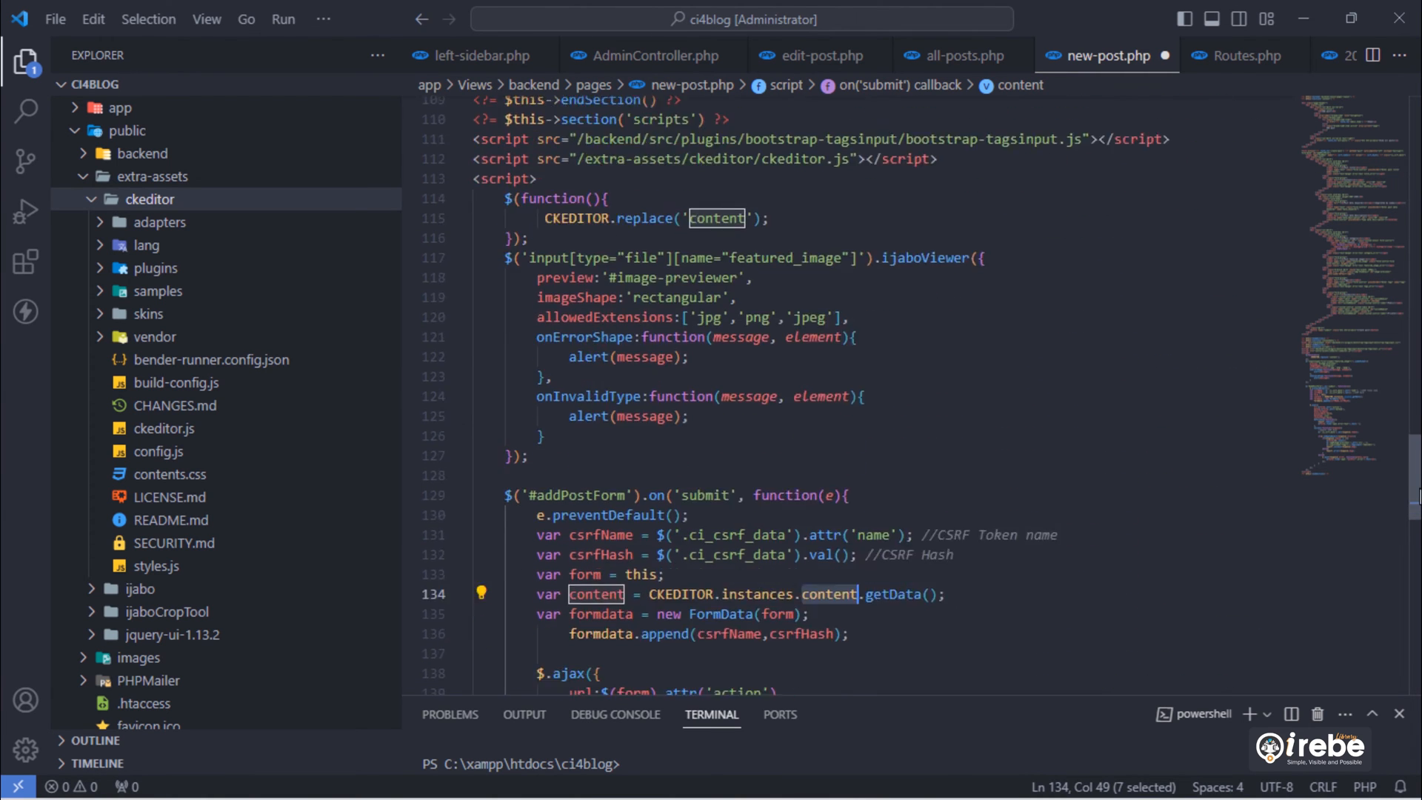
pyautogui.scroll(-3)
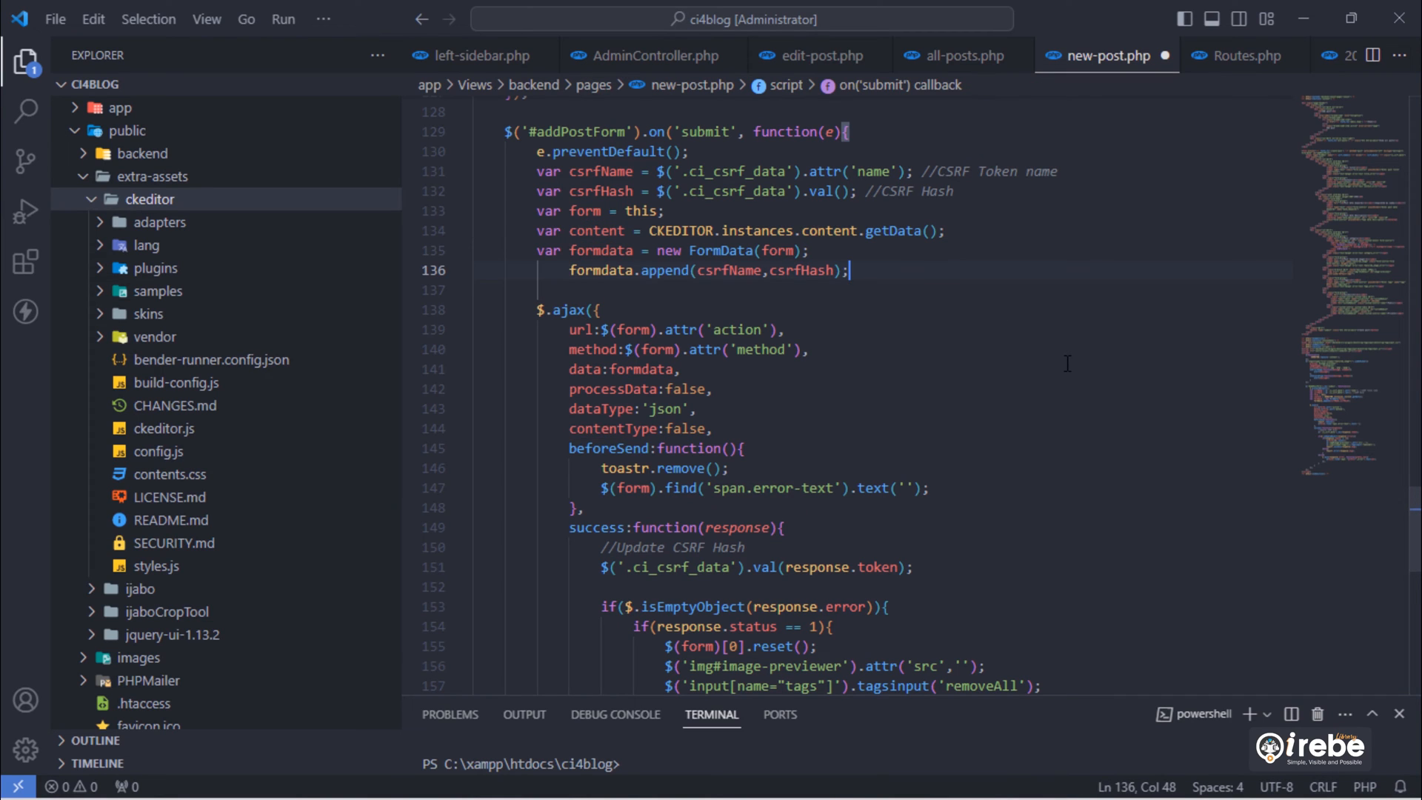
pyautogui.write('formdata.appen')
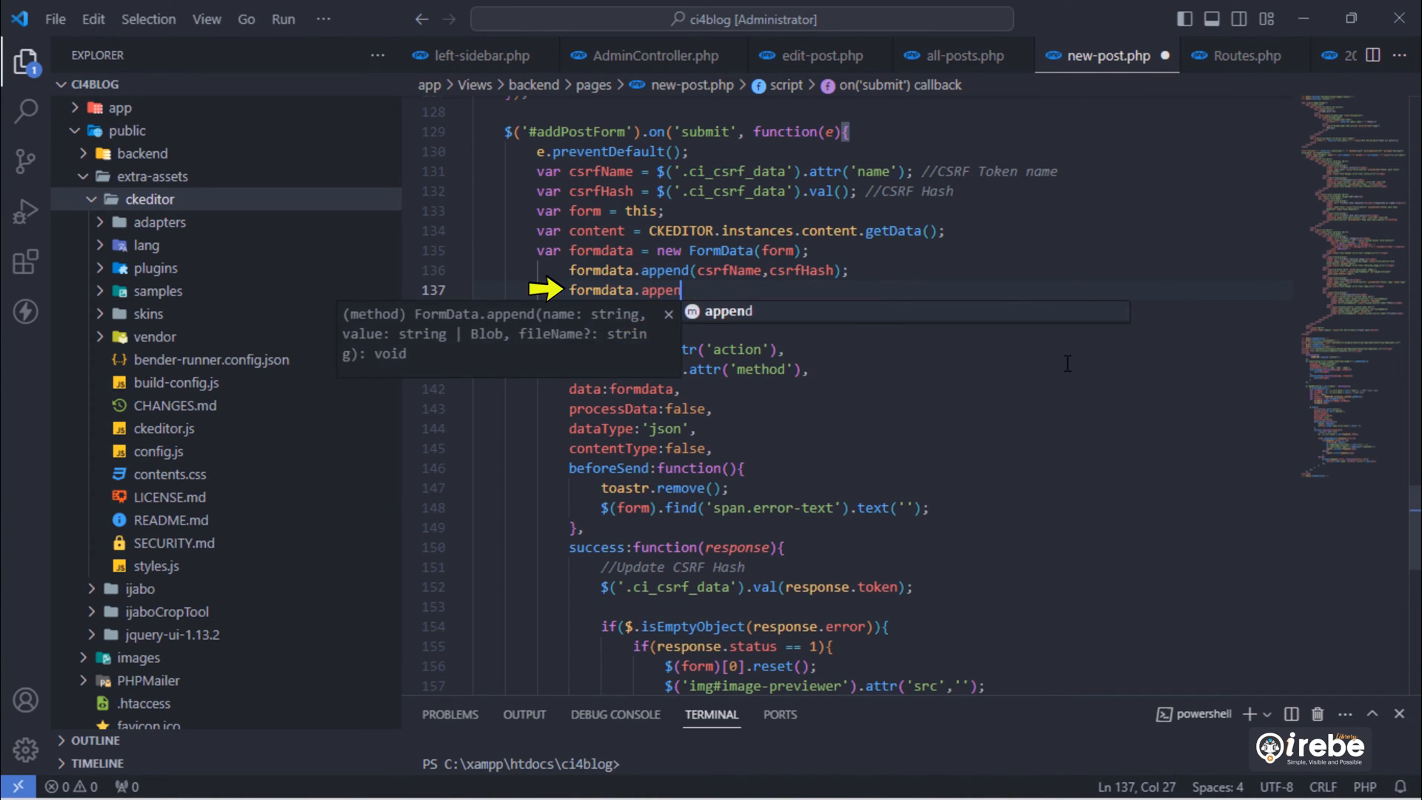
pyautogui.write("('content')")
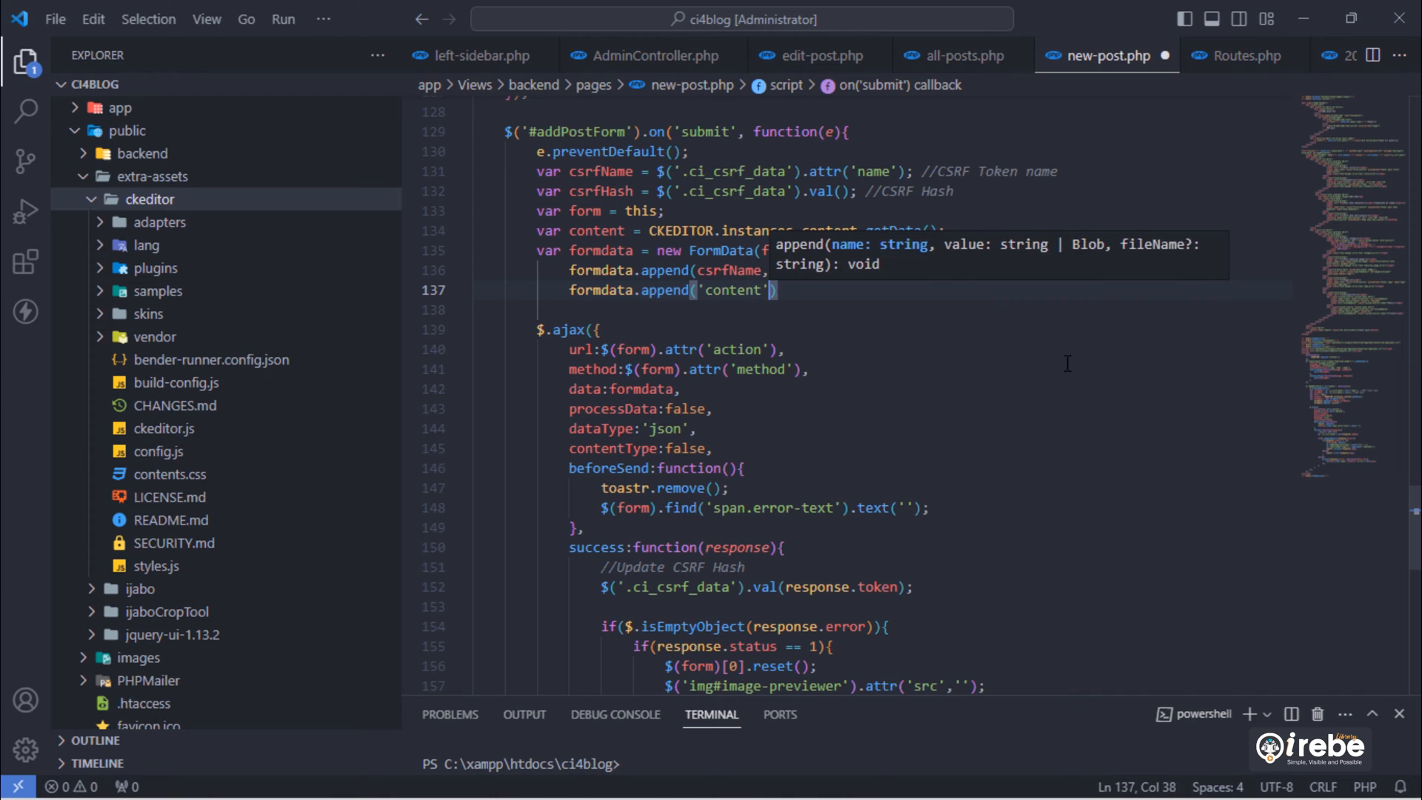
pyautogui.write(',content);')
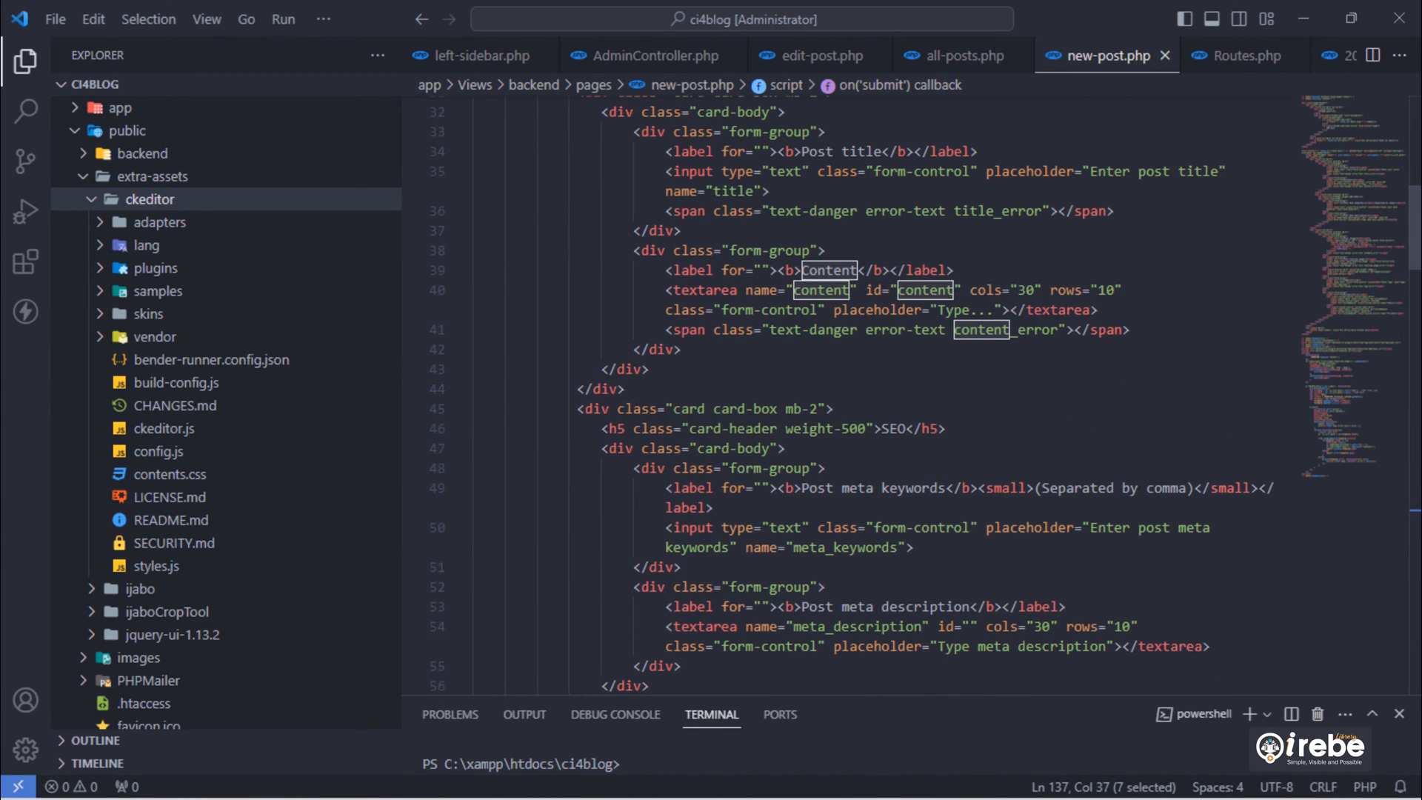
pyautogui.moveTo(875, 310)
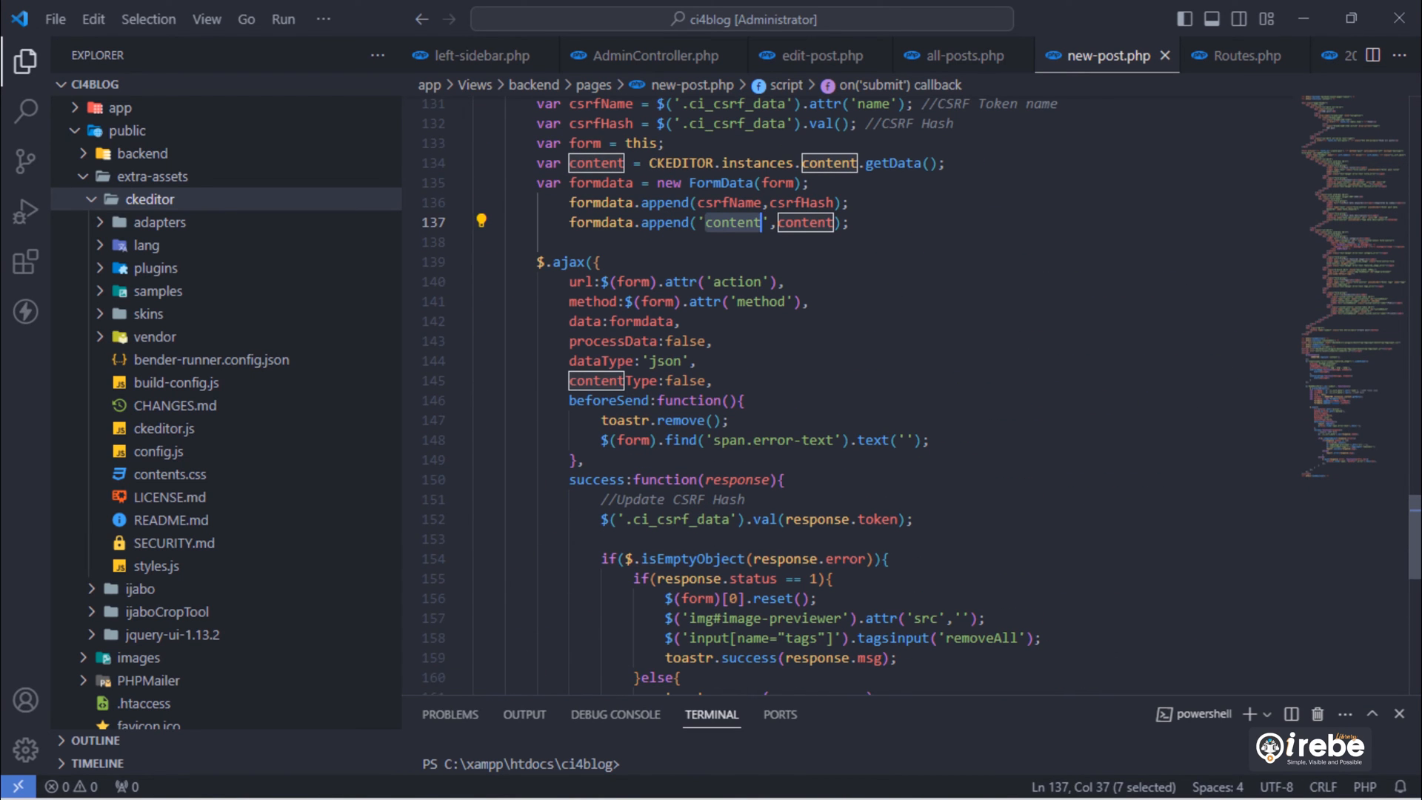
# - After $(form)[0].reset() in the success branch, begin a CKEDITOR.instances call to clear the editor
pyautogui.scroll(-3)
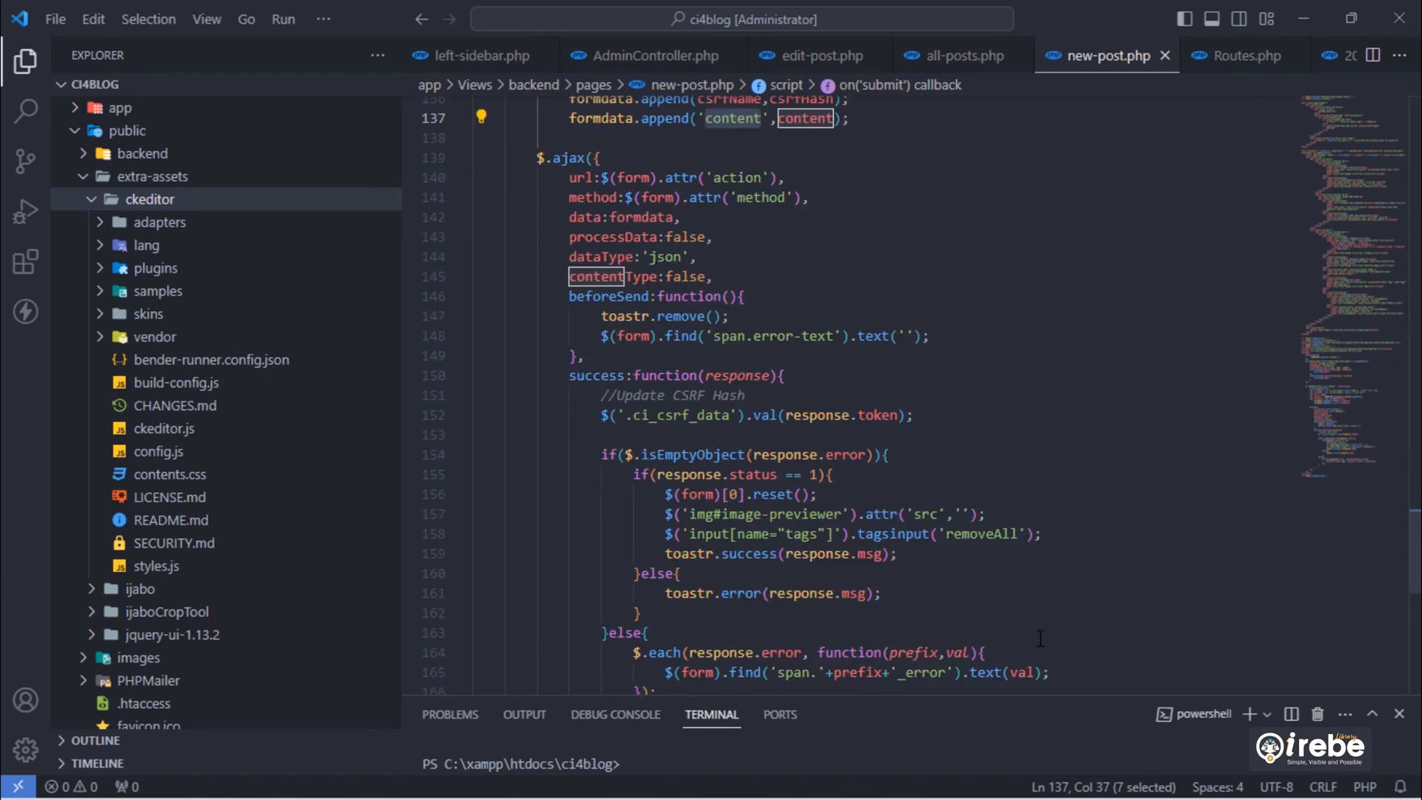
pyautogui.scroll(-3)
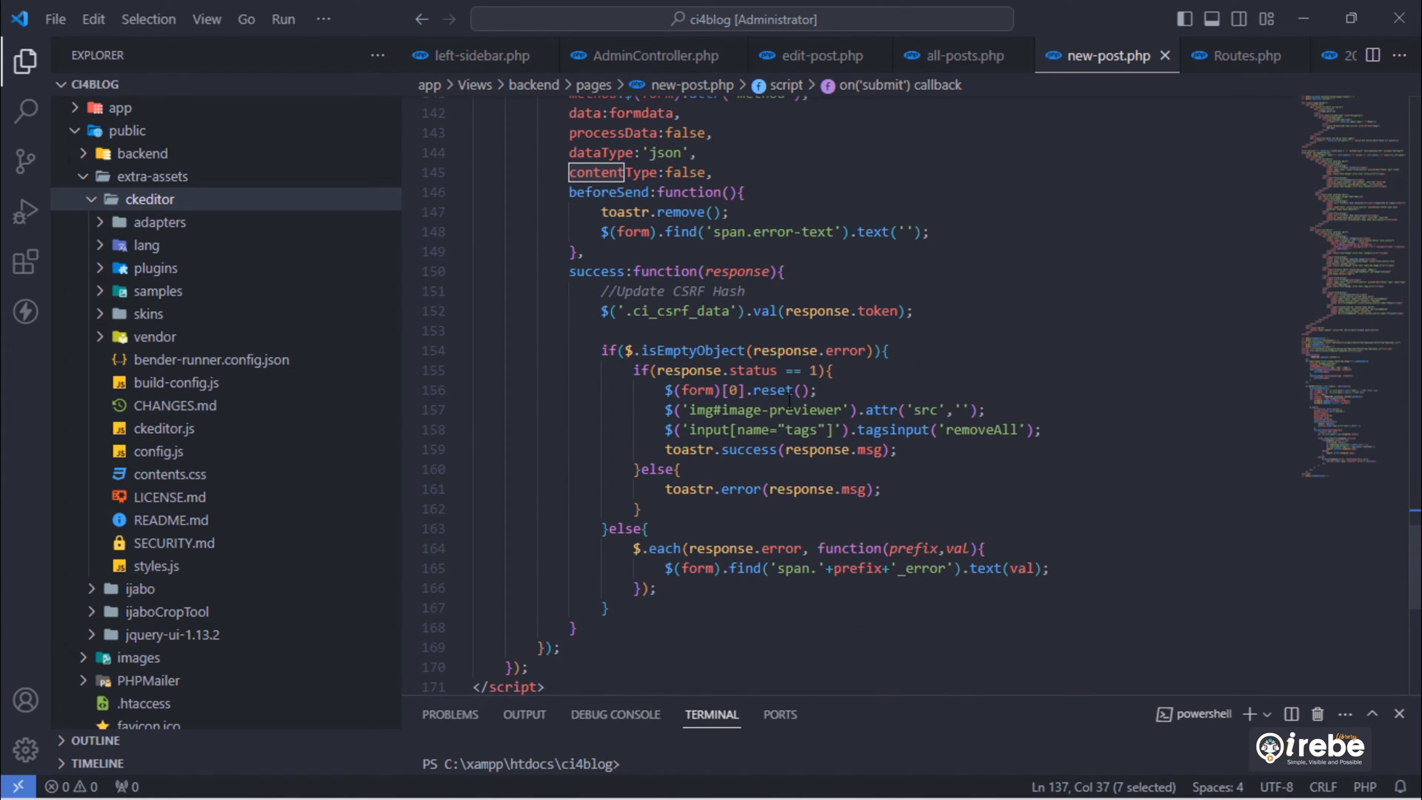
pyautogui.write('CKEDI')
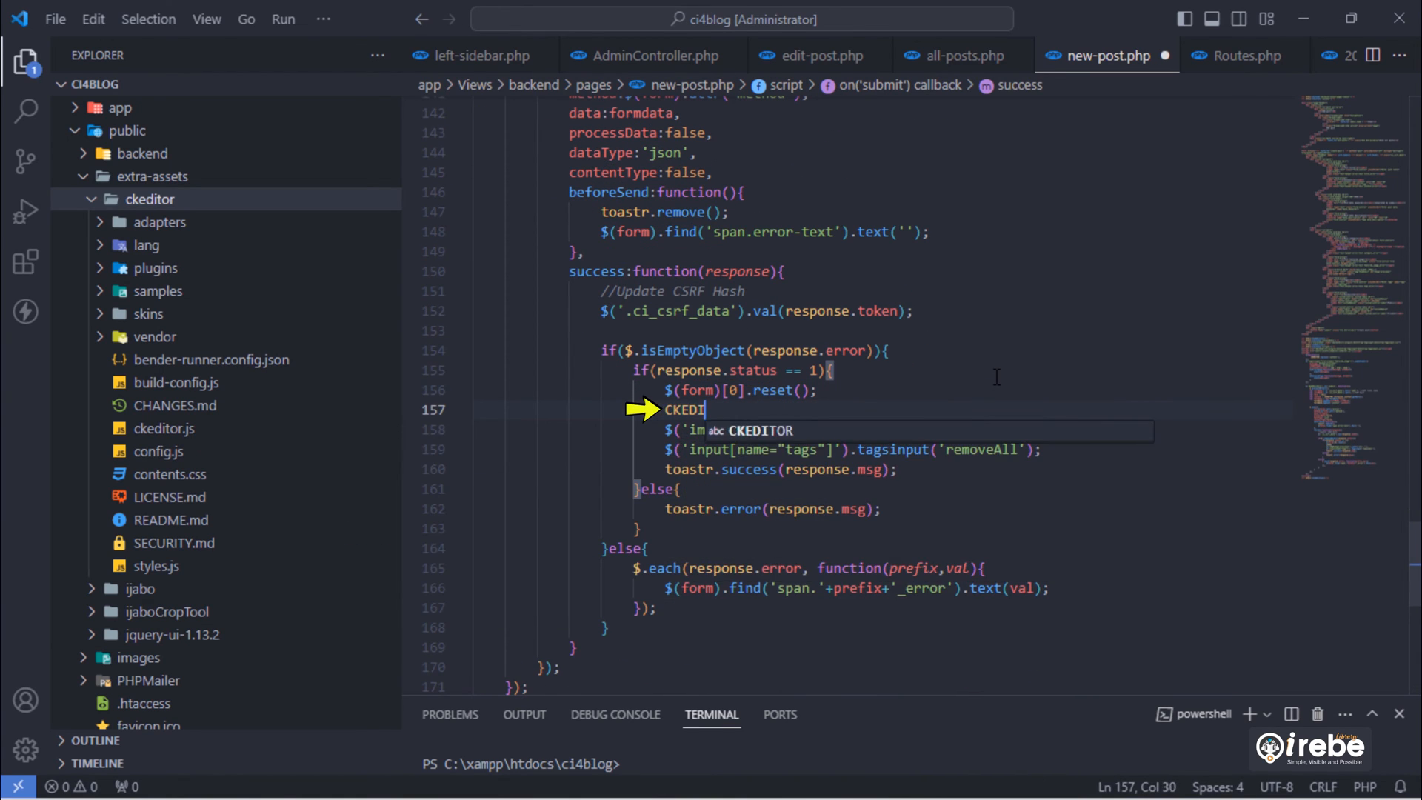
pyautogui.write('TOR.instances.cc')
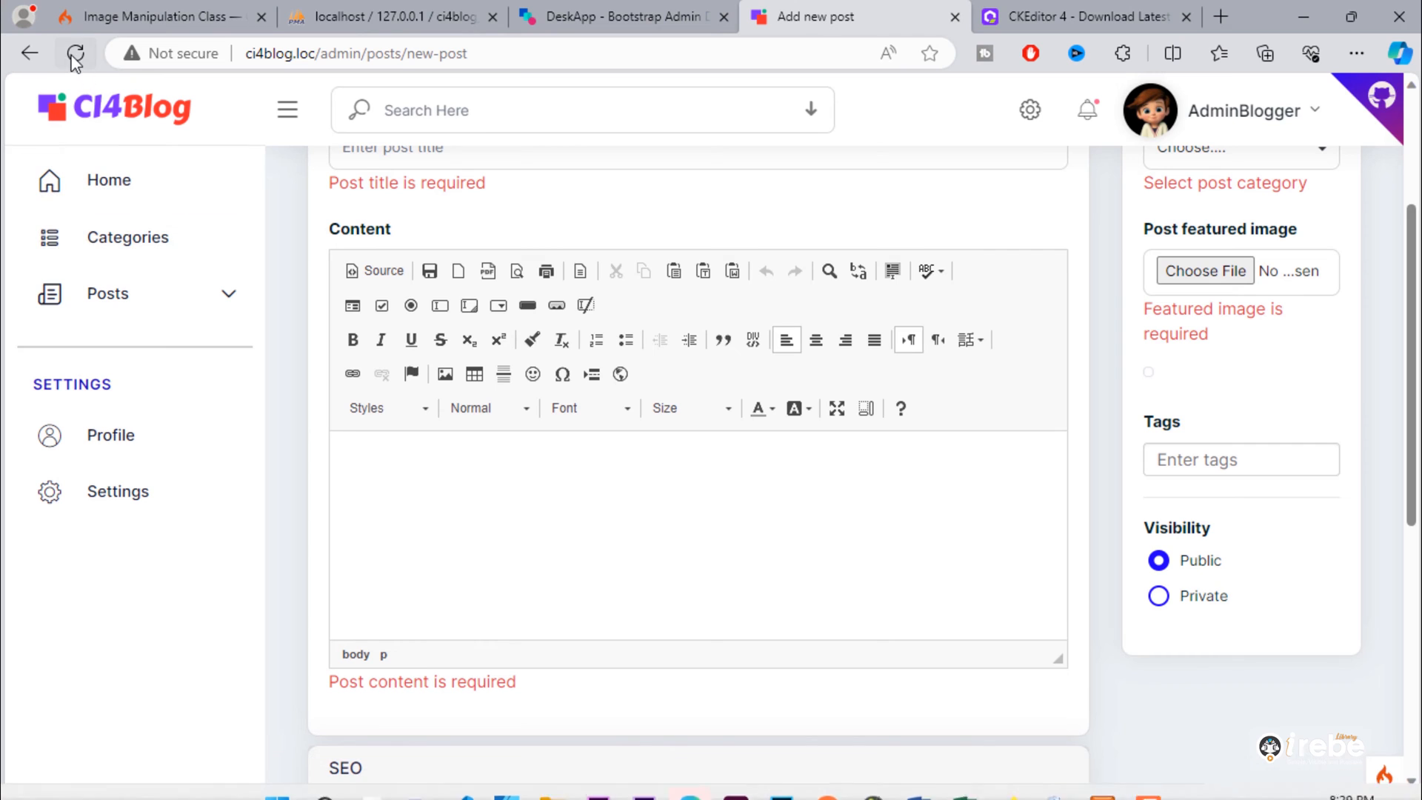
# - Submit a post titled 'New post with ckedi' with only 'con' as content and get validation errors
pyautogui.click(75, 53)
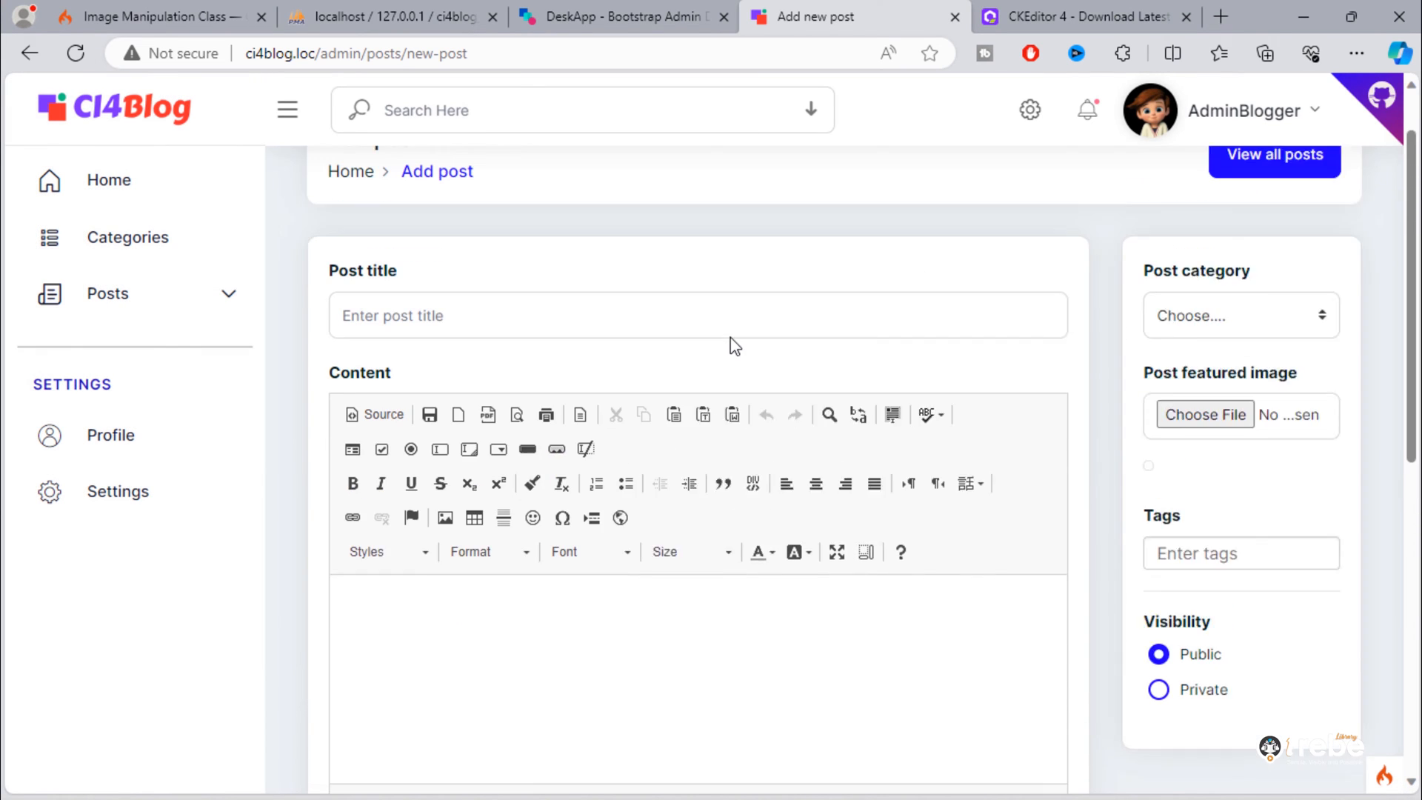
pyautogui.write('N')
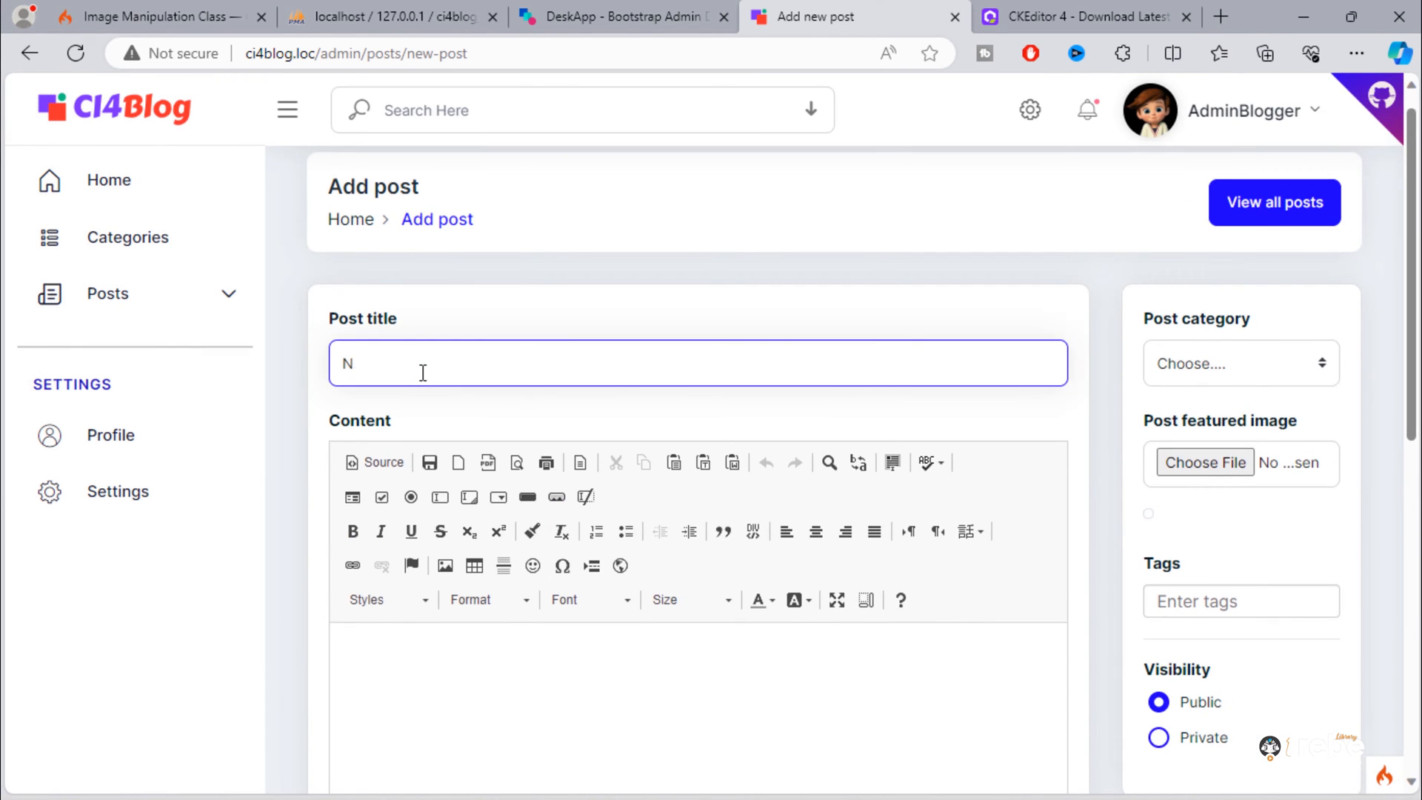
pyautogui.write('ew post with ckeditor content')
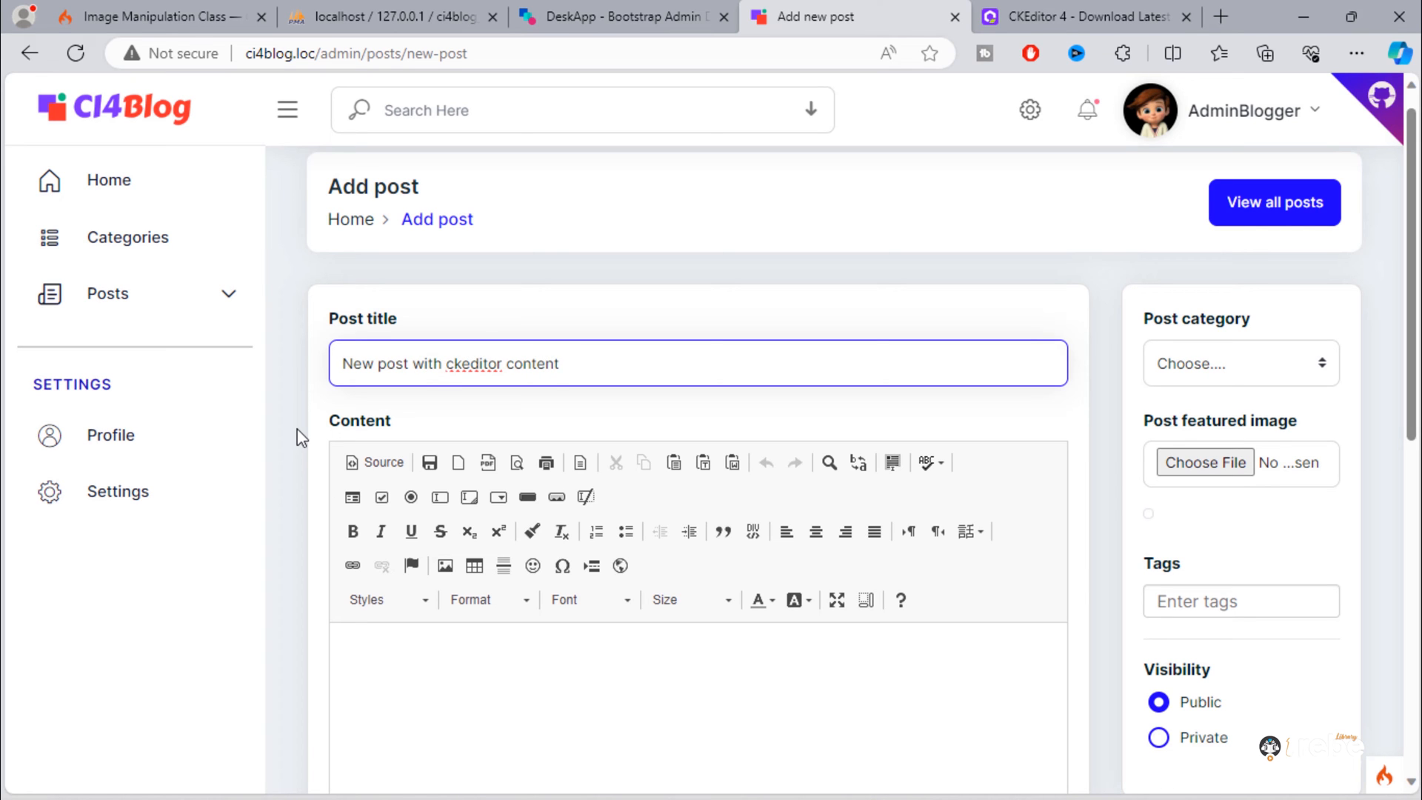
pyautogui.scroll(-3)
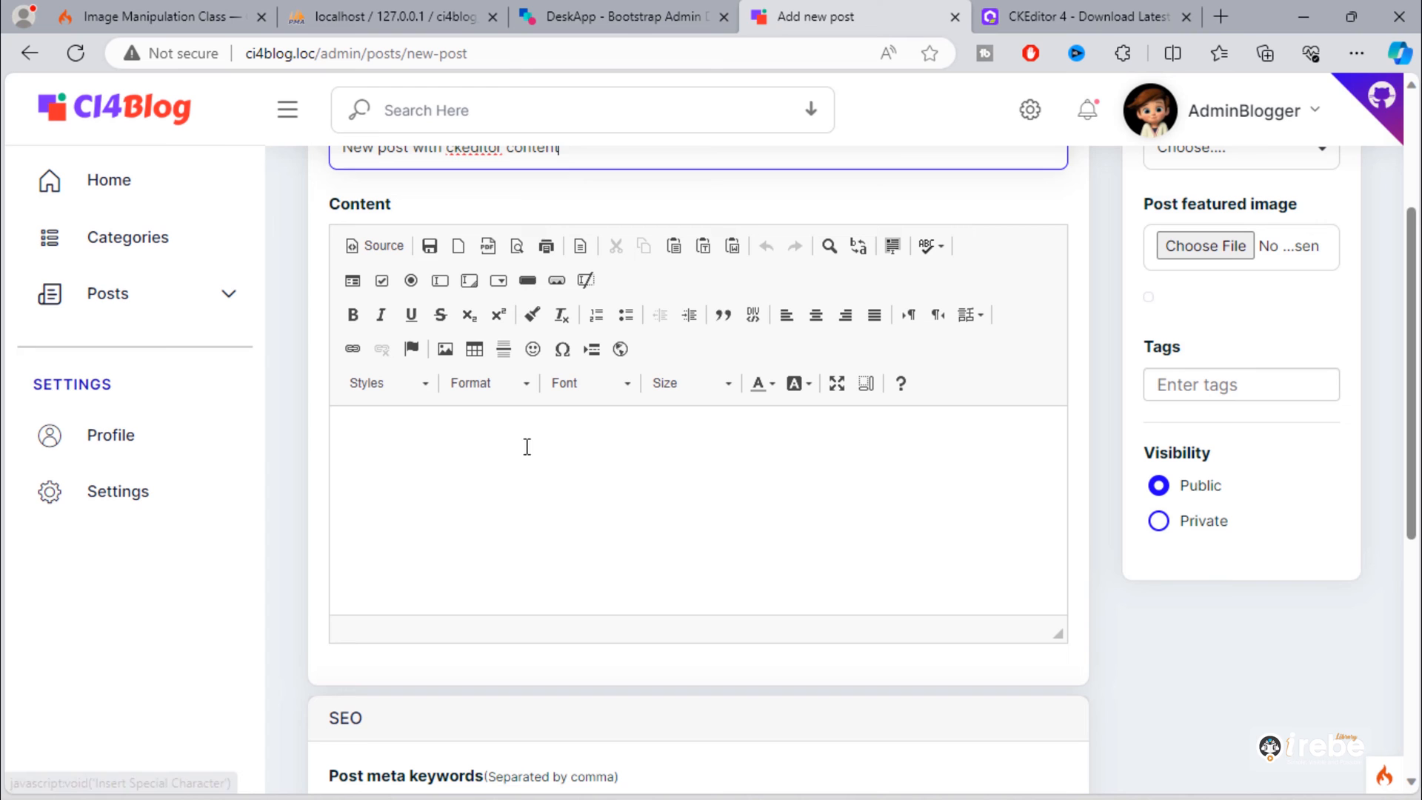
pyautogui.write('con')
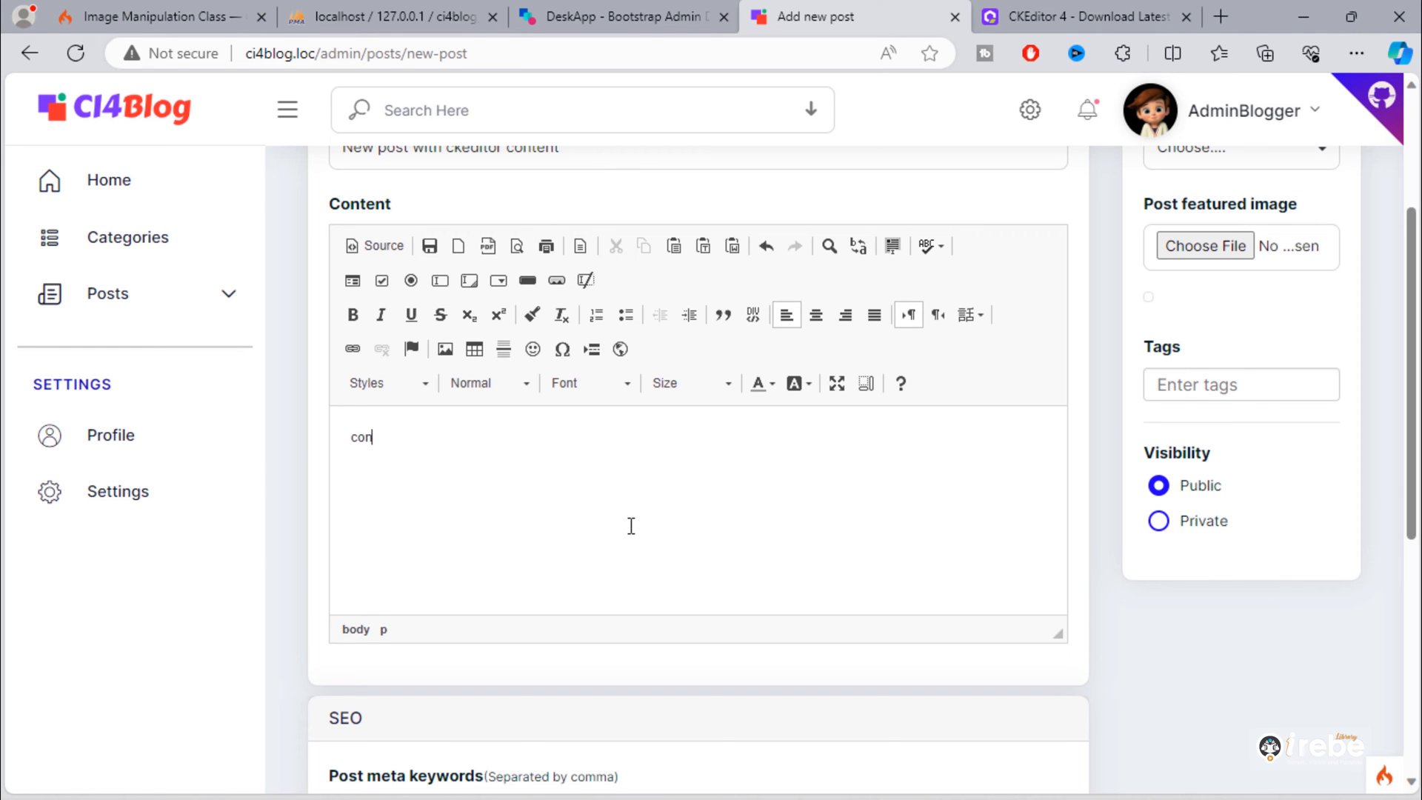
pyautogui.scroll(-3)
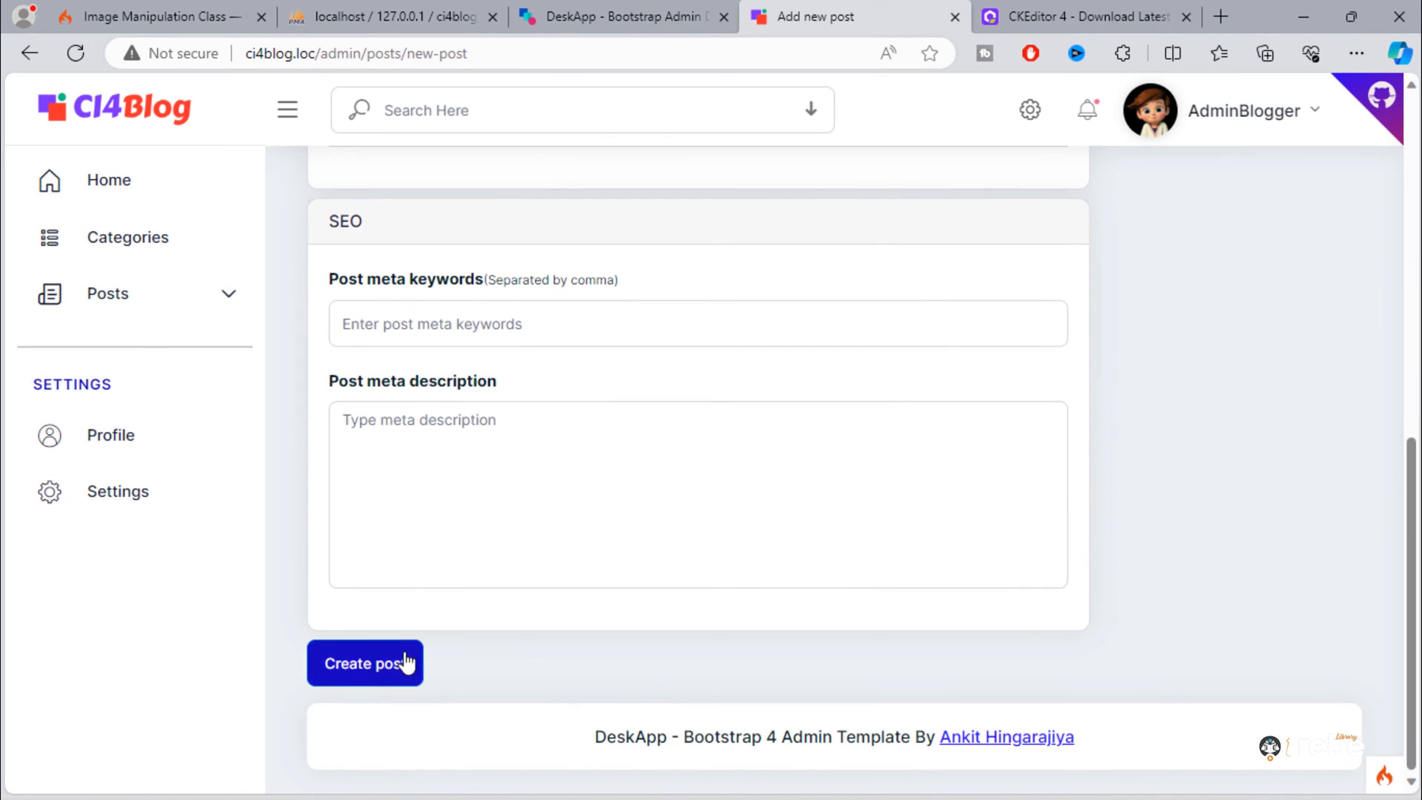
pyautogui.click(364, 662)
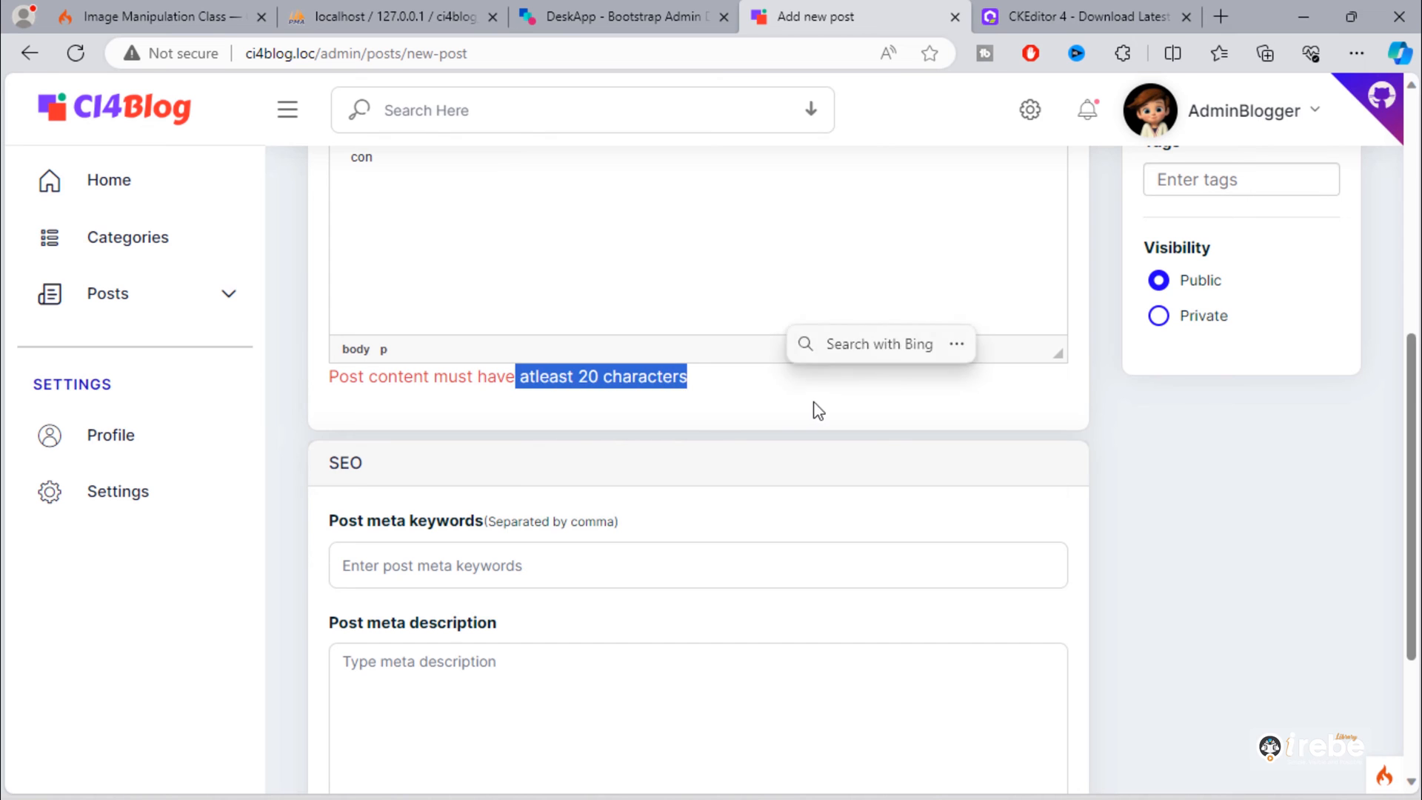
pyautogui.scroll(3)
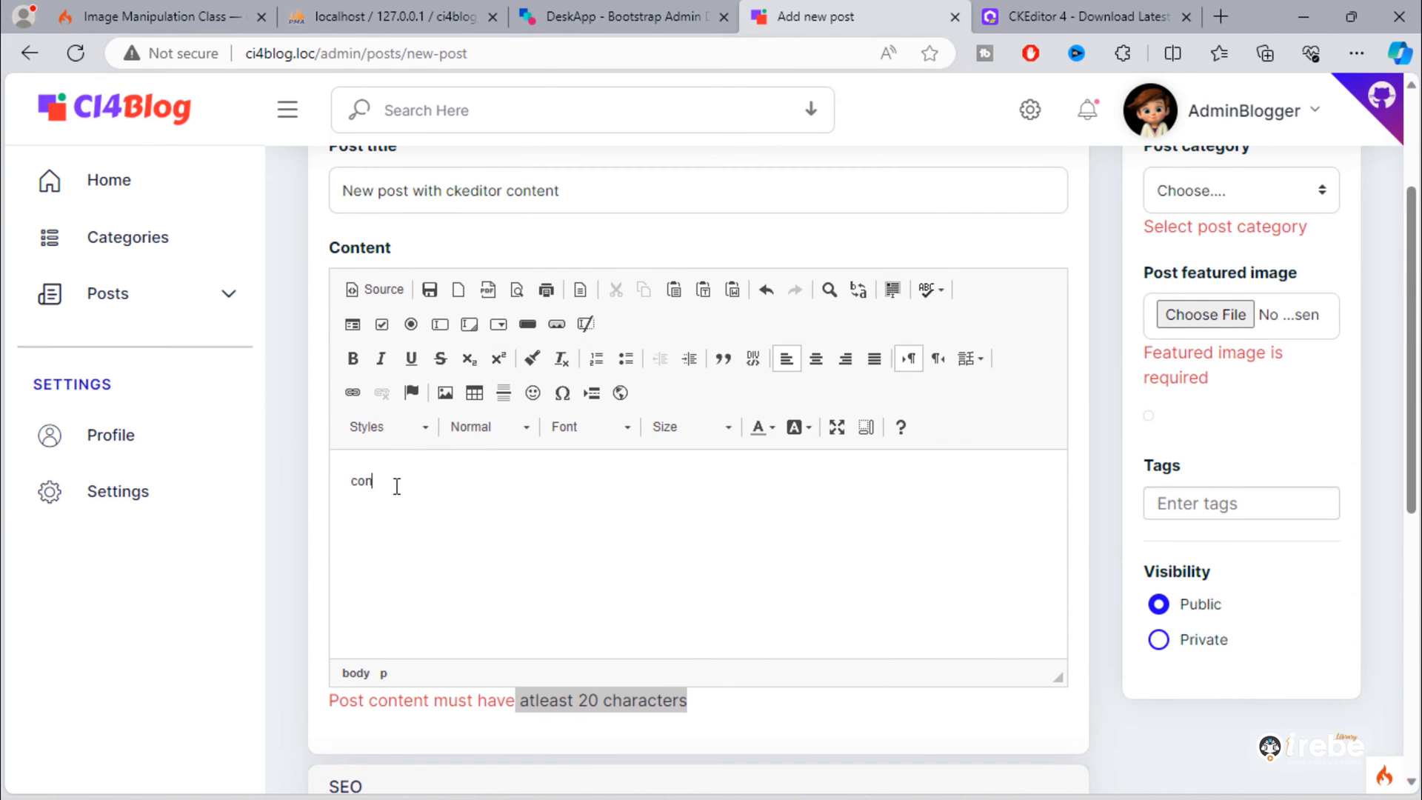
# - Copy the Extended Support (LTS) paragraph from the CKEditor download page and return to the form
pyautogui.click(1080, 16)
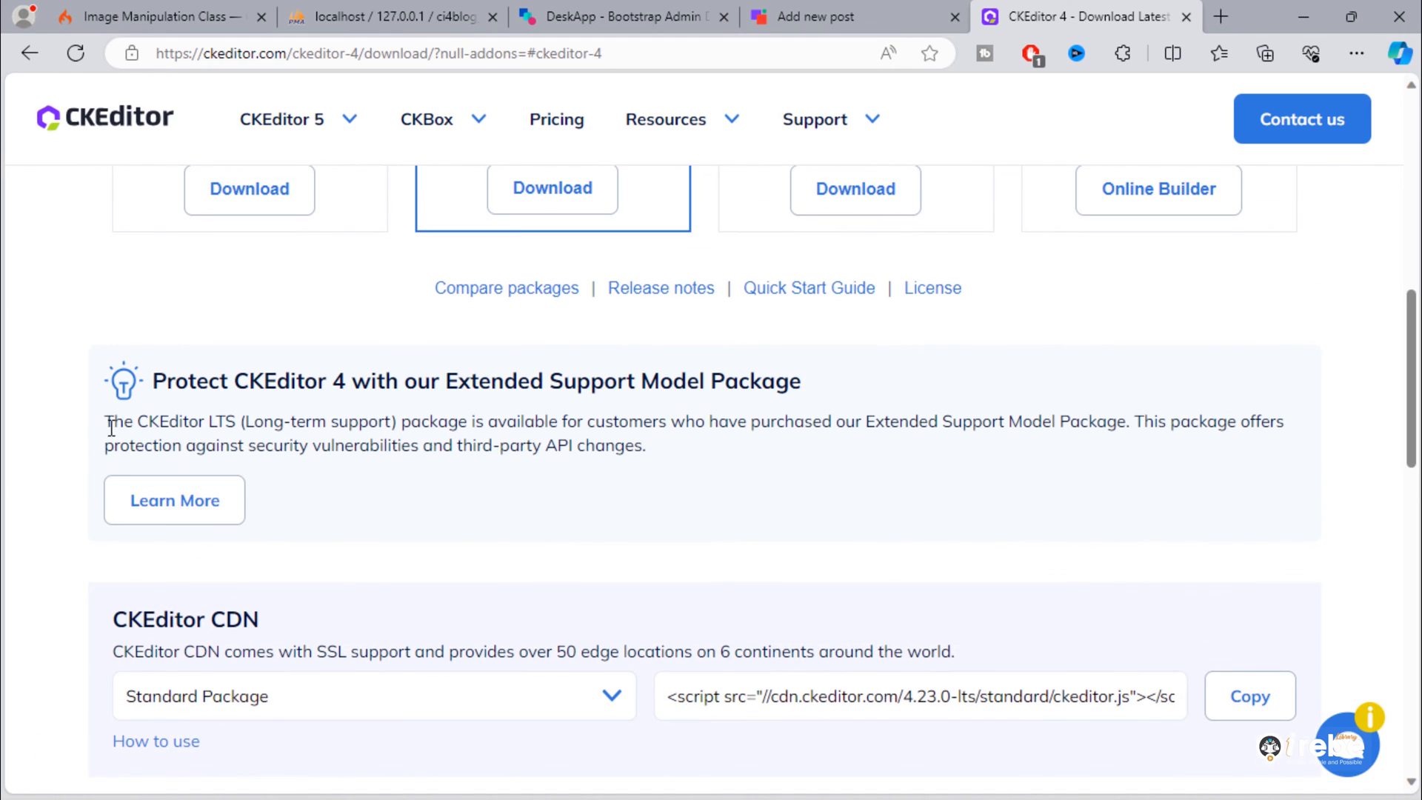
pyautogui.rightClick(372, 434)
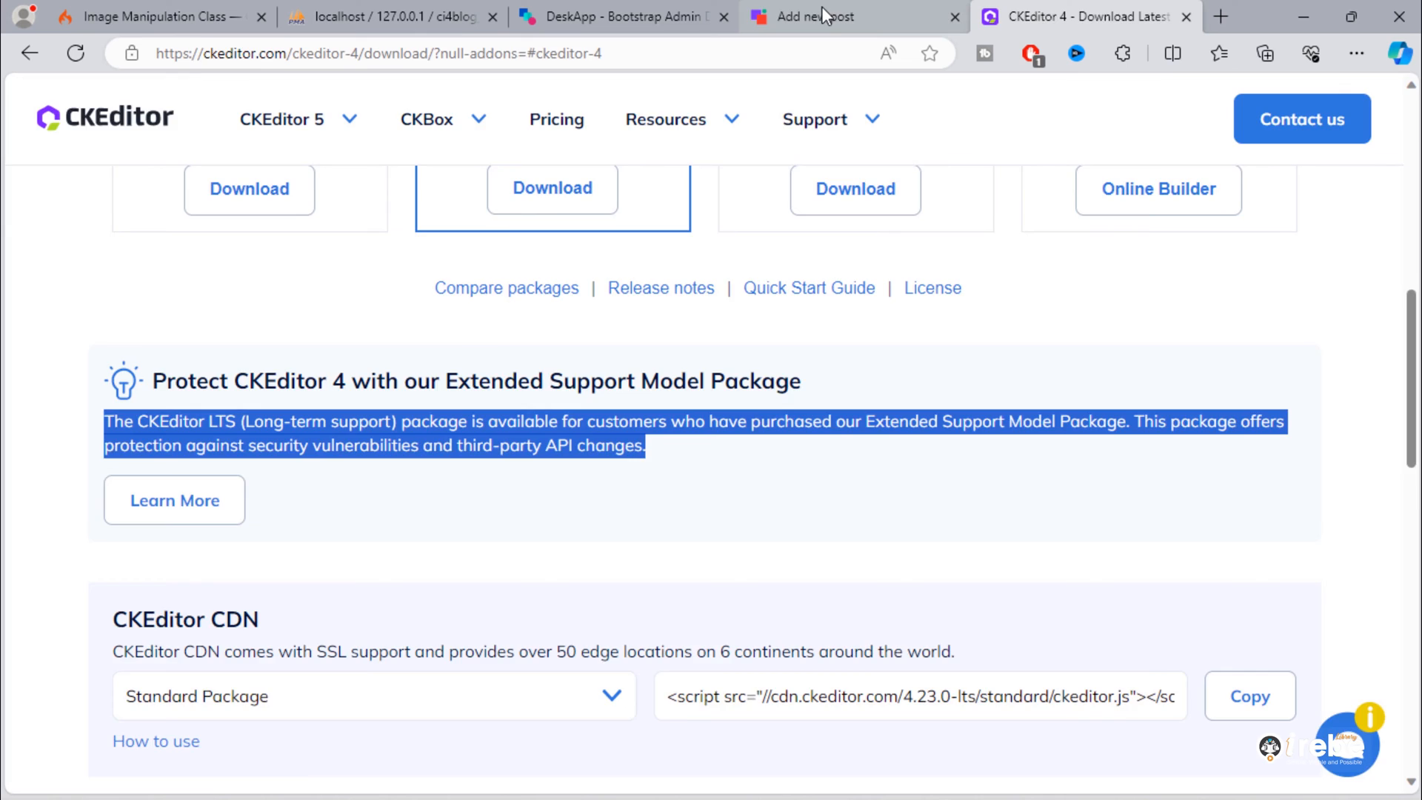
pyautogui.click(853, 16)
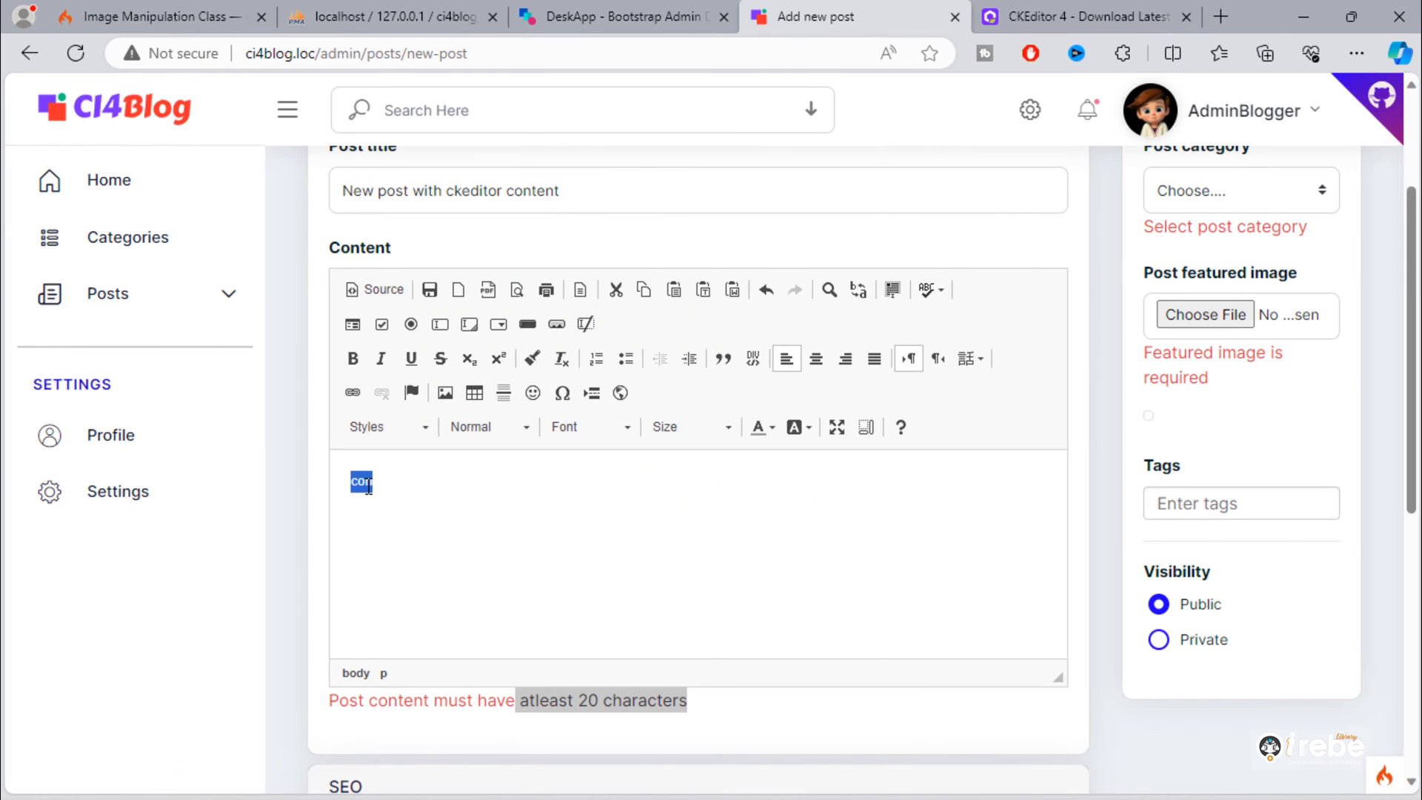
# - Paste the CKEditor LTS paragraph as content and colour the word 'vulnerabilities' red
pyautogui.write('The CKEditor LTS (Long-term support) package is available for customers who have purchased our Extended Support Model Package. This package offers protection against security vulnerabilities and third-party API changes.')
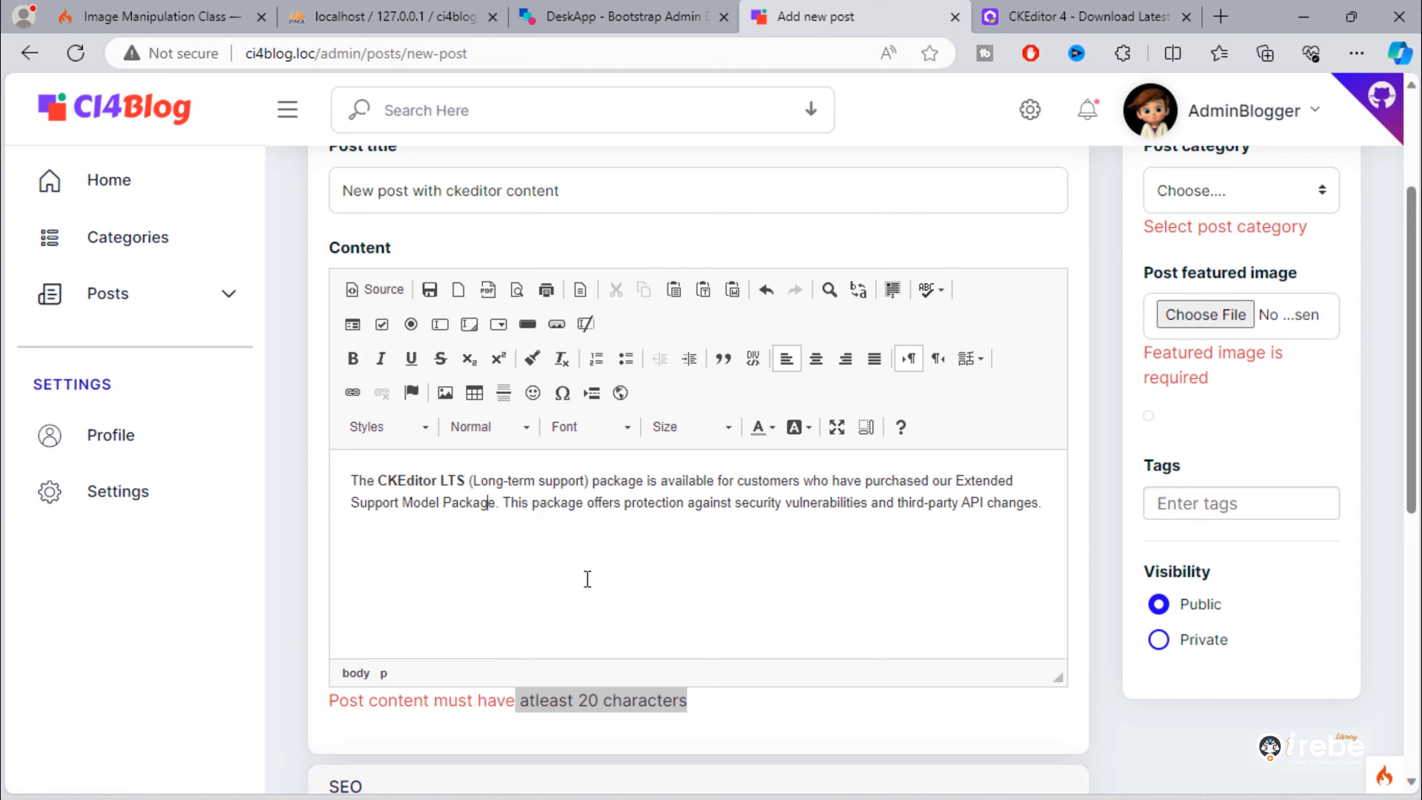
pyautogui.doubleClick(822, 502)
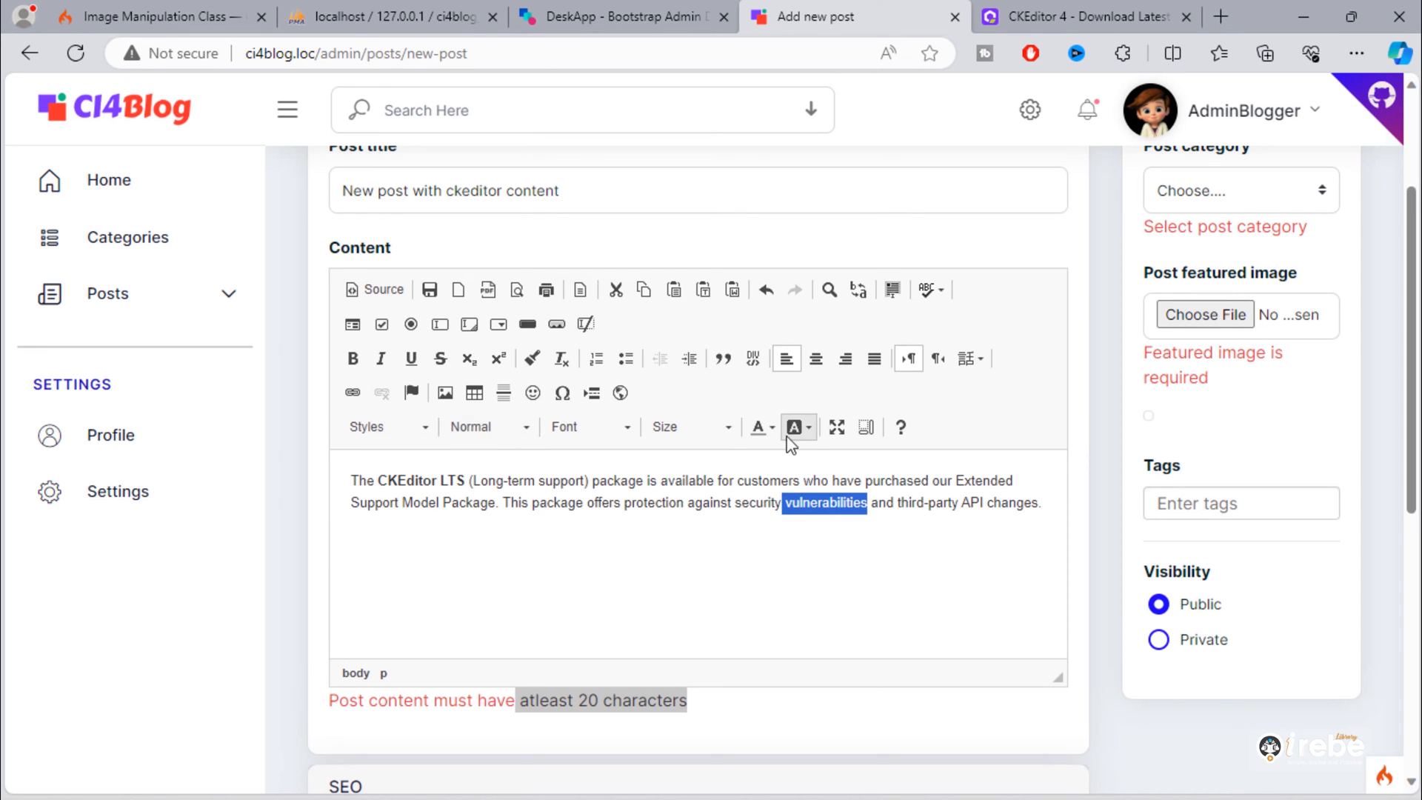
pyautogui.click(755, 427)
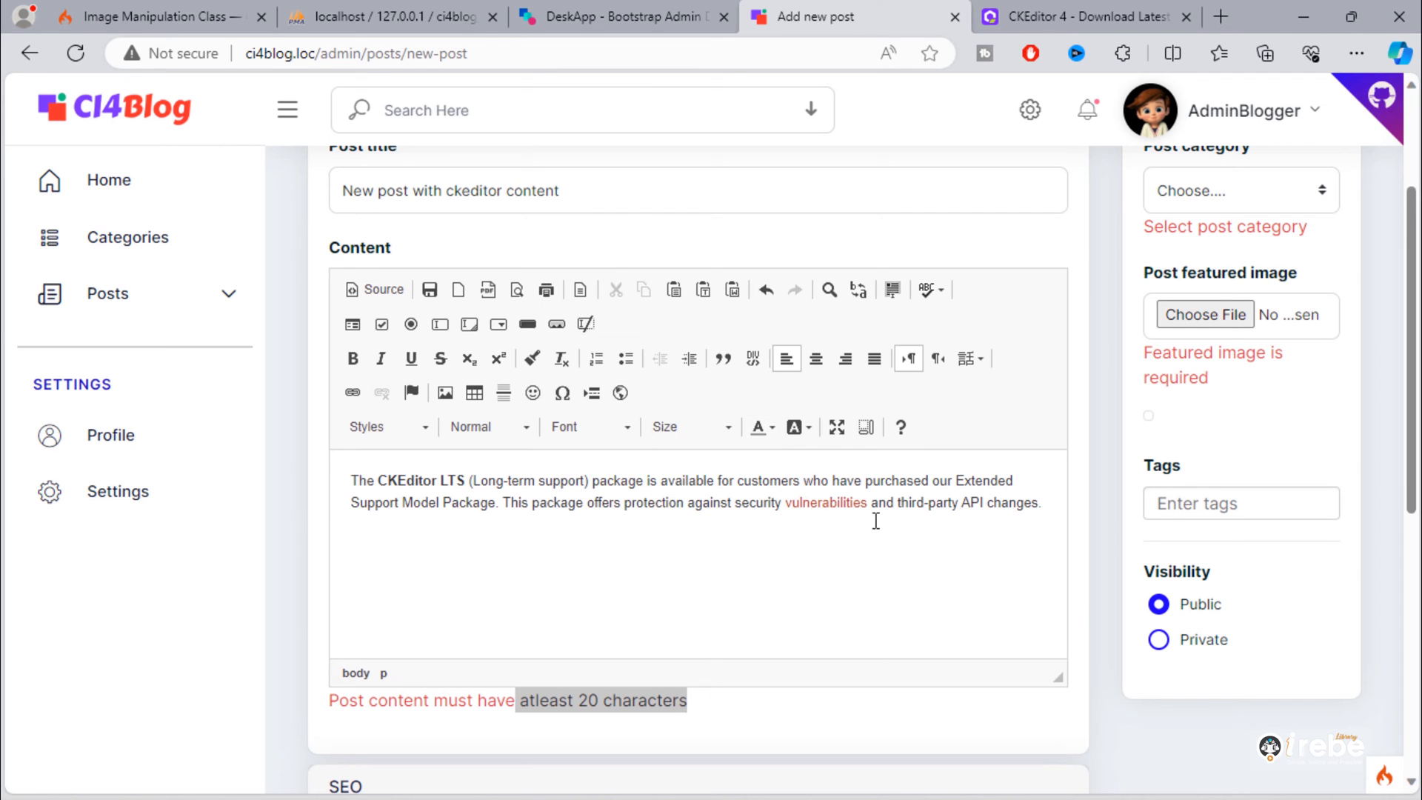
pyautogui.scroll(-3)
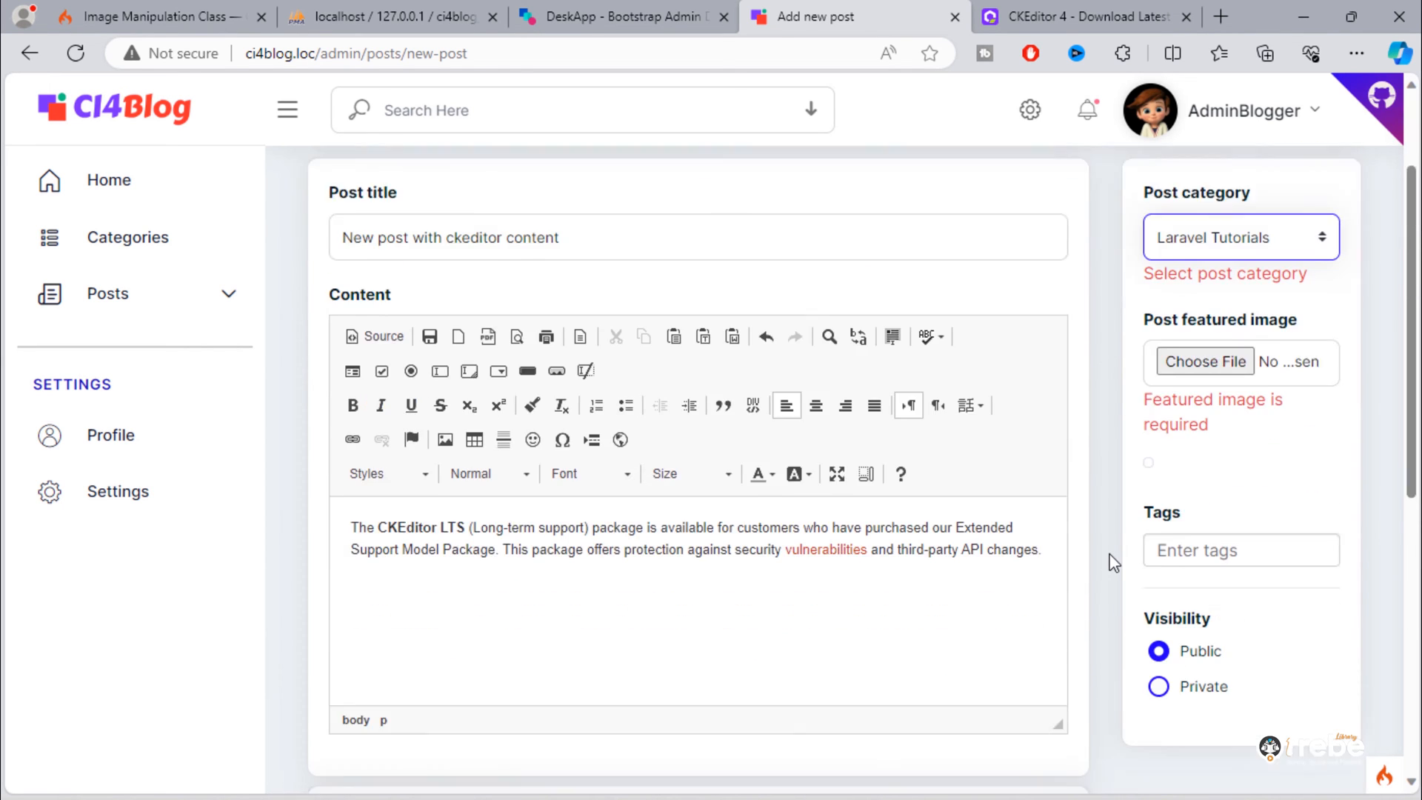
# - Attach the bird photo as the featured image
pyautogui.scroll(-3)
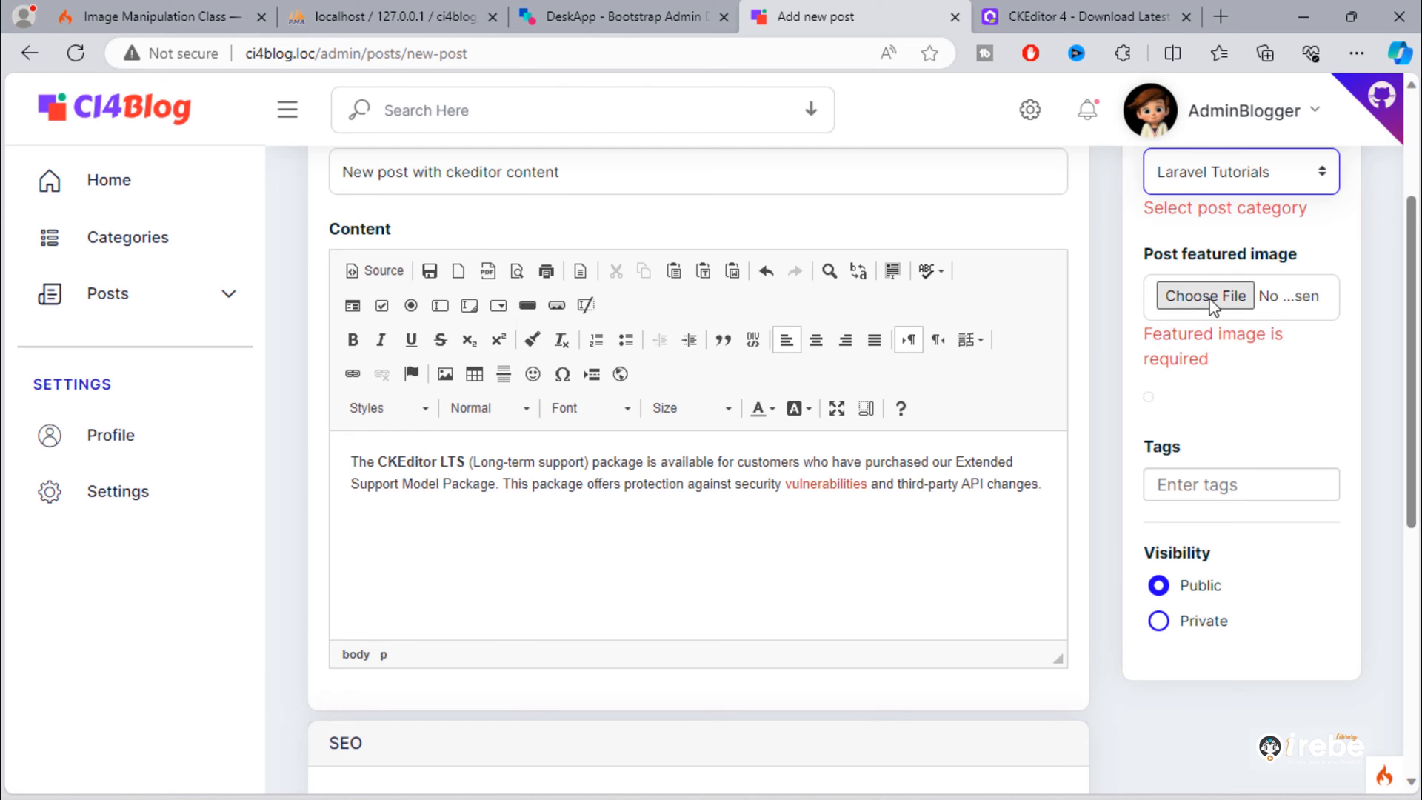
pyautogui.click(1205, 296)
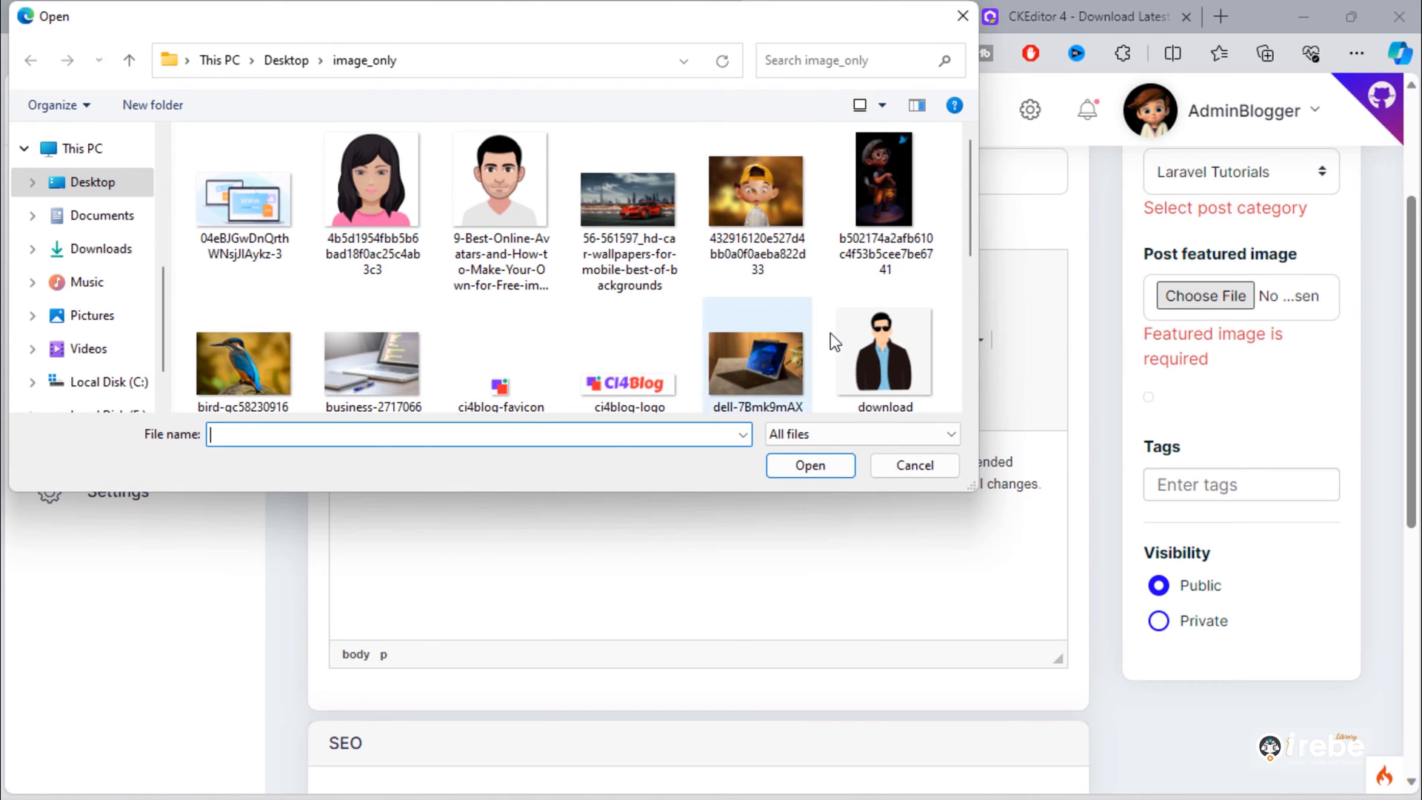
pyautogui.click(625, 326)
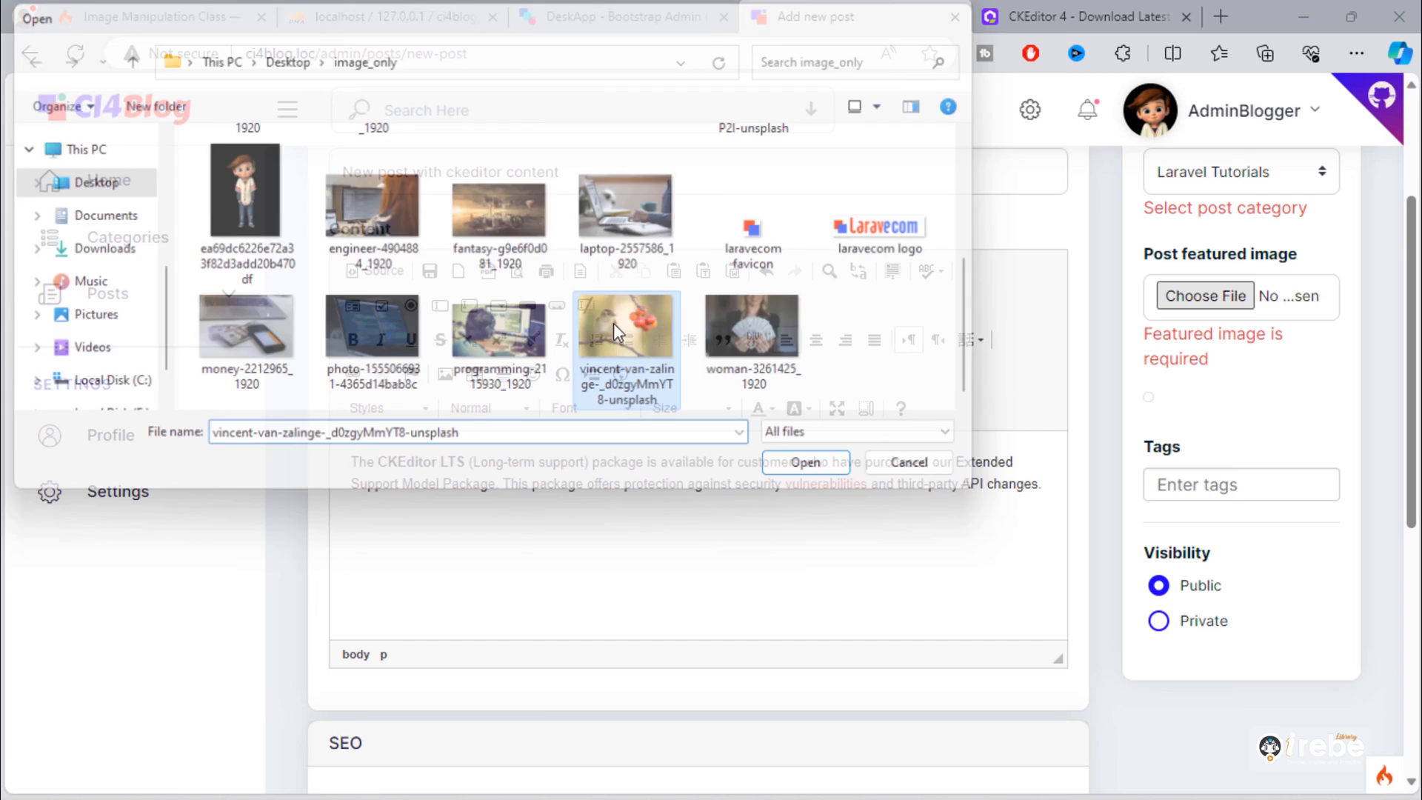
pyautogui.click(805, 462)
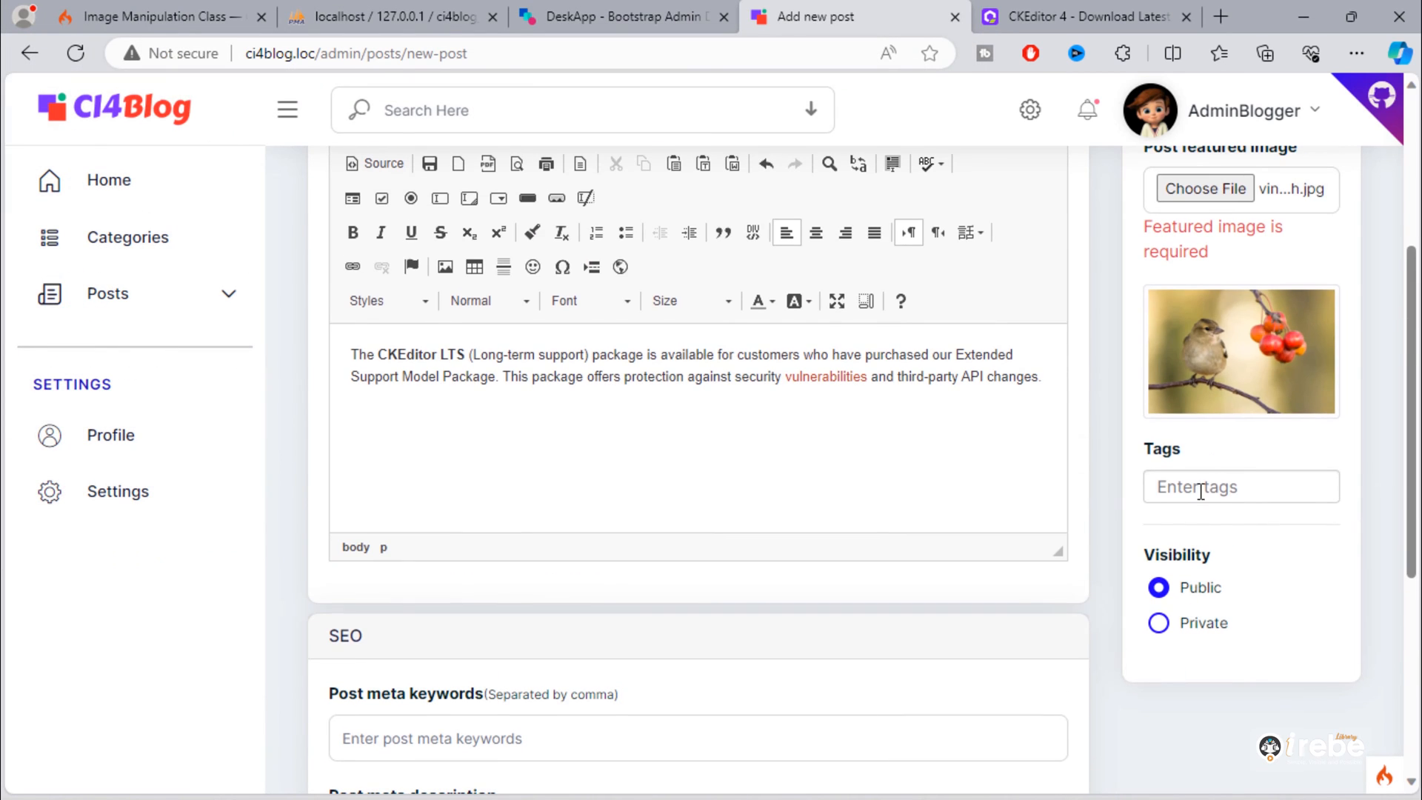
# - Add tag1, create the post successfully, and switch to the database tab
pyautogui.write('tag1')
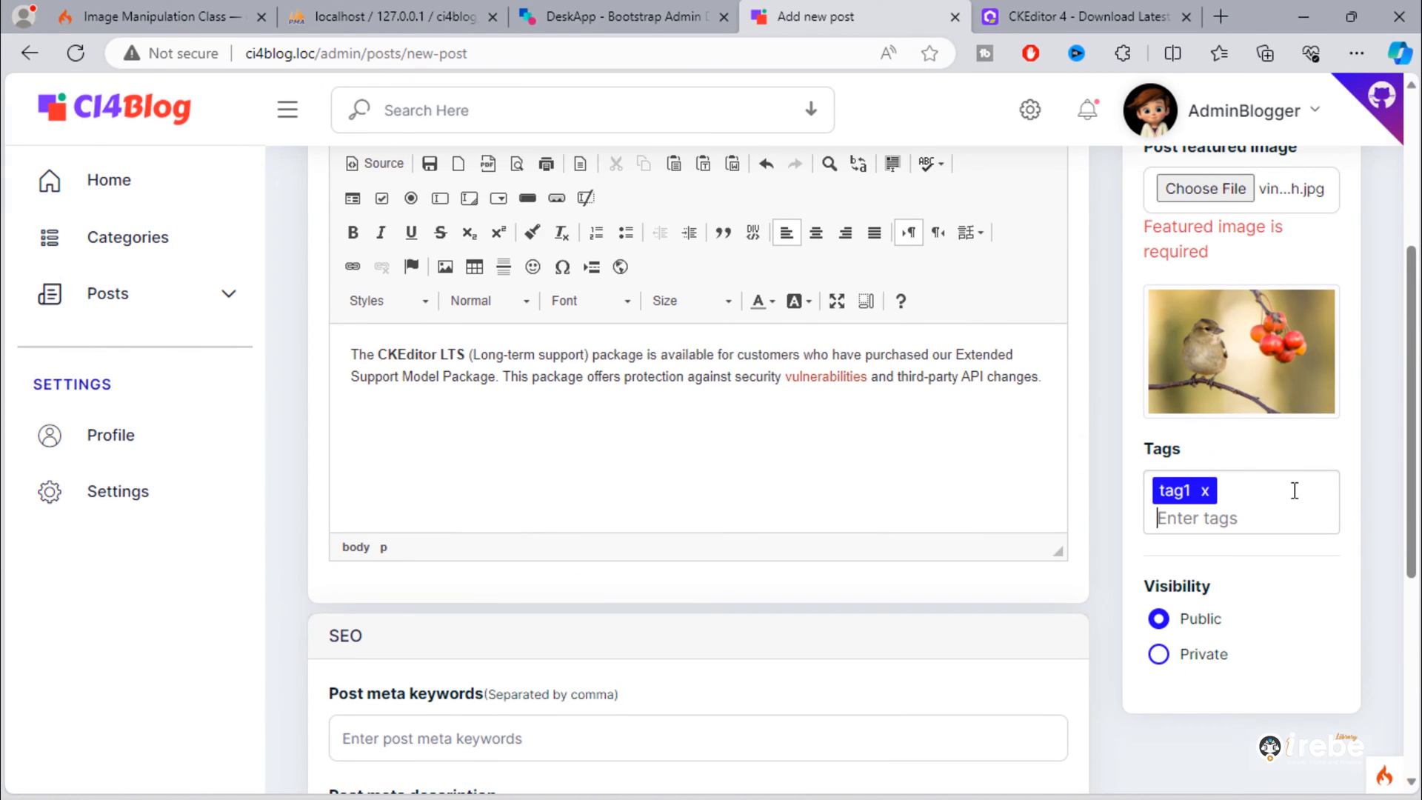
pyautogui.scroll(-3)
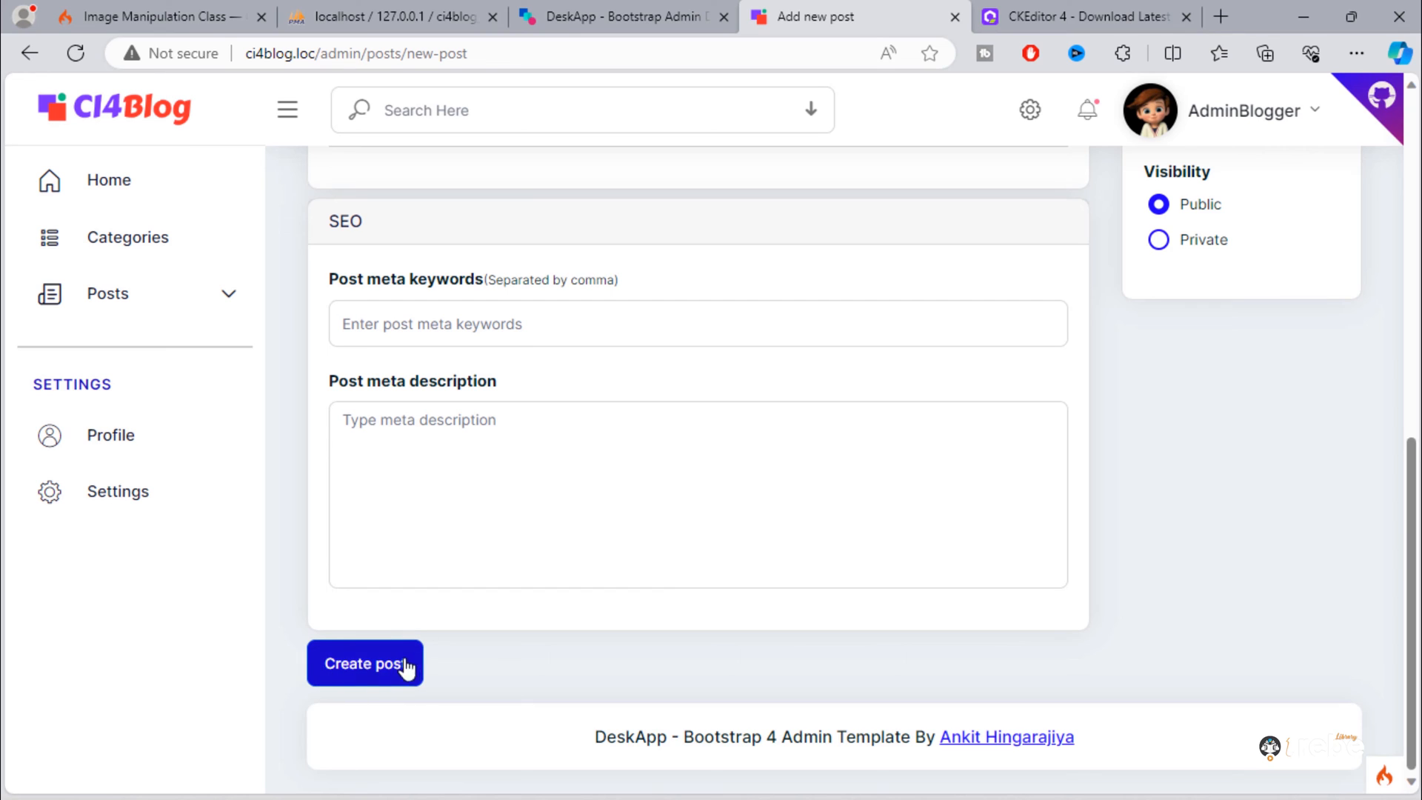
pyautogui.click(364, 664)
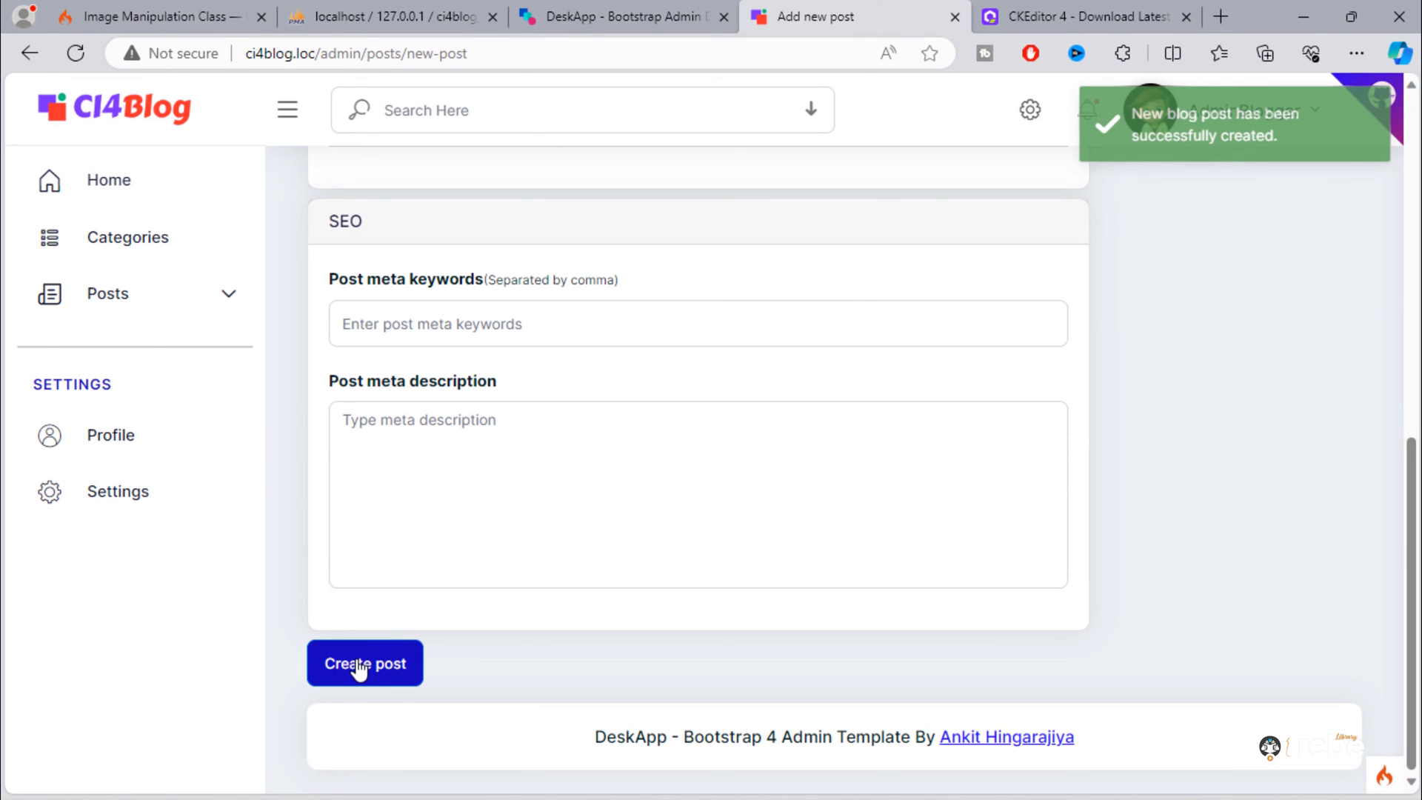
pyautogui.moveTo(1164, 120)
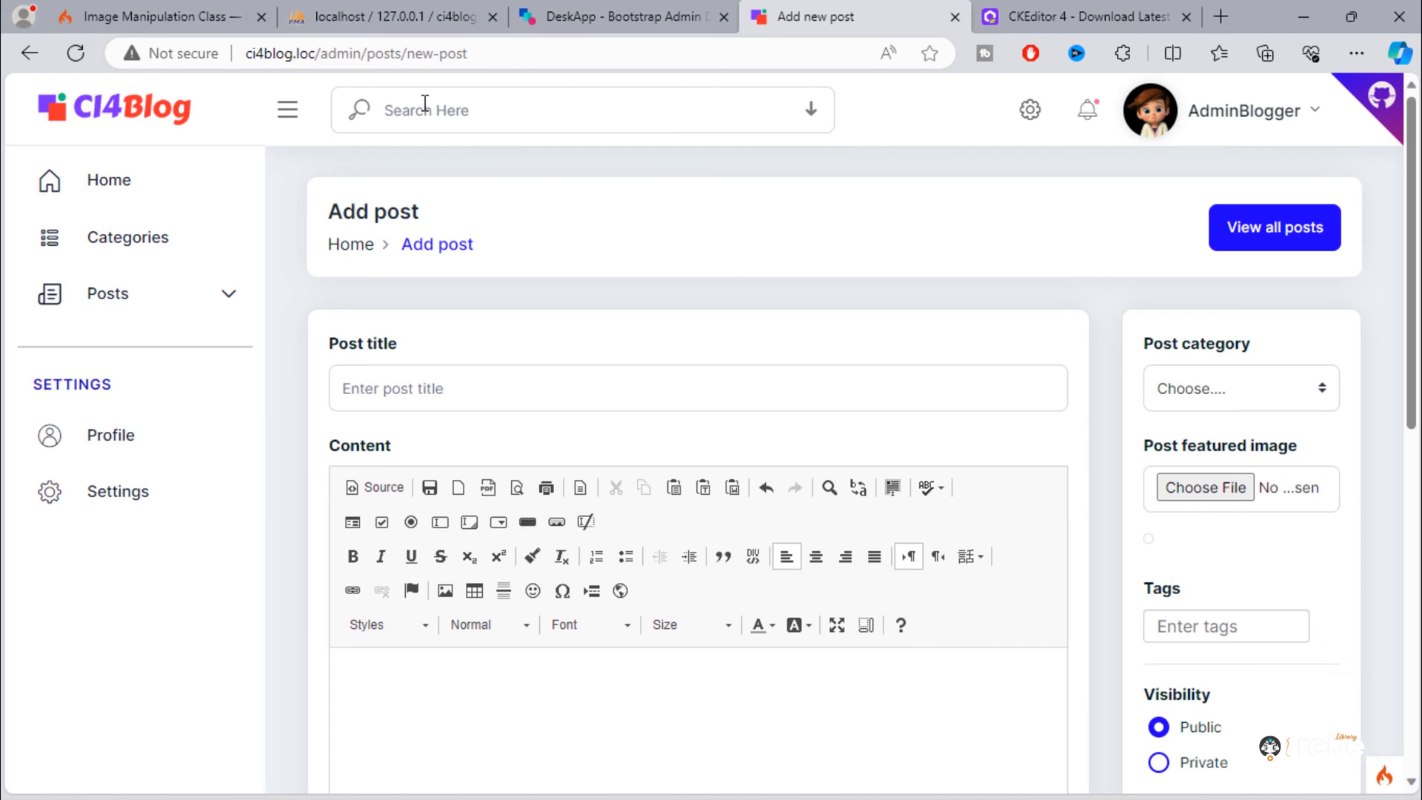
pyautogui.click(390, 16)
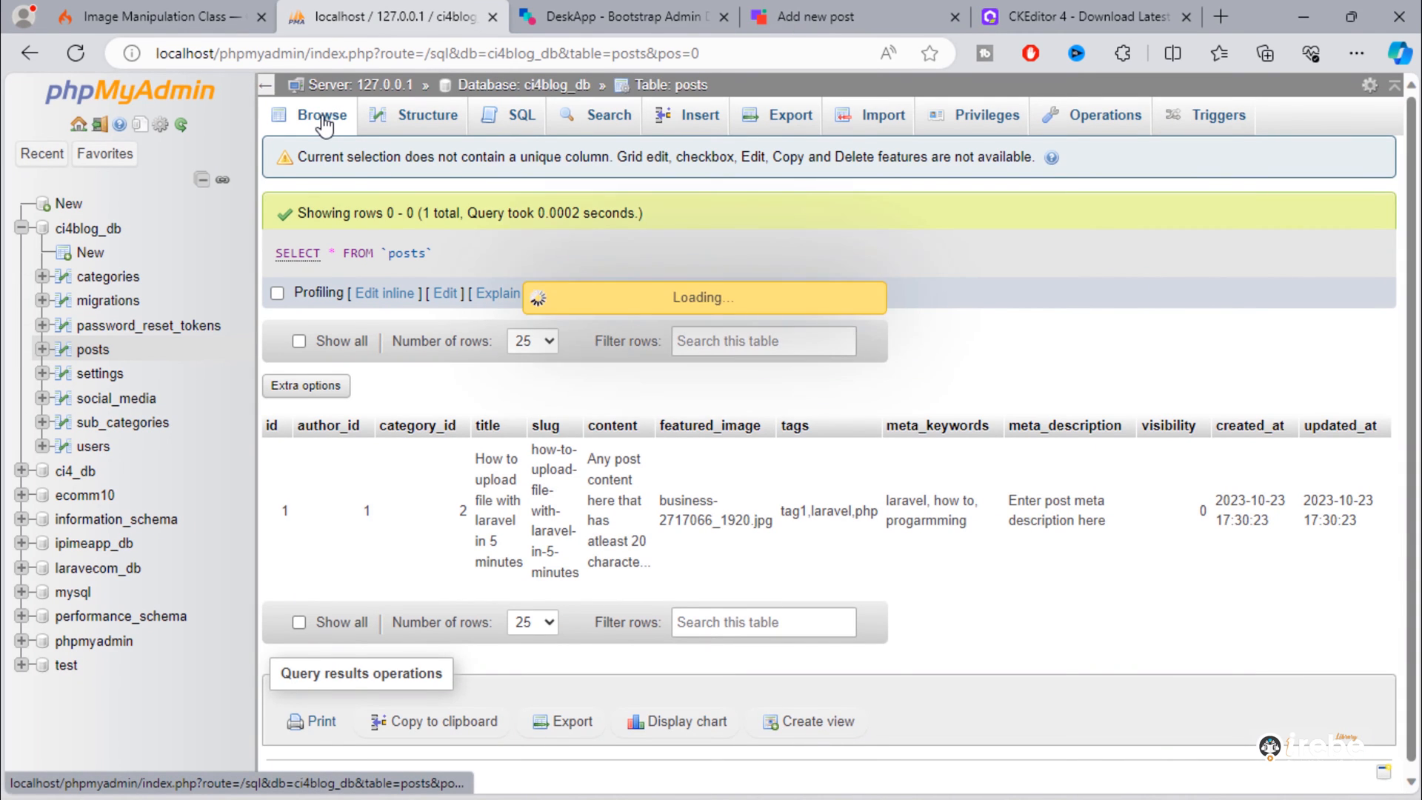
# - Browse the posts table to confirm the new post row with HTML content, then return to the blog admin
pyautogui.click(323, 115)
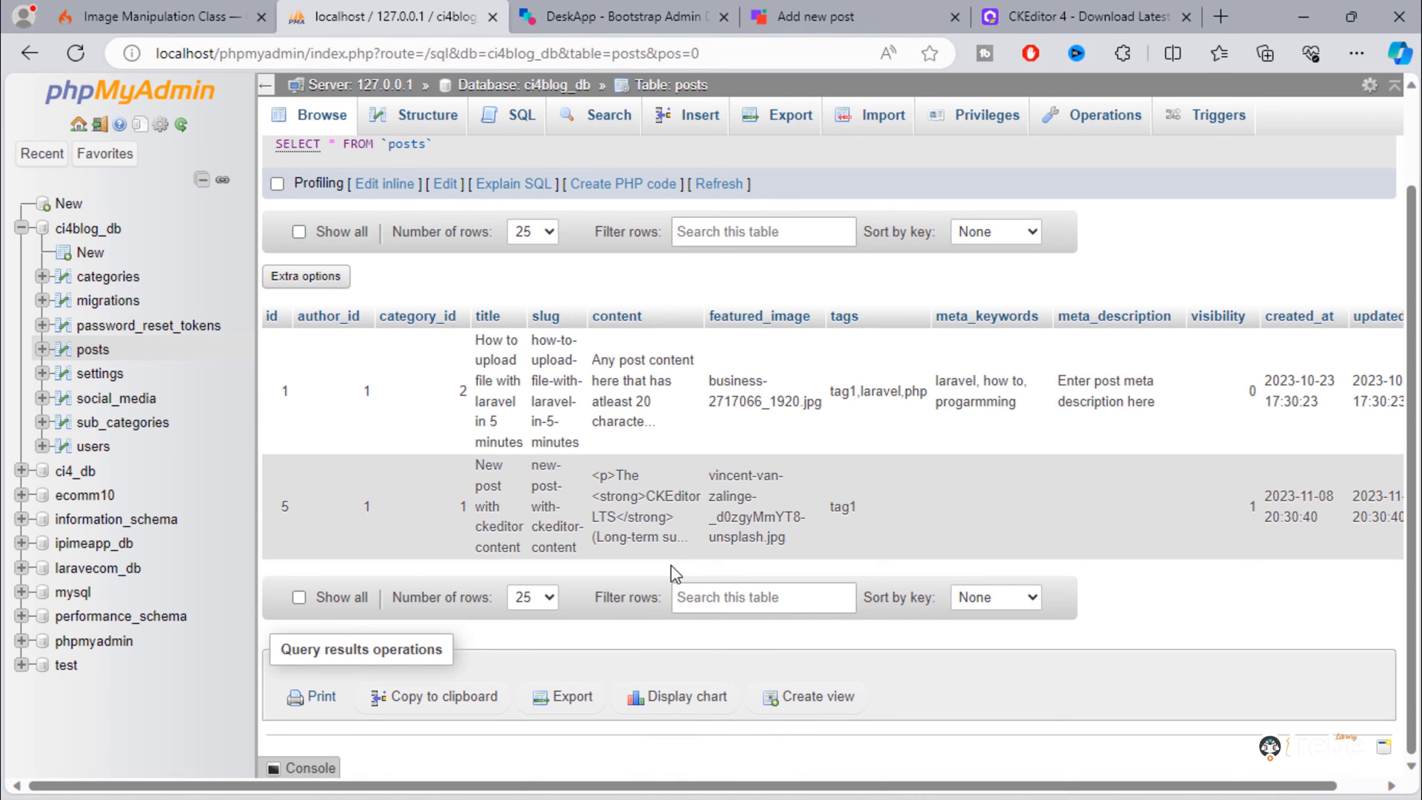
pyautogui.click(853, 16)
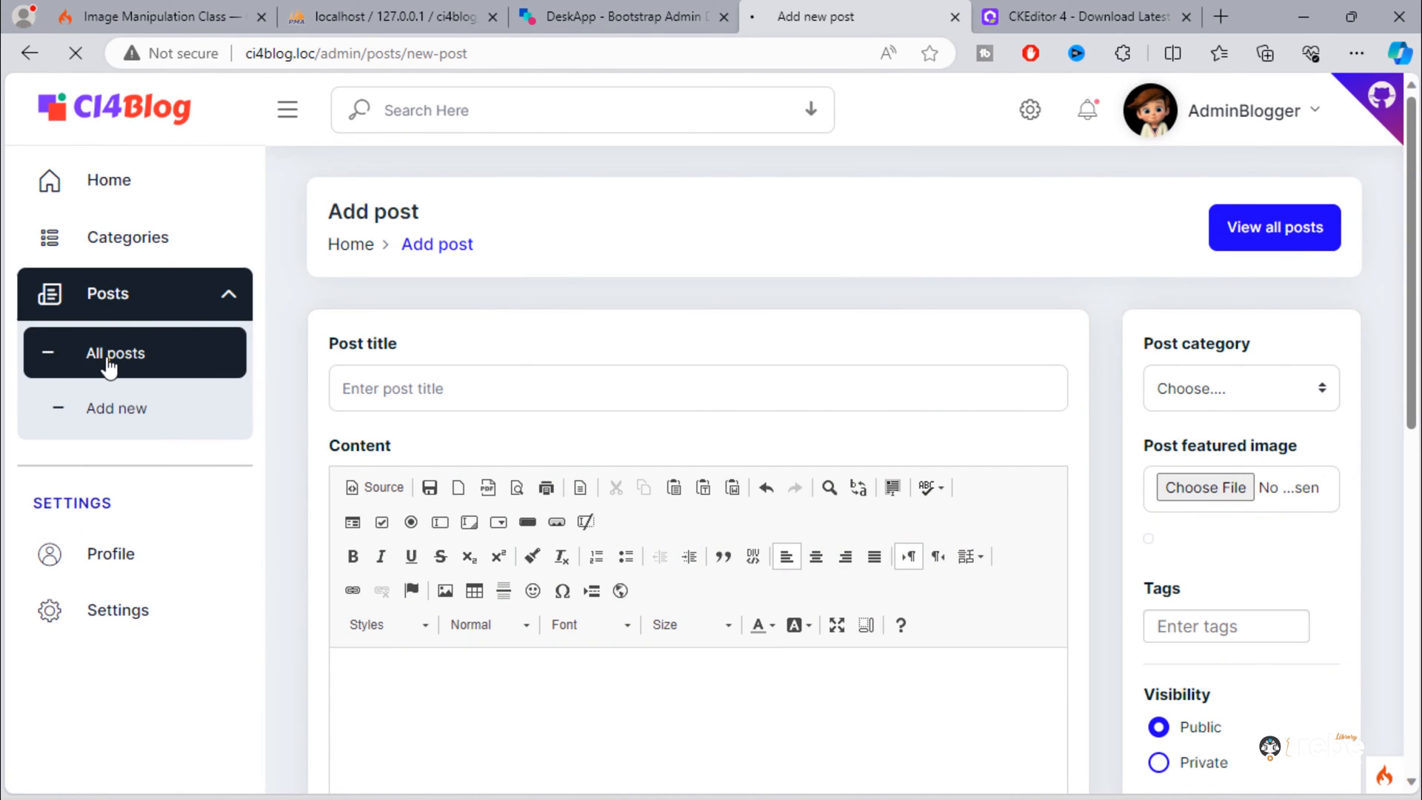
# - Edit 'New post with ckeditor content' from All posts, seeing raw HTML, and return to the code
pyautogui.click(115, 352)
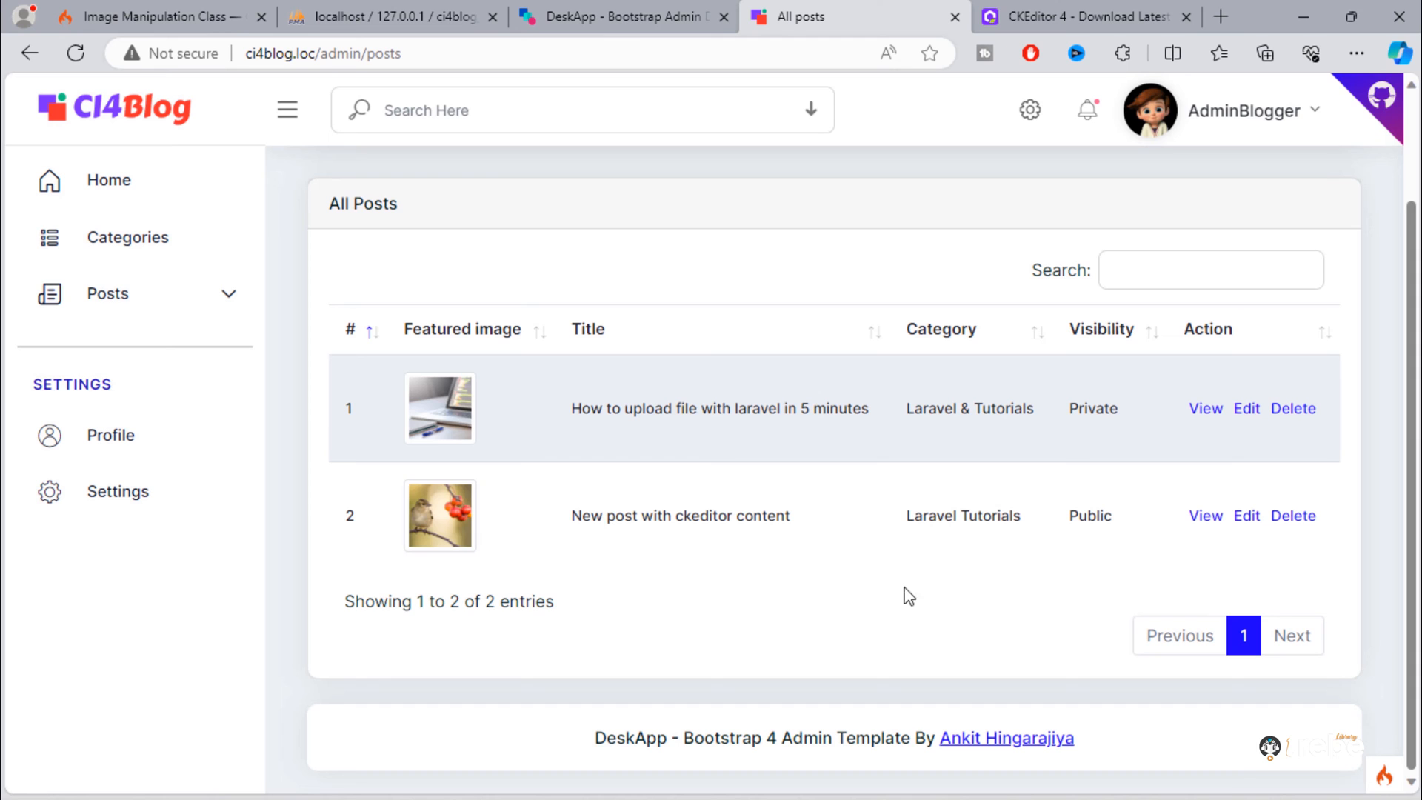
pyautogui.click(1246, 516)
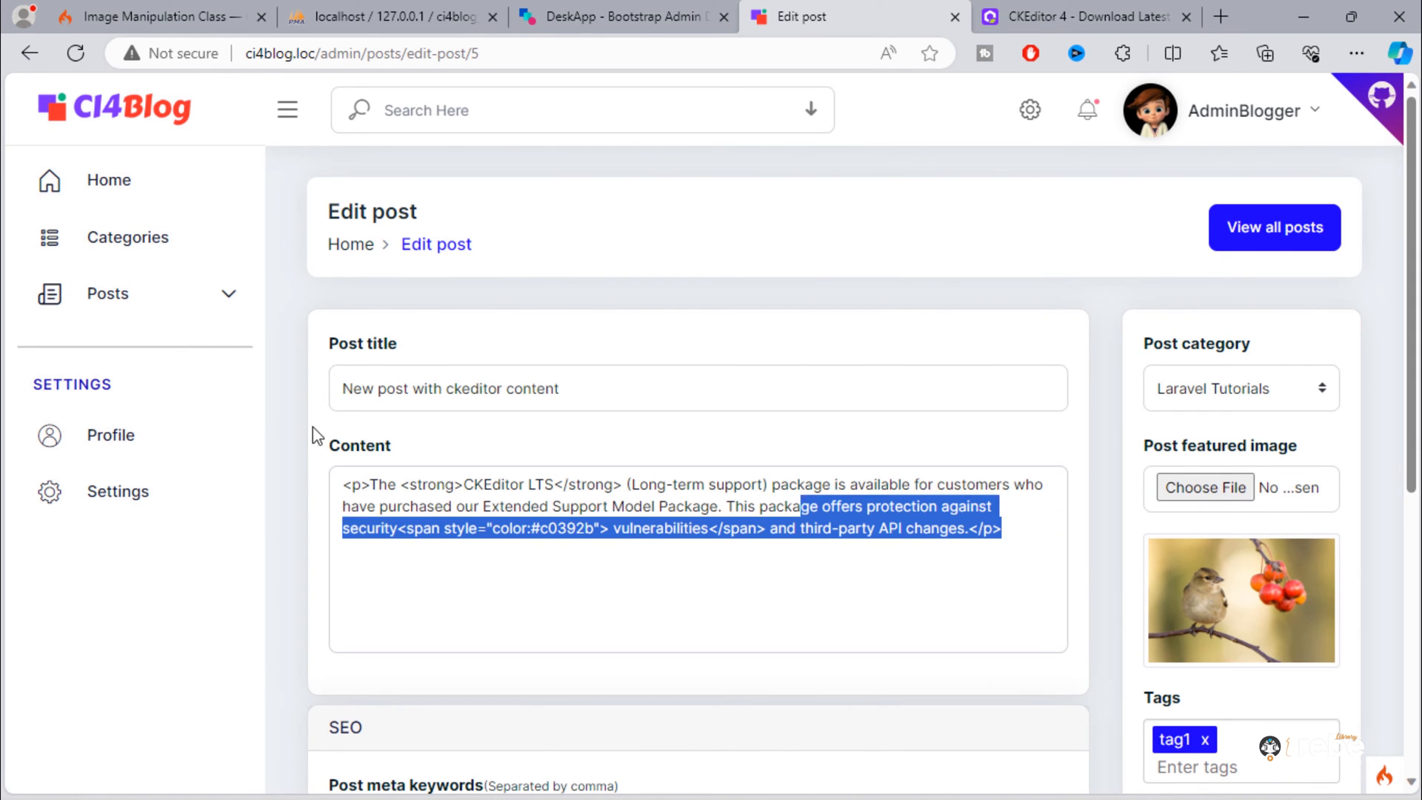
pyautogui.click(313, 518)
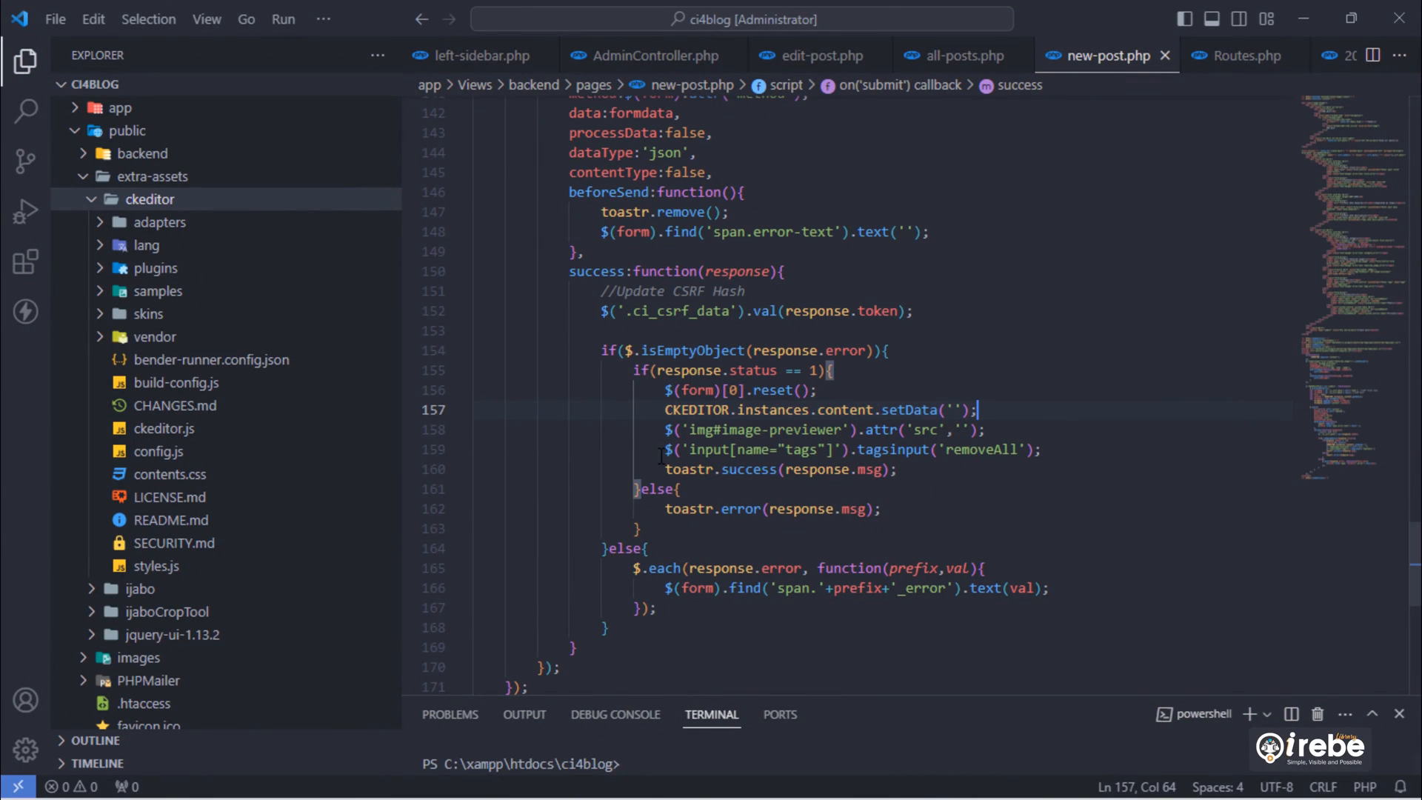
# - Add a <script src> tag in edit-post.php and copy the extra-assets/ckeditor/ckeditor.js path for it
pyautogui.click(813, 55)
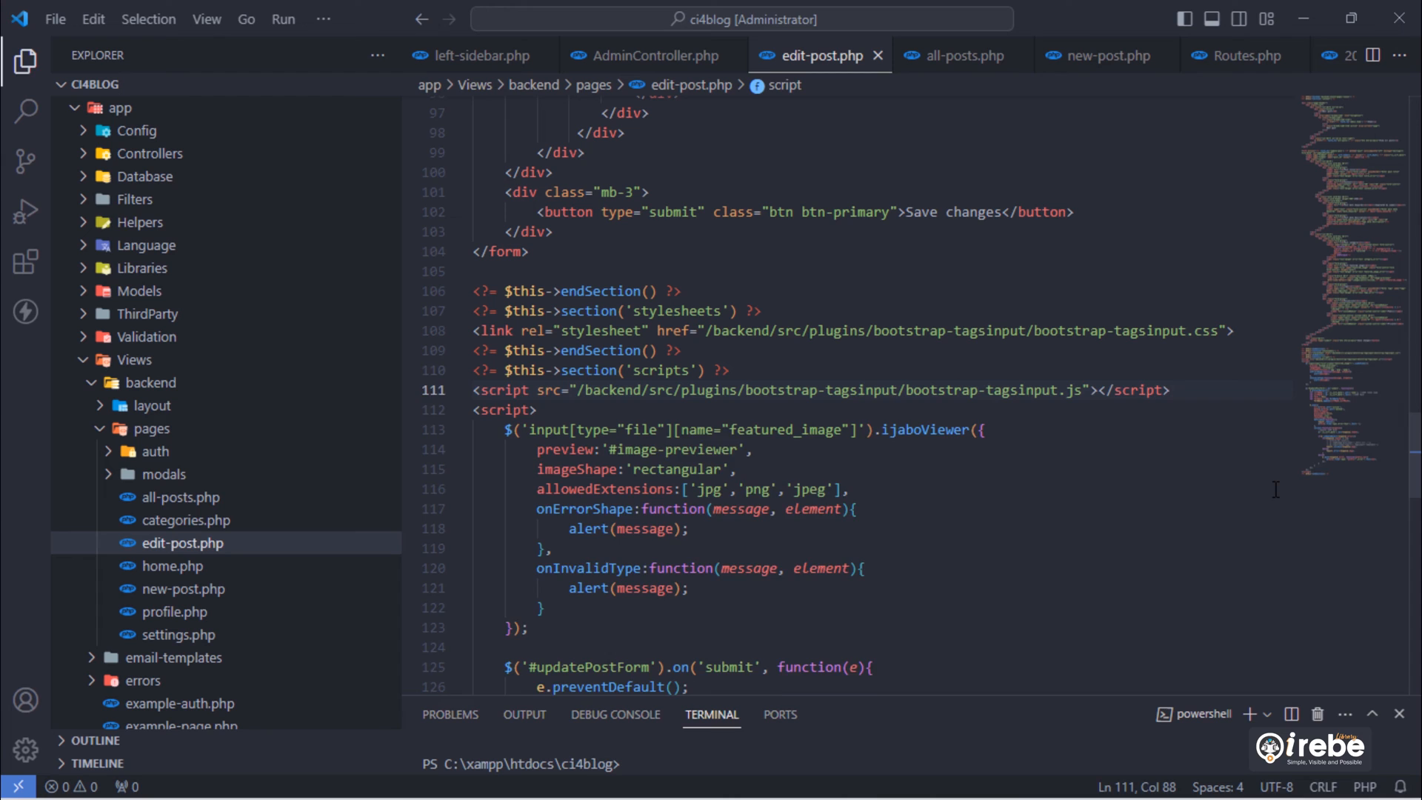
pyautogui.write('<script src=""></script>')
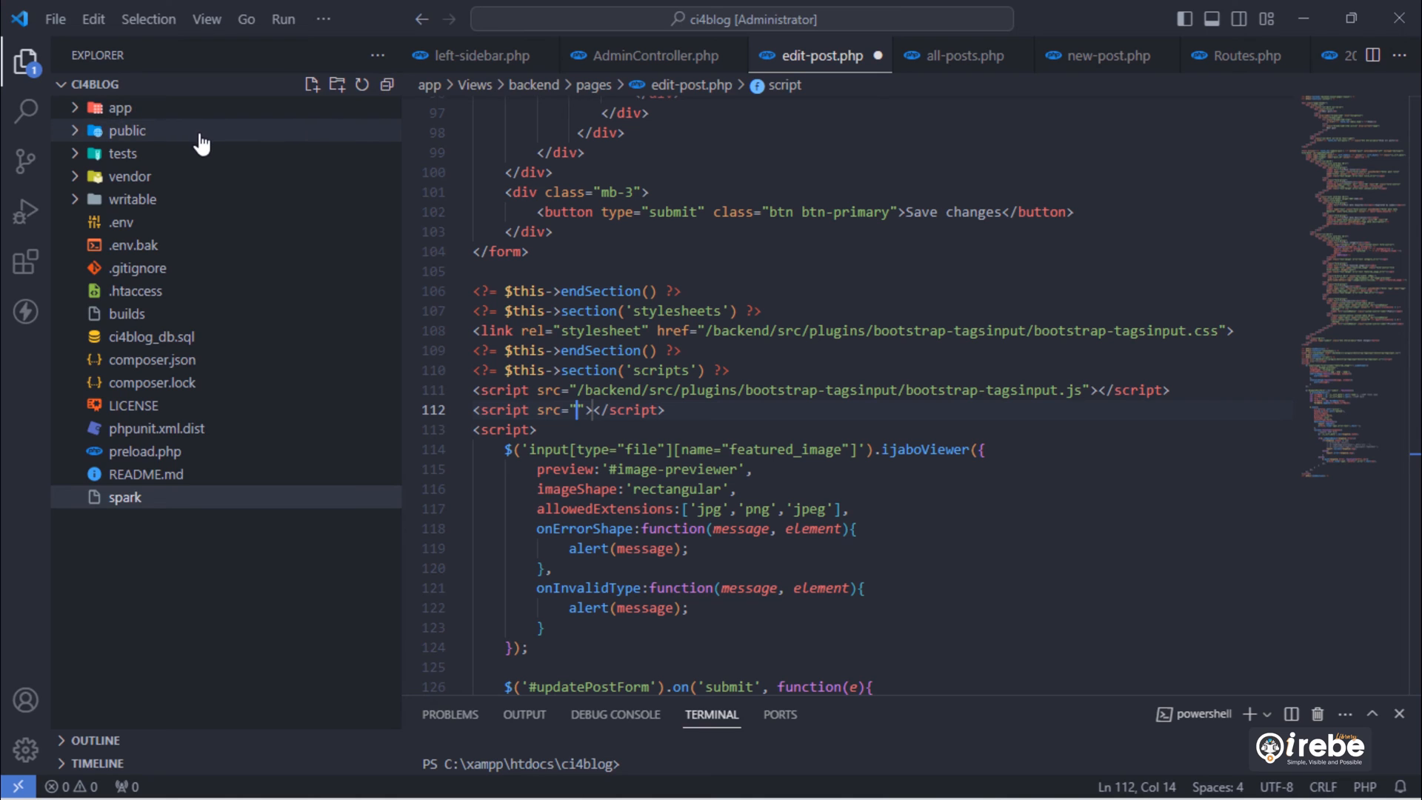
pyautogui.click(125, 131)
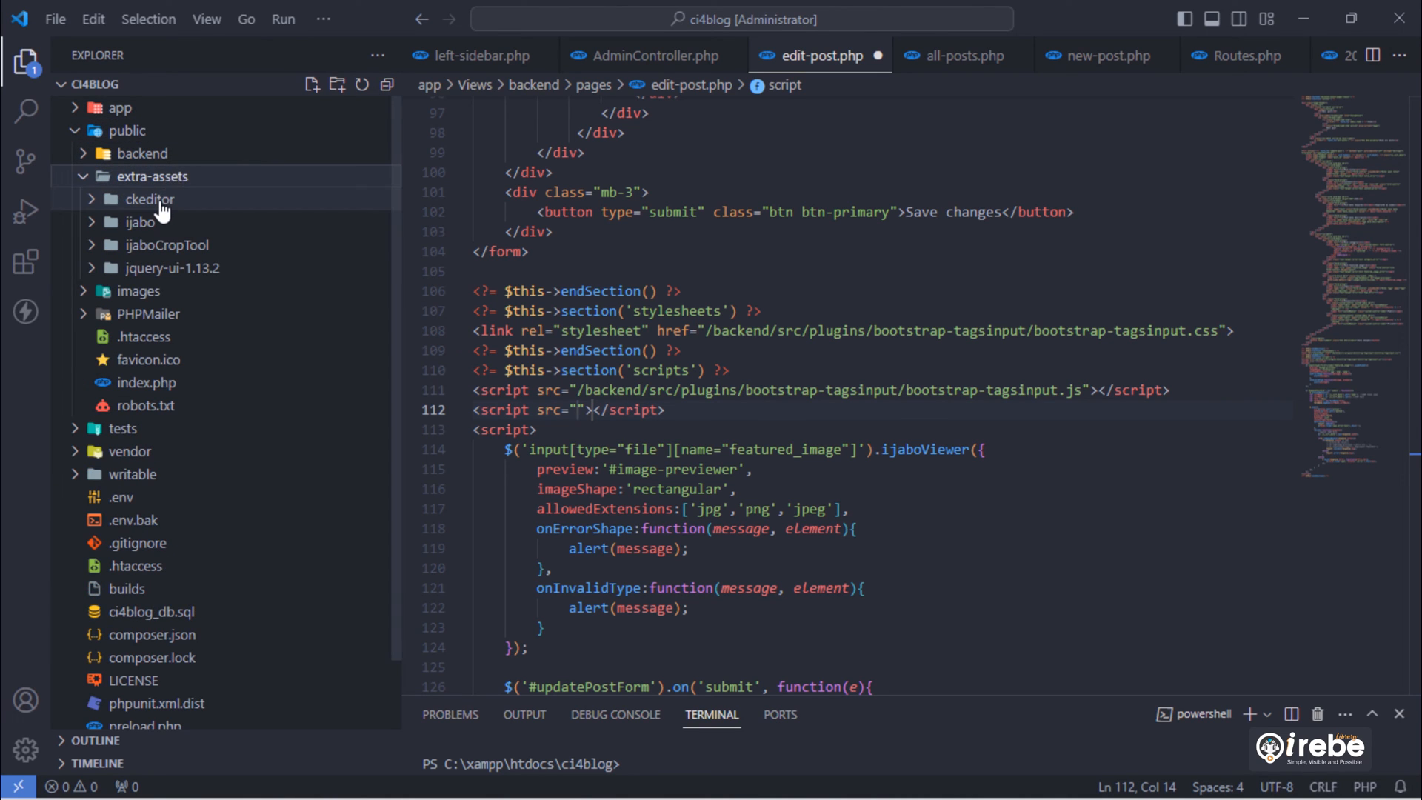
pyautogui.click(148, 199)
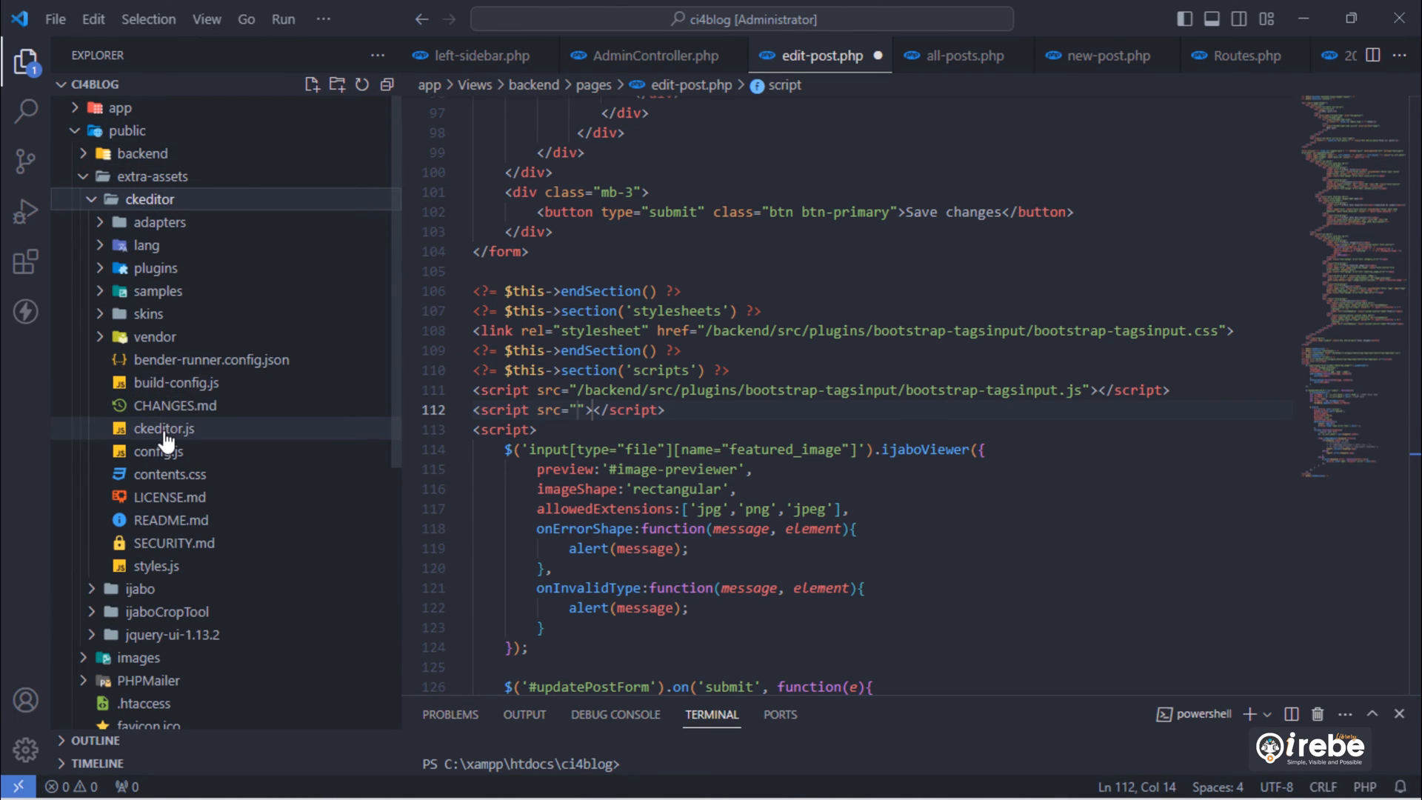
pyautogui.click(164, 428)
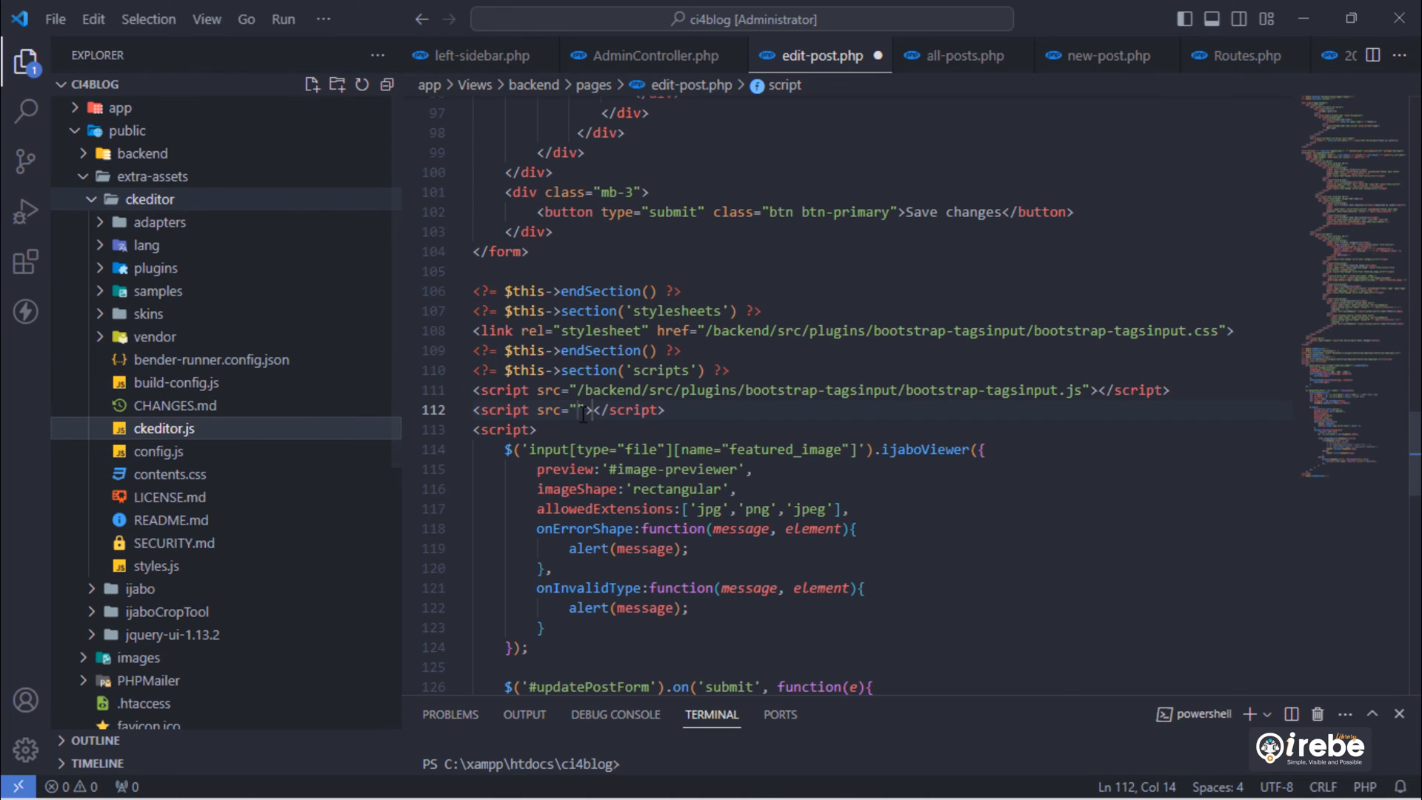
pyautogui.rightClick(585, 410)
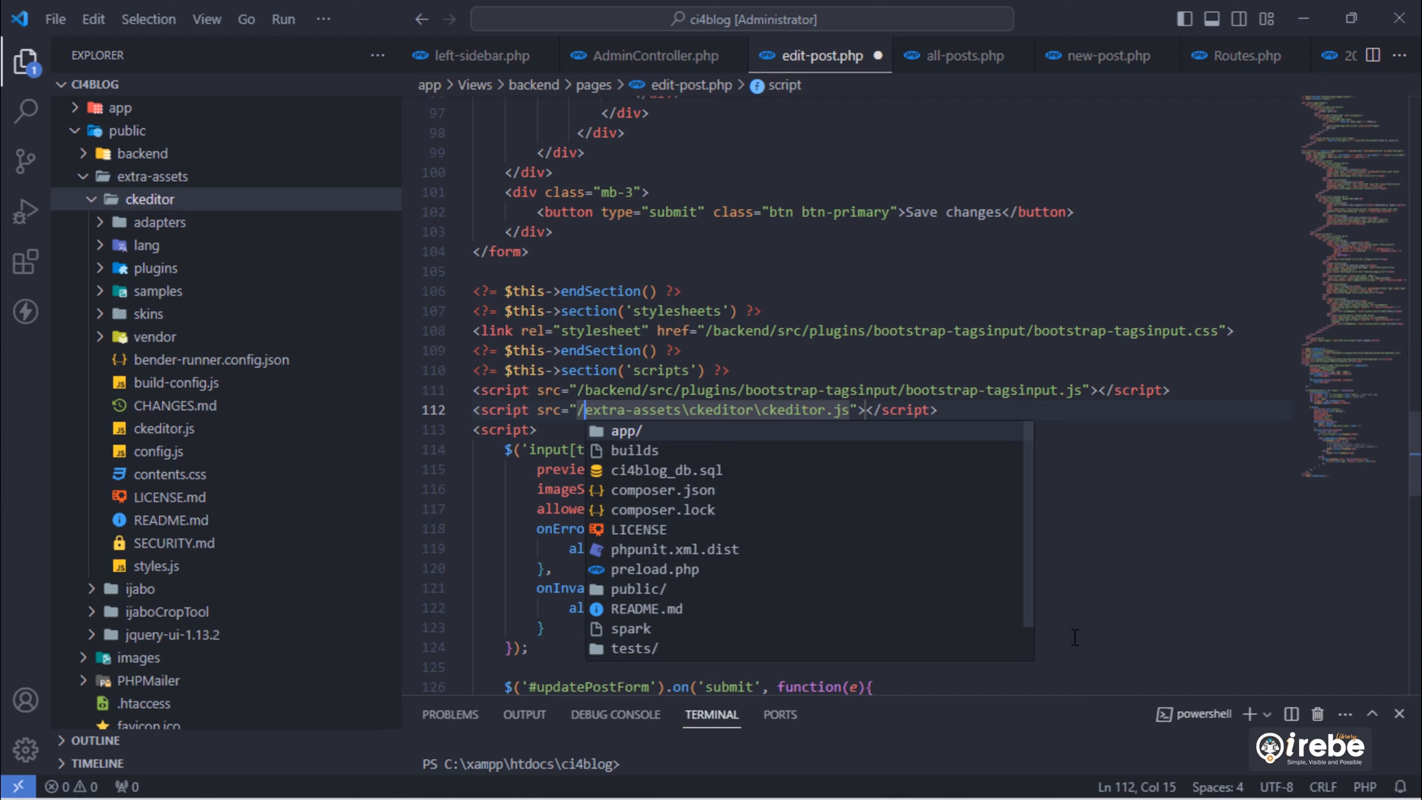
pyautogui.moveTo(689, 410)
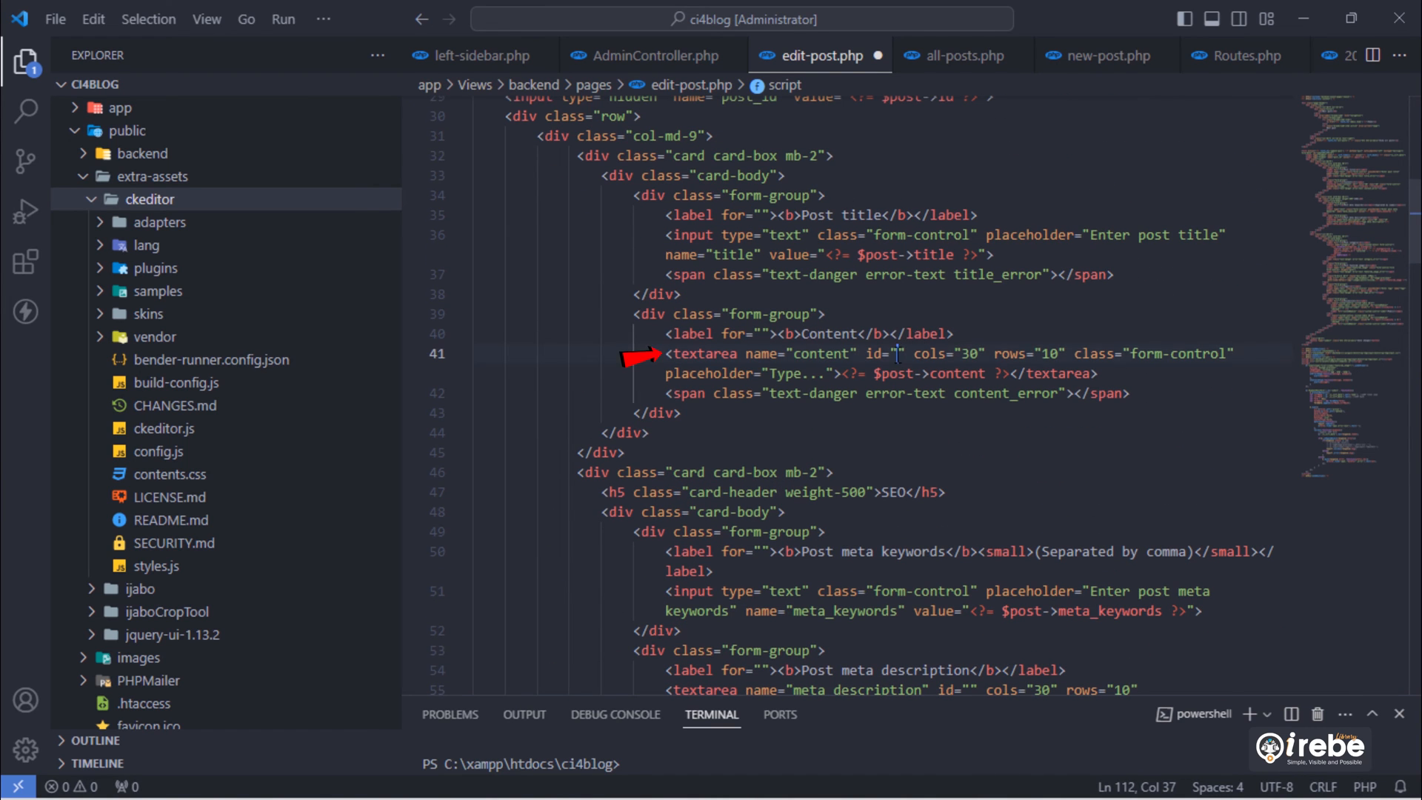
# - Set the textarea id to 'content' and add $(function(){ CKEDITOR.replace('content'); });
pyautogui.write('content')
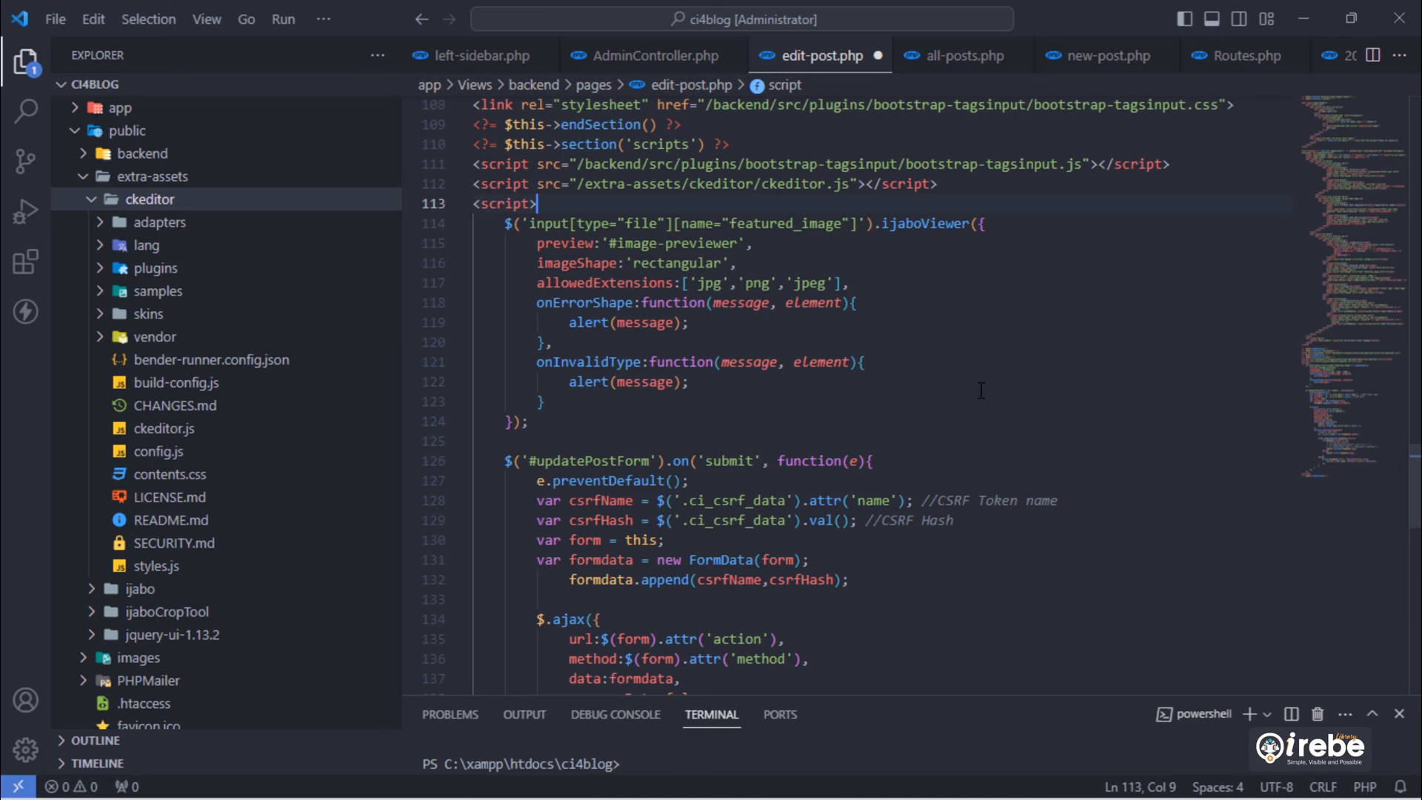
pyautogui.write('$(function)')
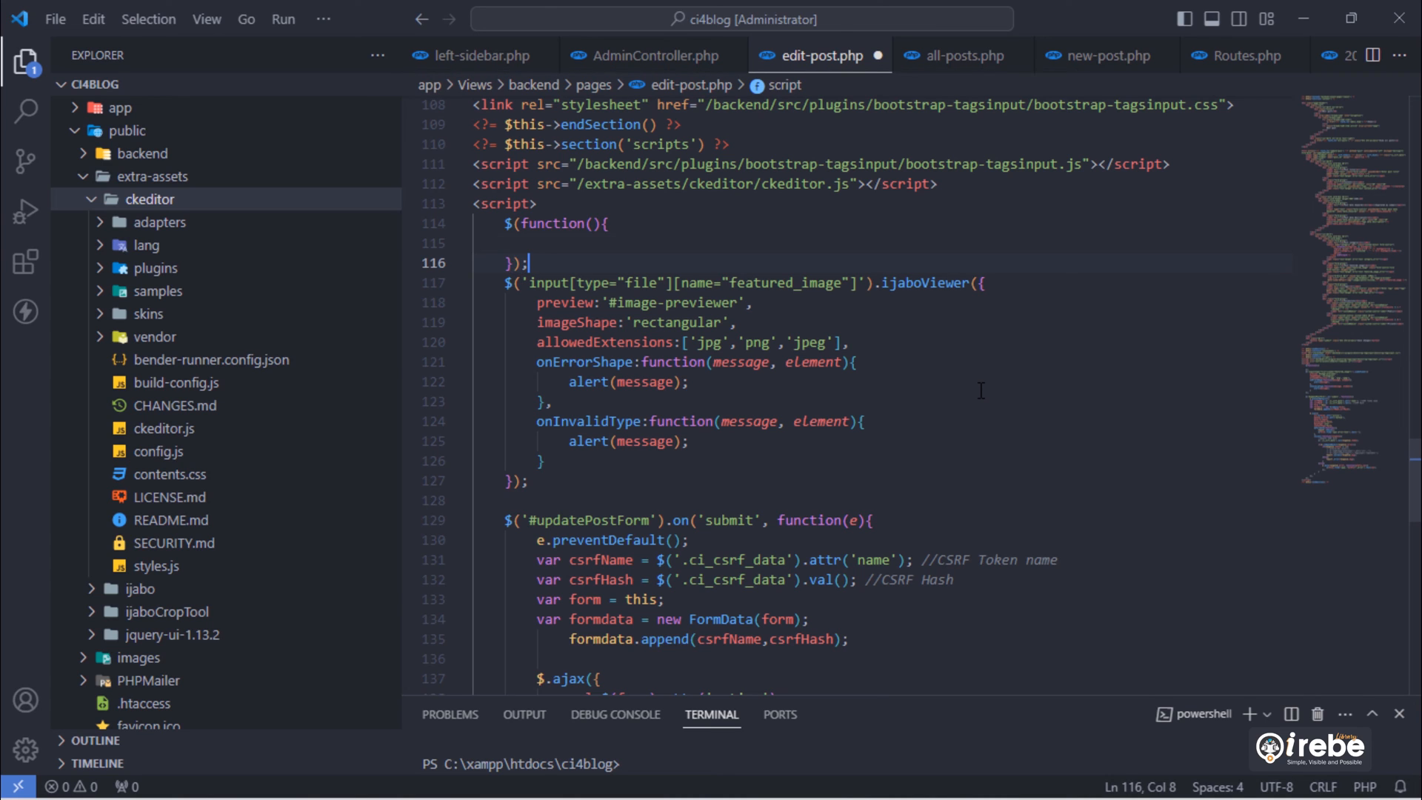
pyautogui.write('CKEDITOR.replac')
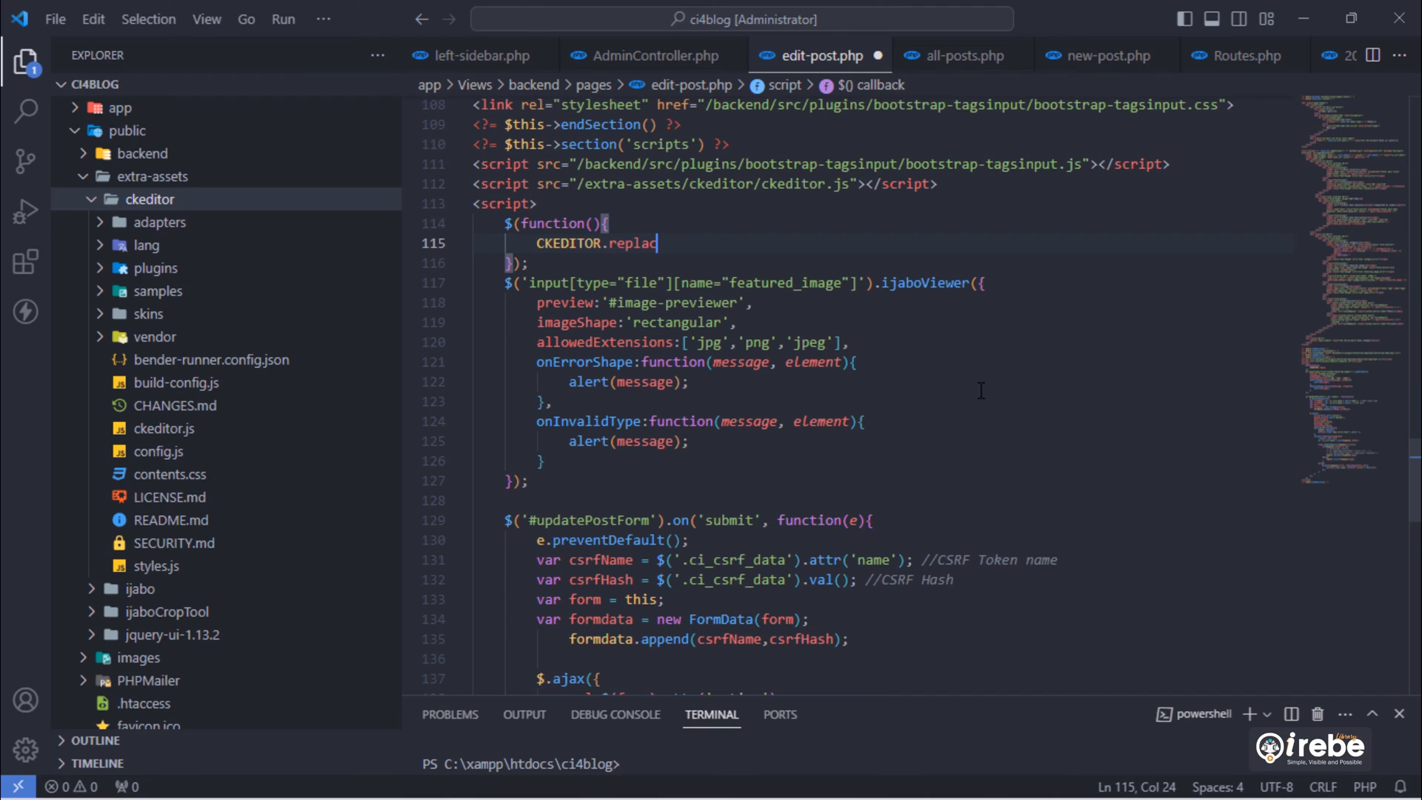
pyautogui.write("e('content');")
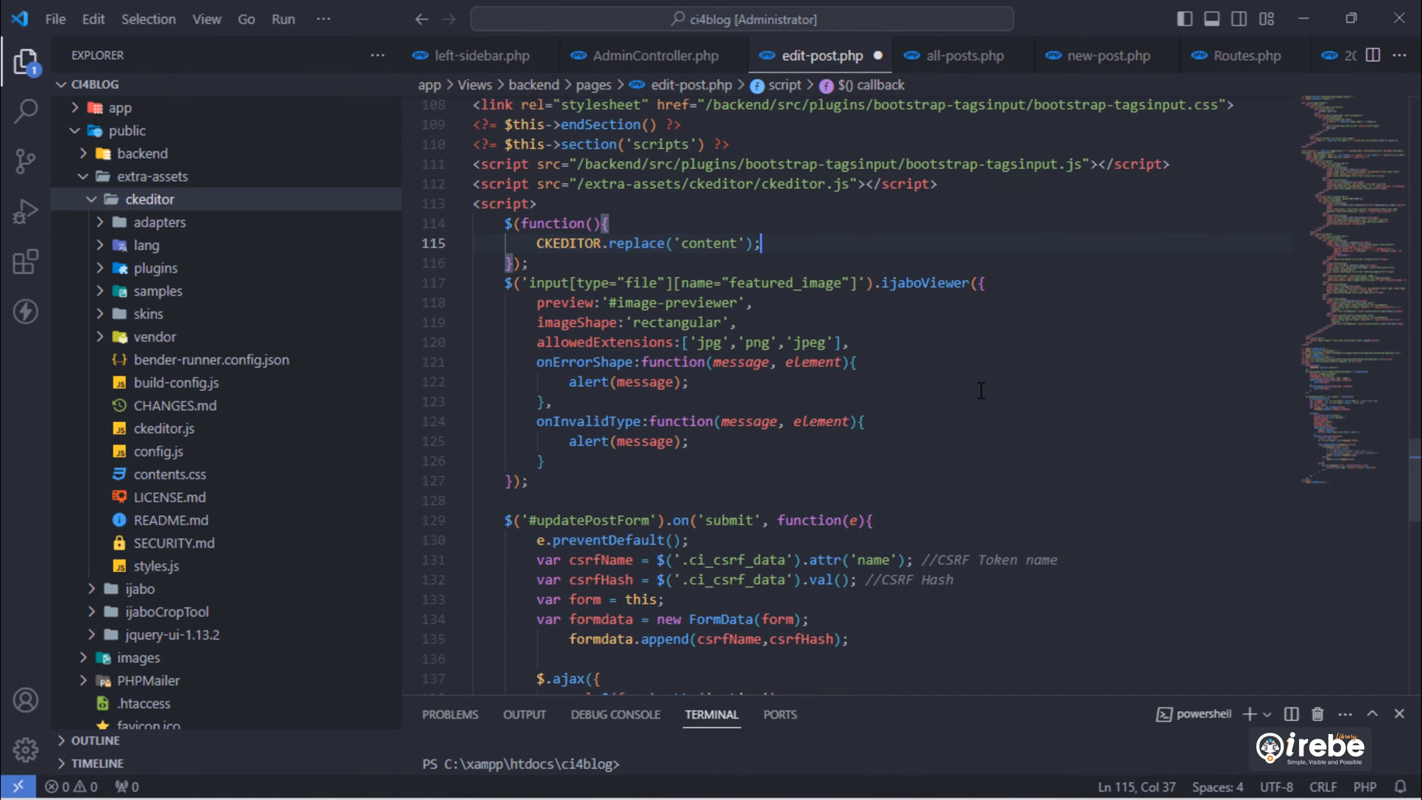
pyautogui.scroll(-3)
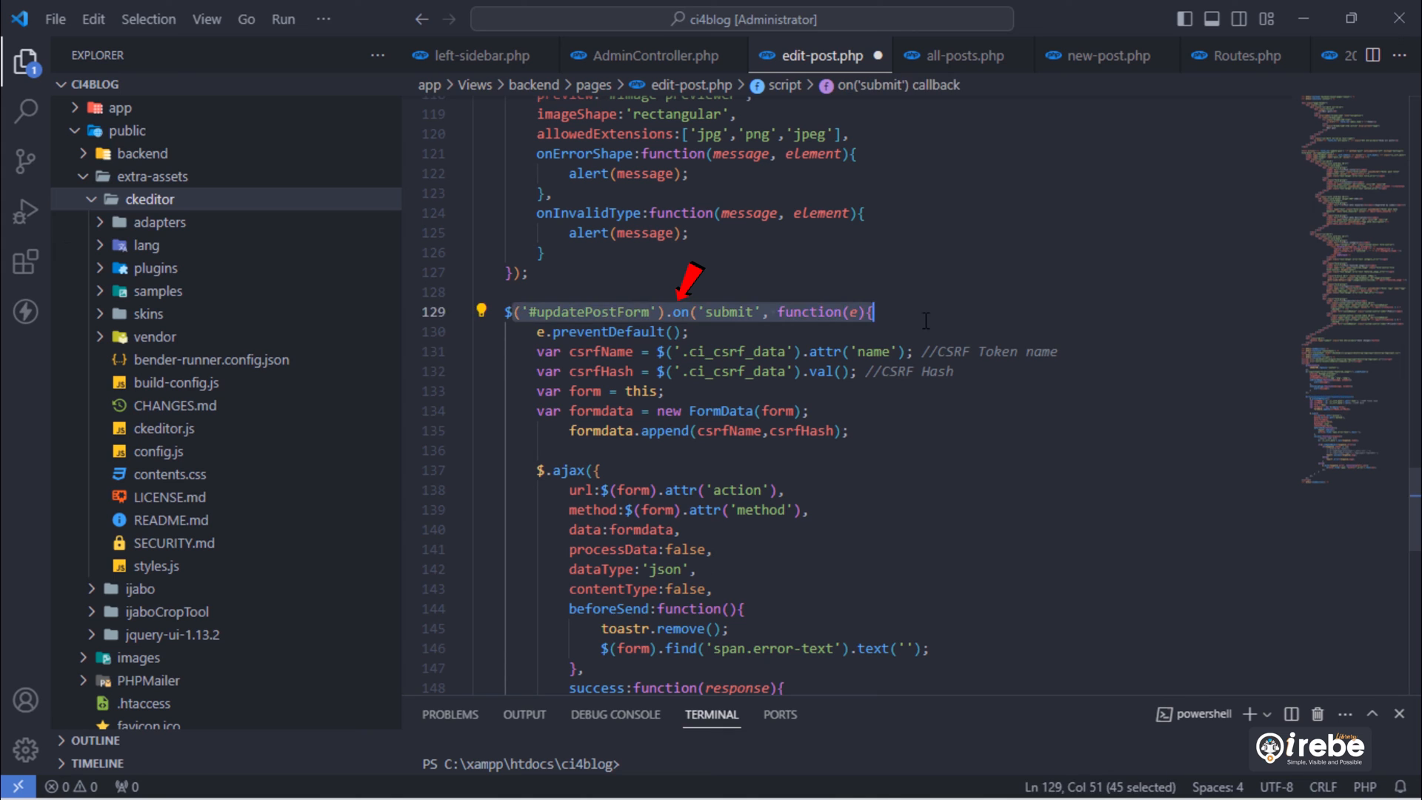
# - Add var content = CKEDITOR.instances.content.getData(); and formdata.append('content', content) to the update handler
pyautogui.click(664, 391)
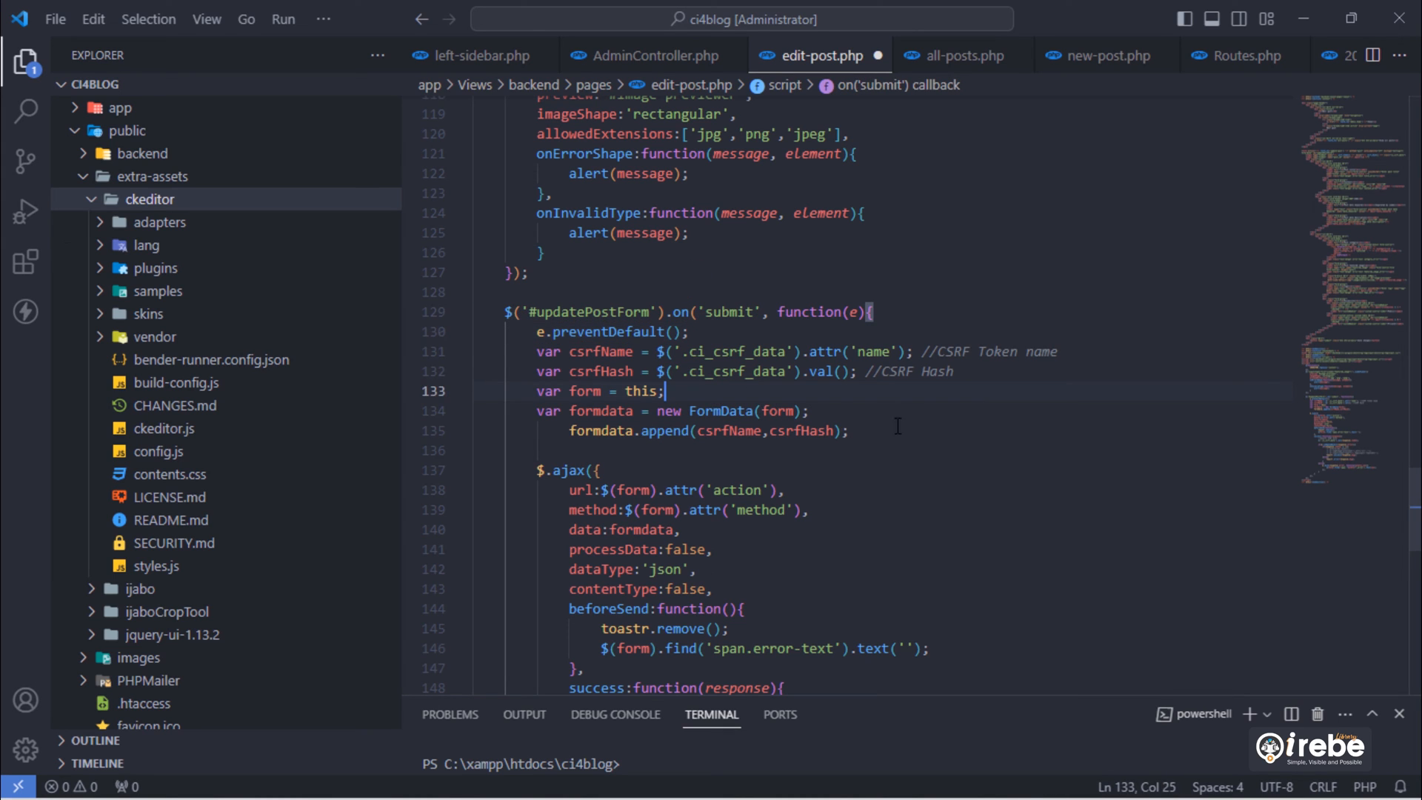
pyautogui.write('var content = CKEDITOR')
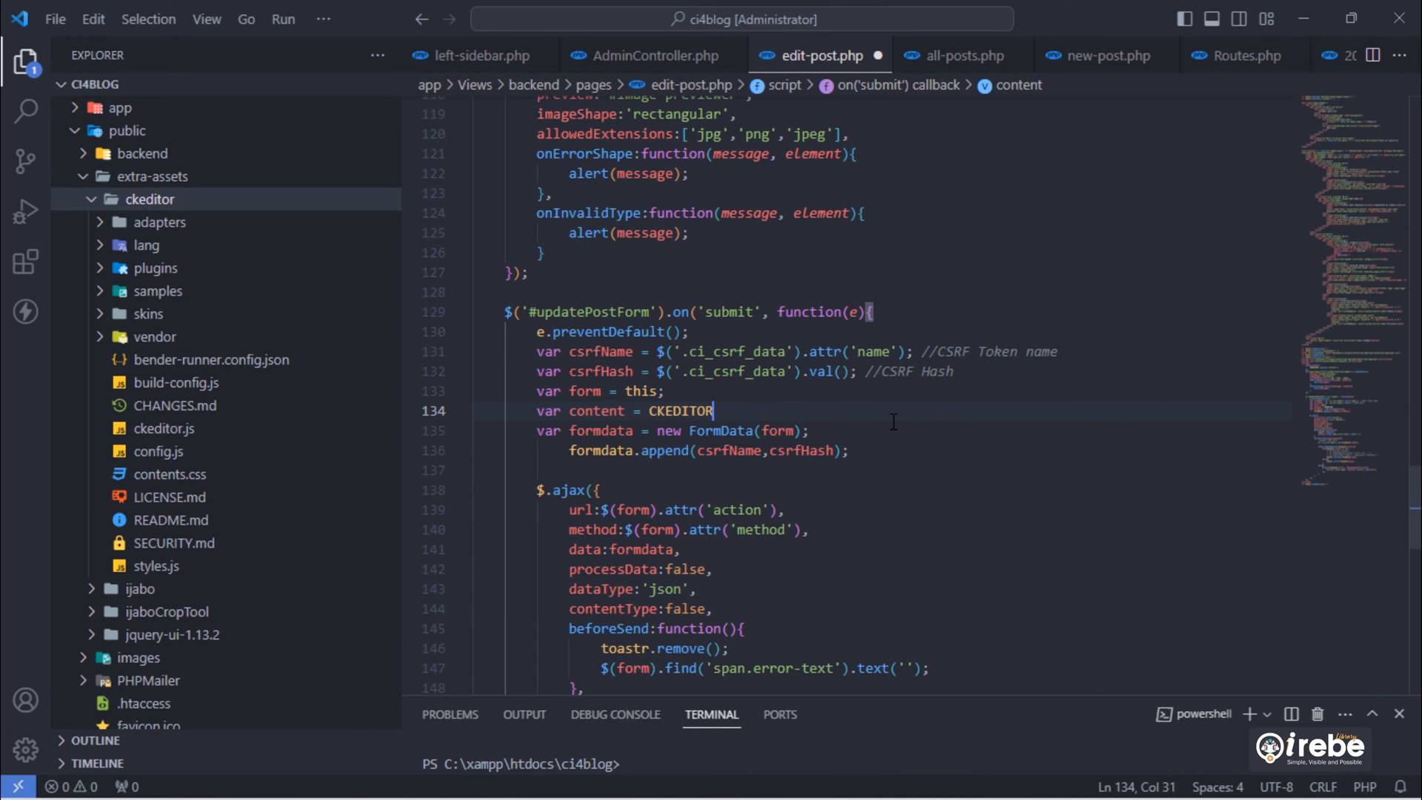
pyautogui.write('.instances.content')
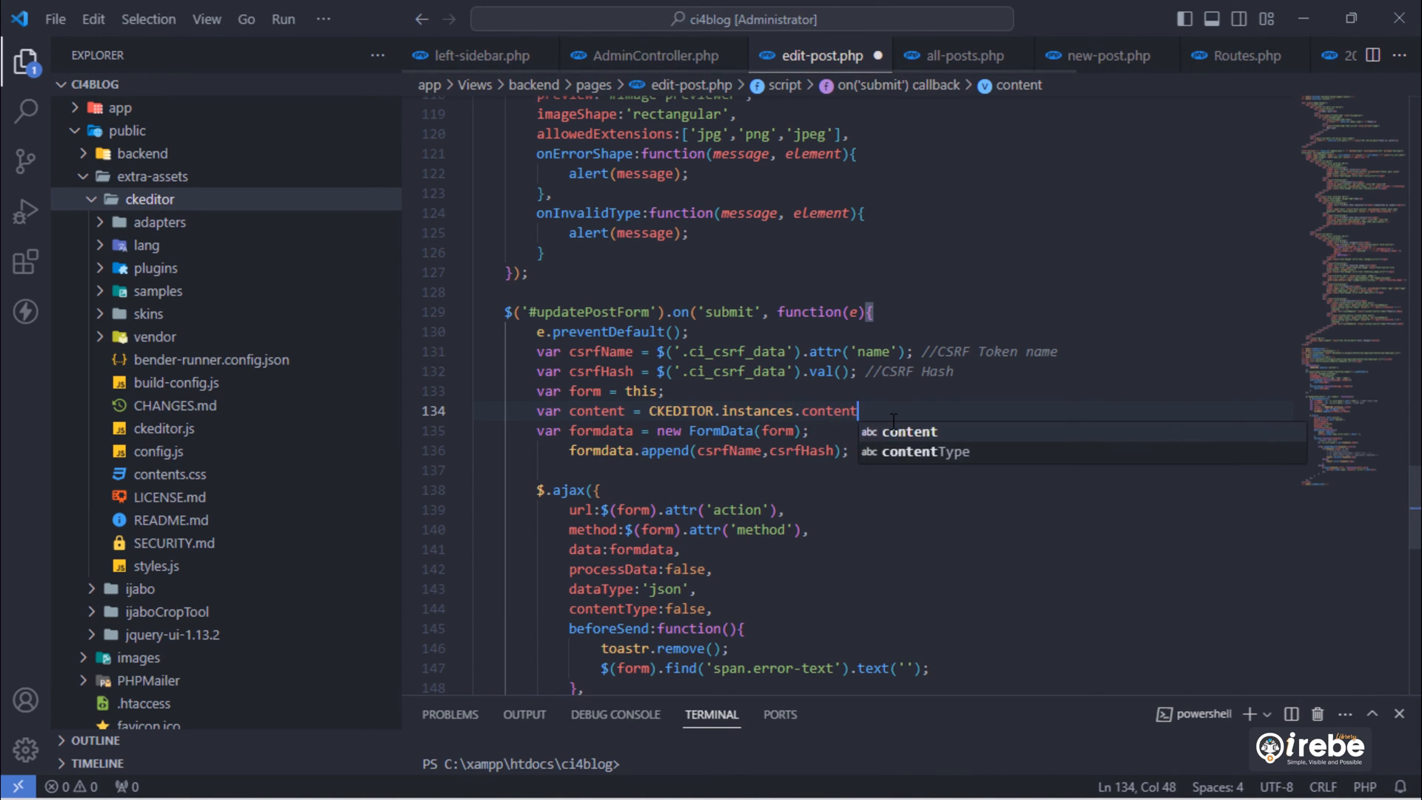
pyautogui.write('.getData();')
pyautogui.write('formdata')
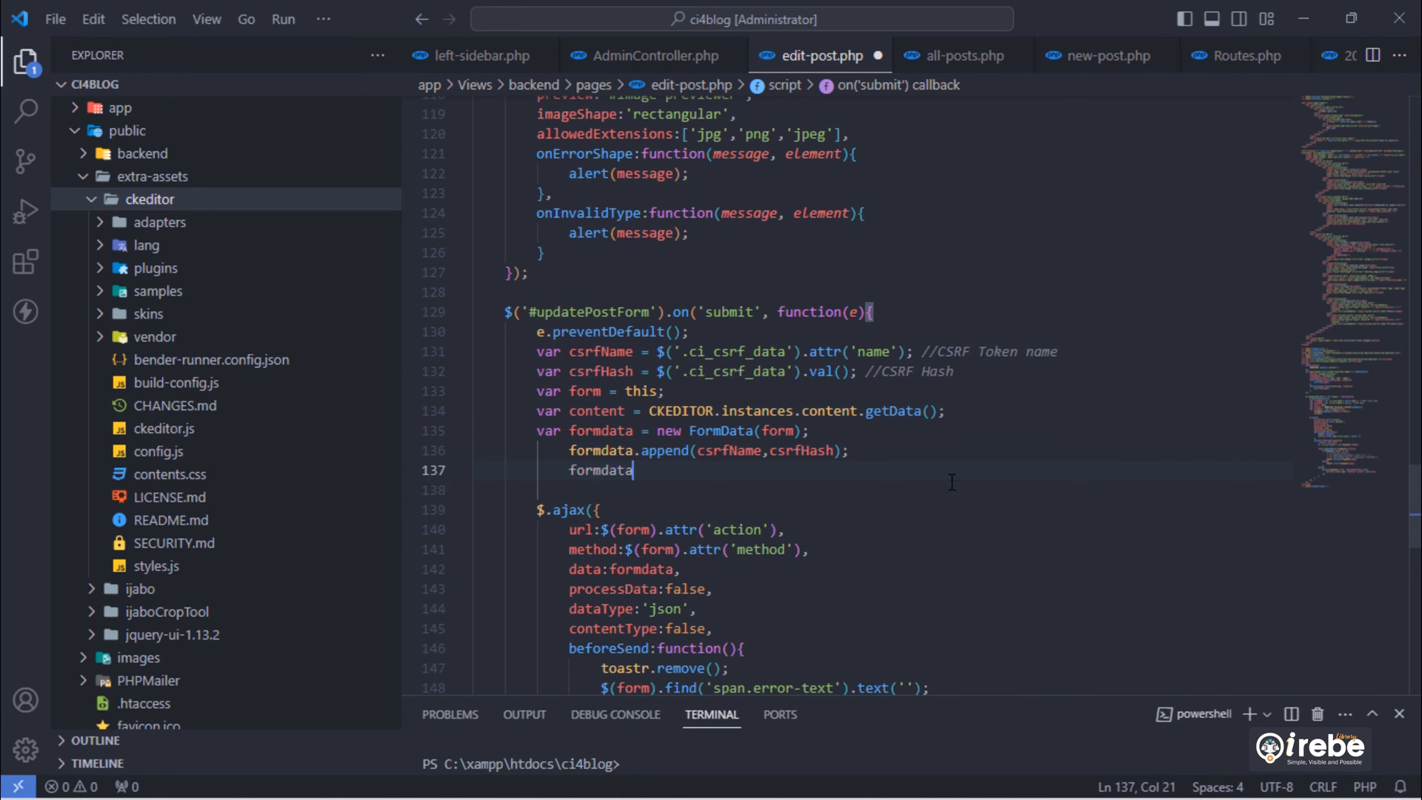
pyautogui.write(".append('content'")
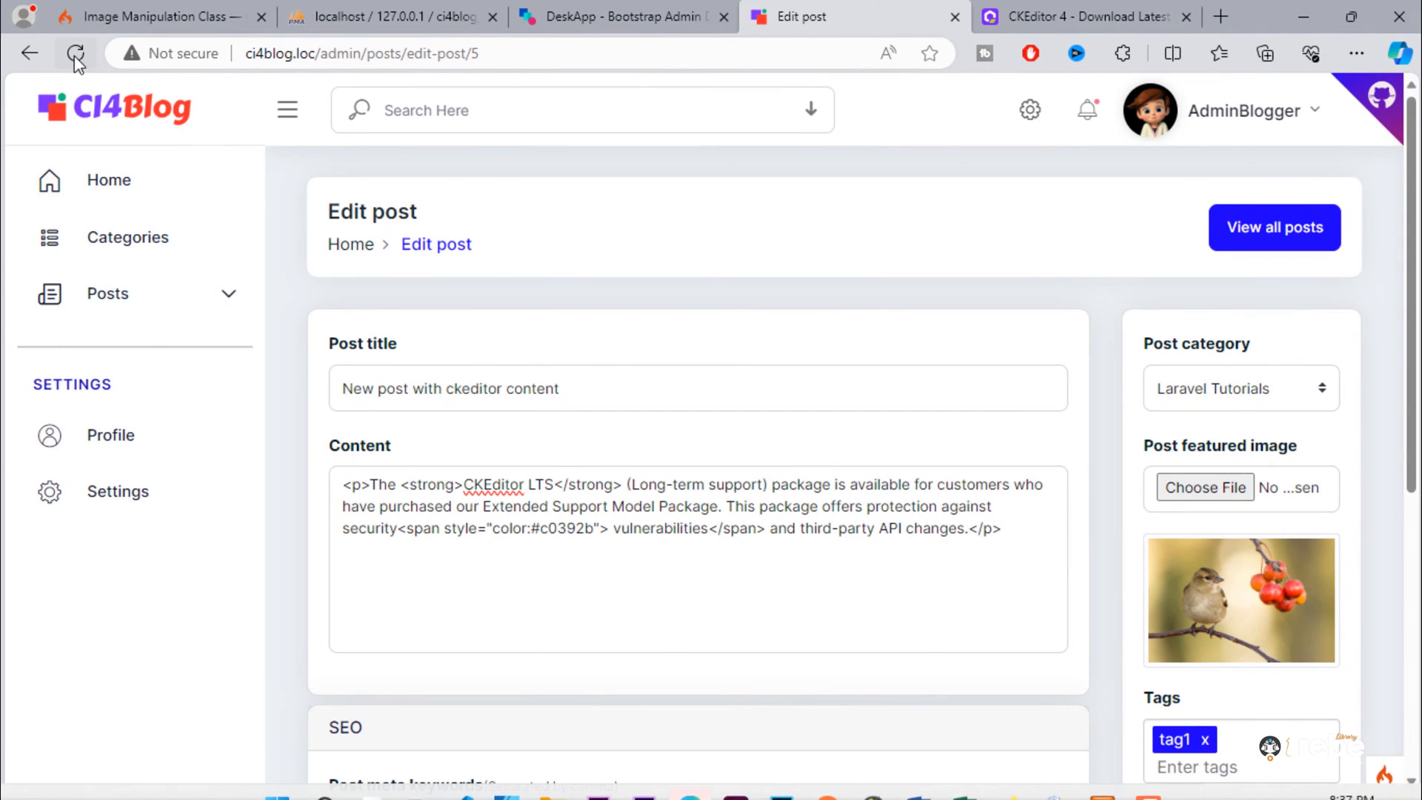
# - Reload the edit page, add 'UPDATED' as a Heading 1 in CKEditor, and save the changes successfully
pyautogui.click(75, 53)
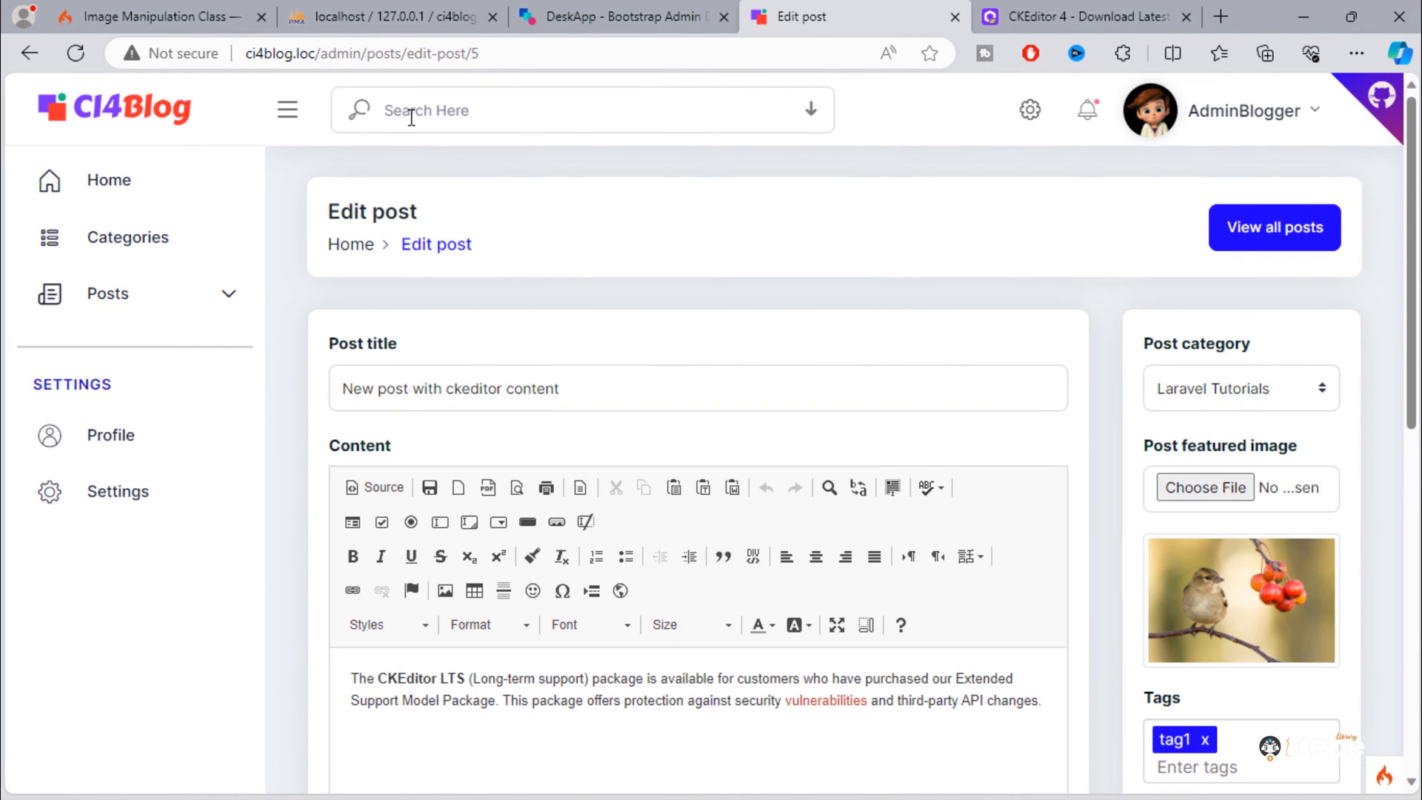
pyautogui.scroll(-3)
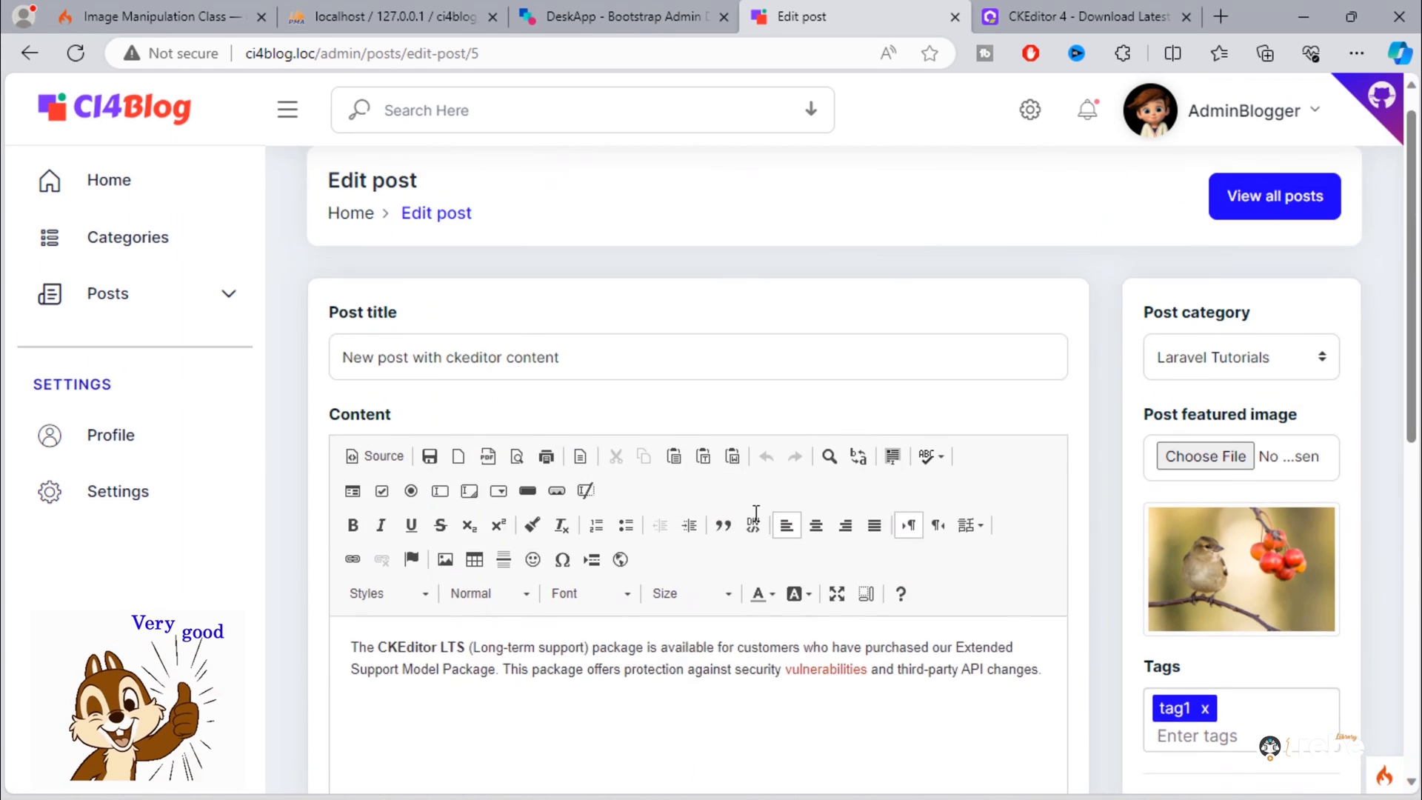
pyautogui.scroll(-3)
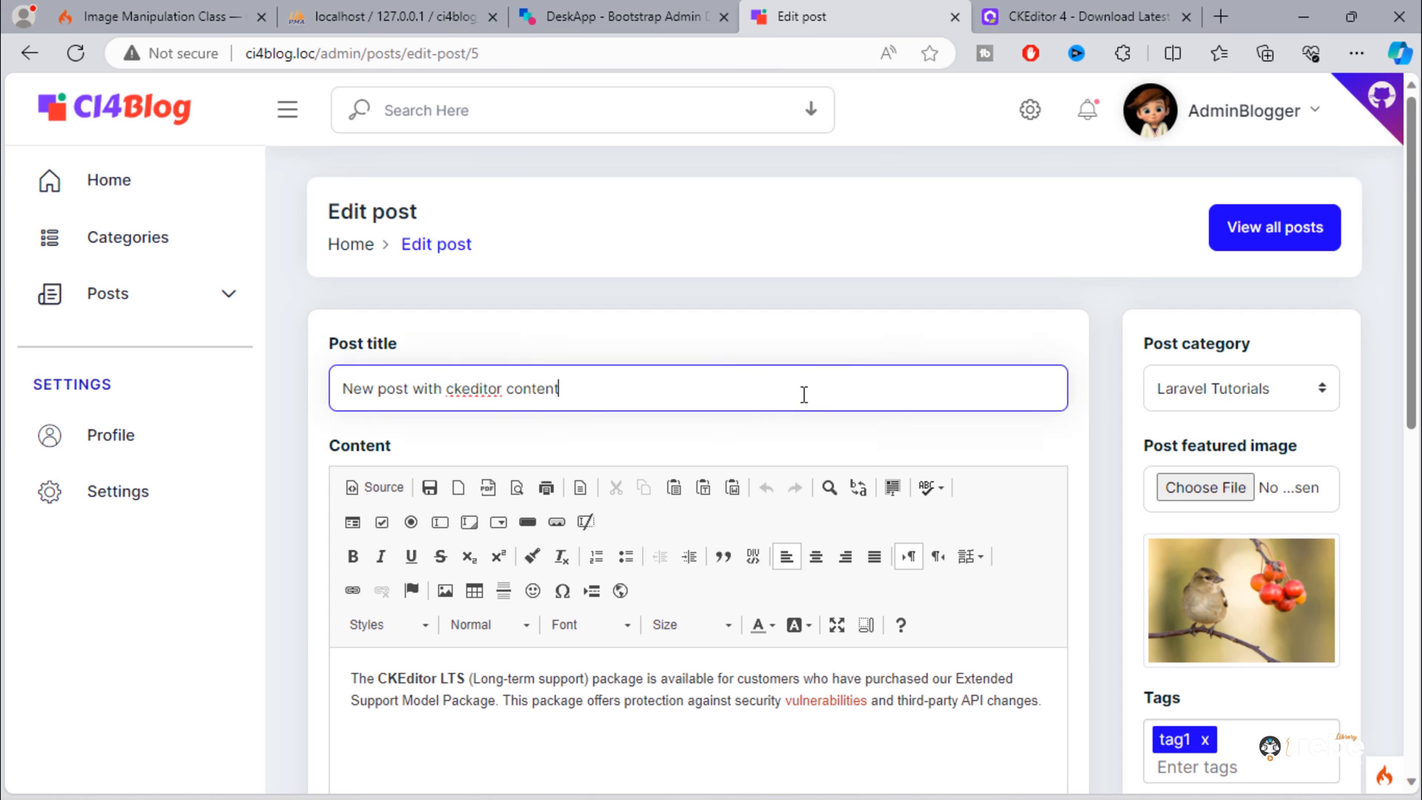
pyautogui.scroll(-3)
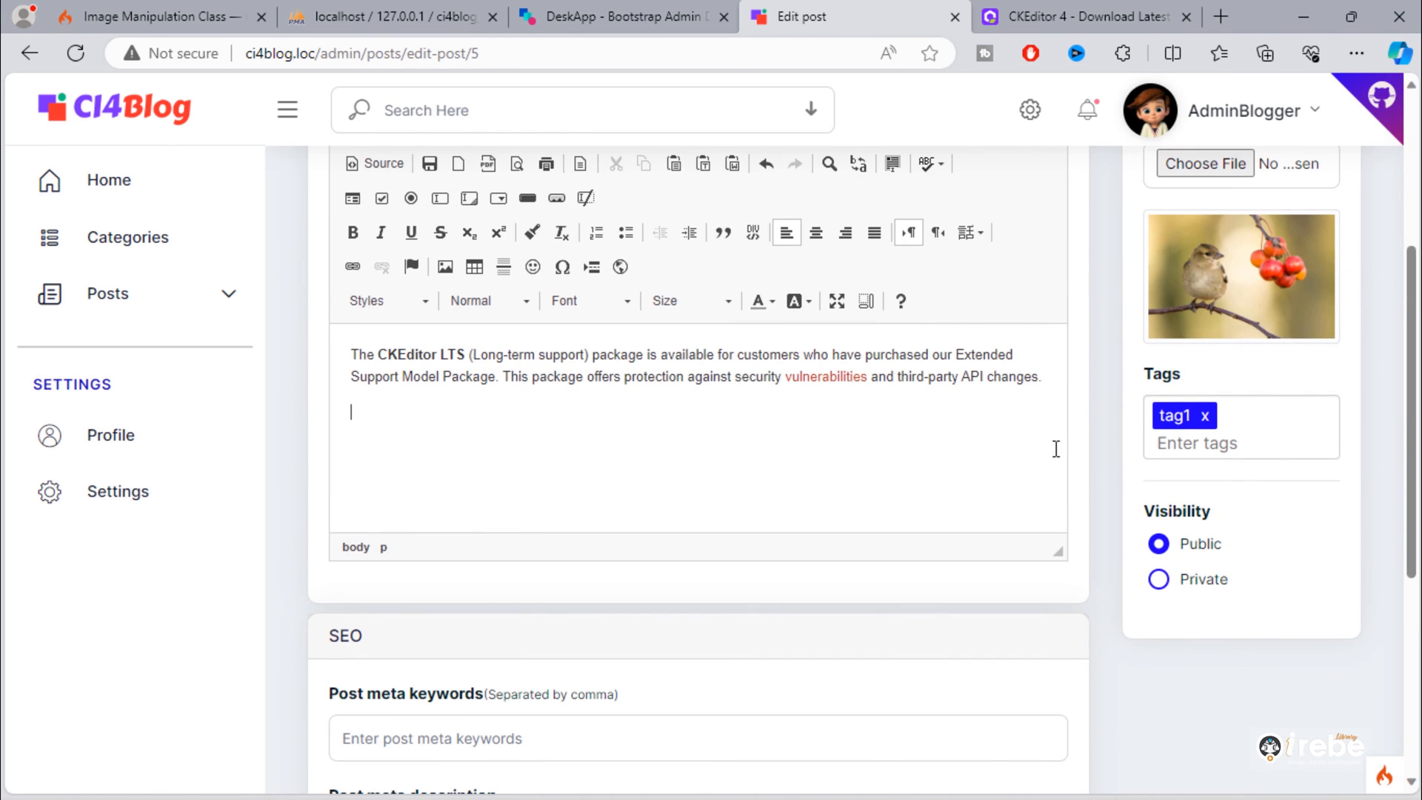
pyautogui.write('UPDATED')
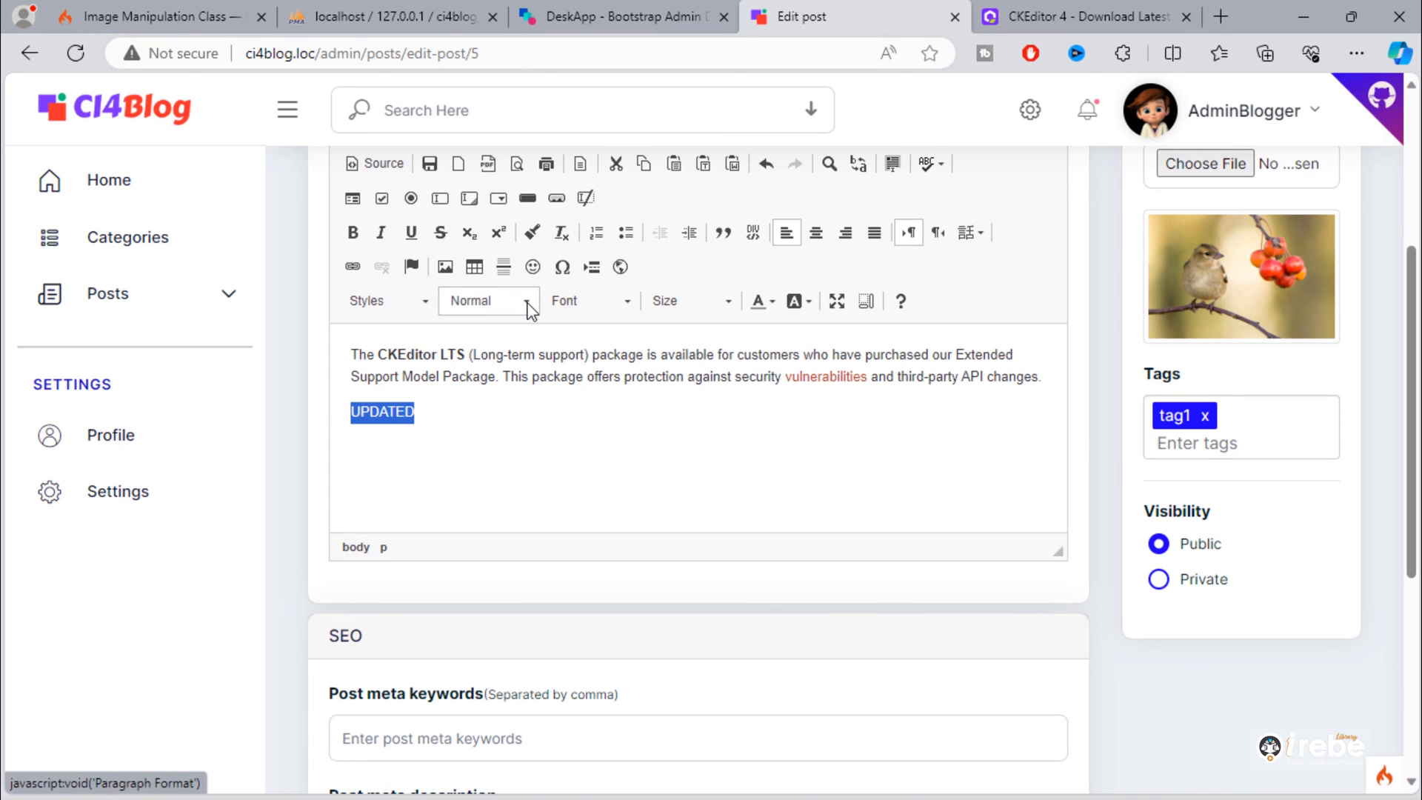
pyautogui.click(487, 301)
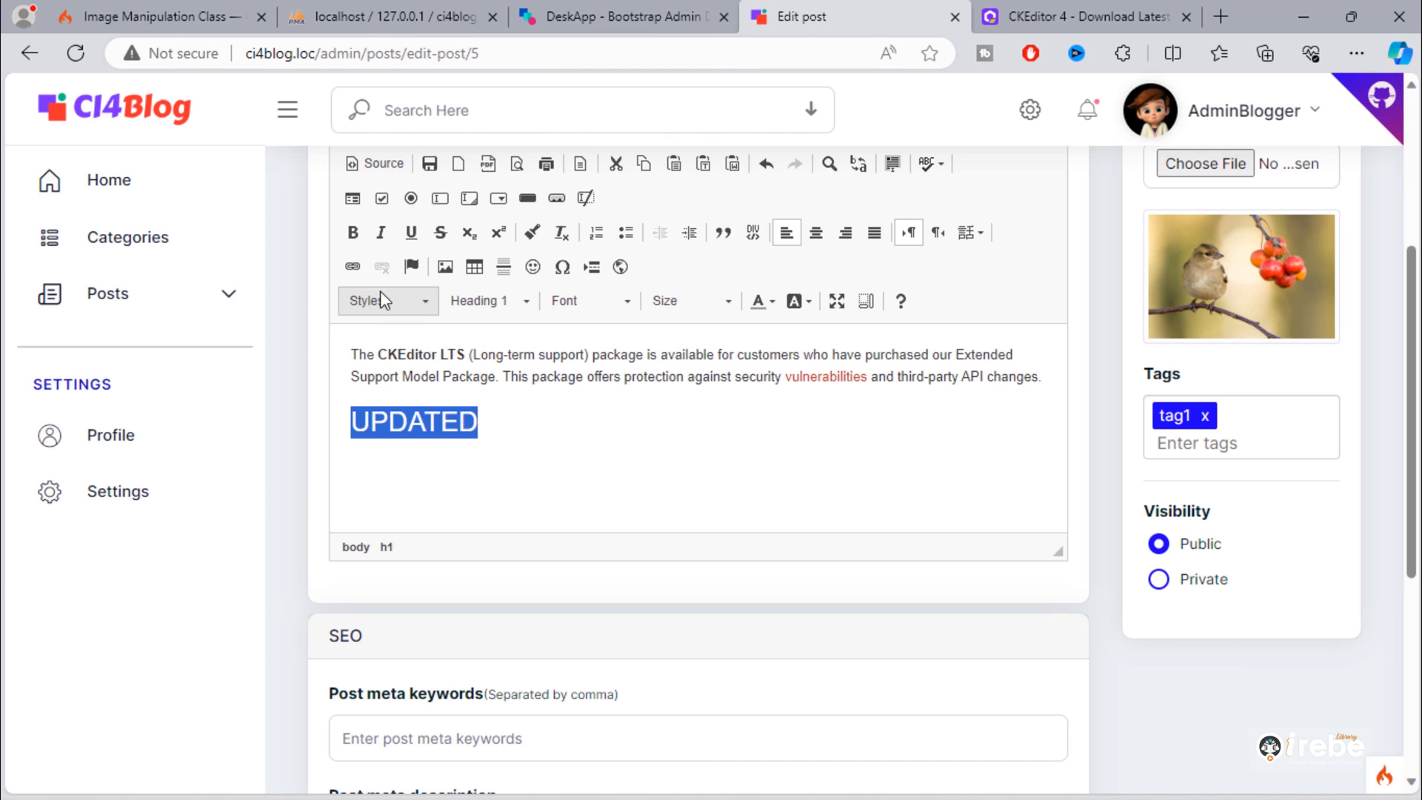
pyautogui.click(352, 233)
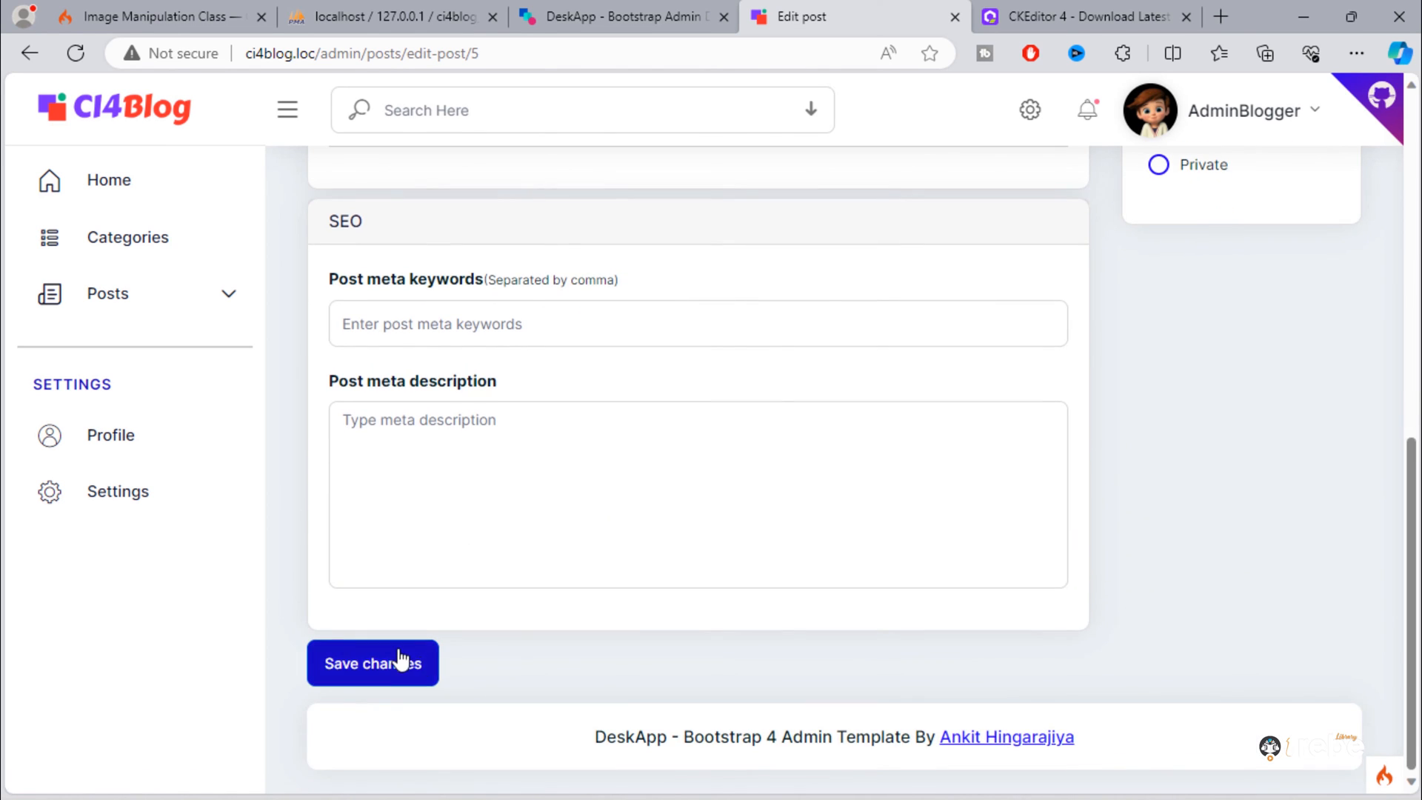
pyautogui.click(372, 664)
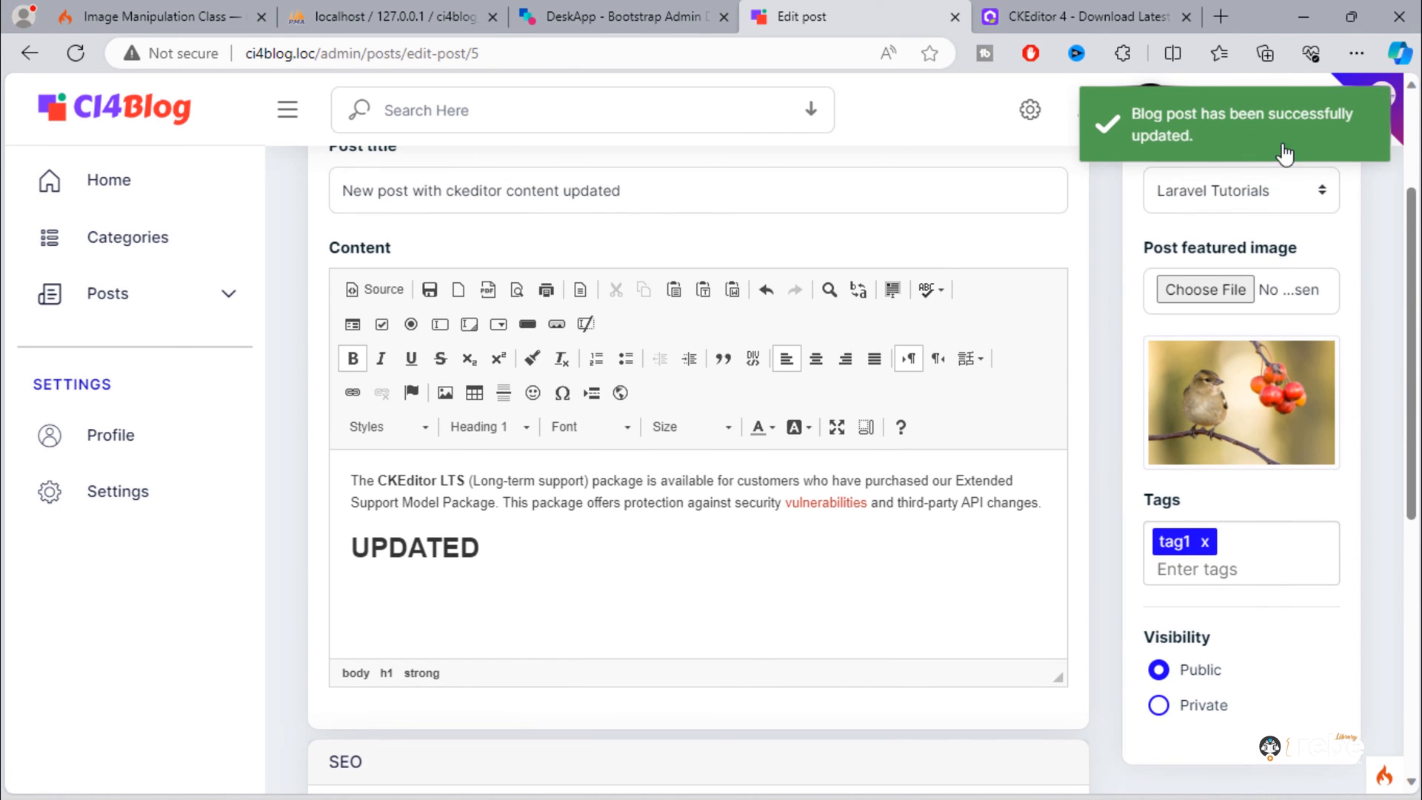
pyautogui.moveTo(1234, 137)
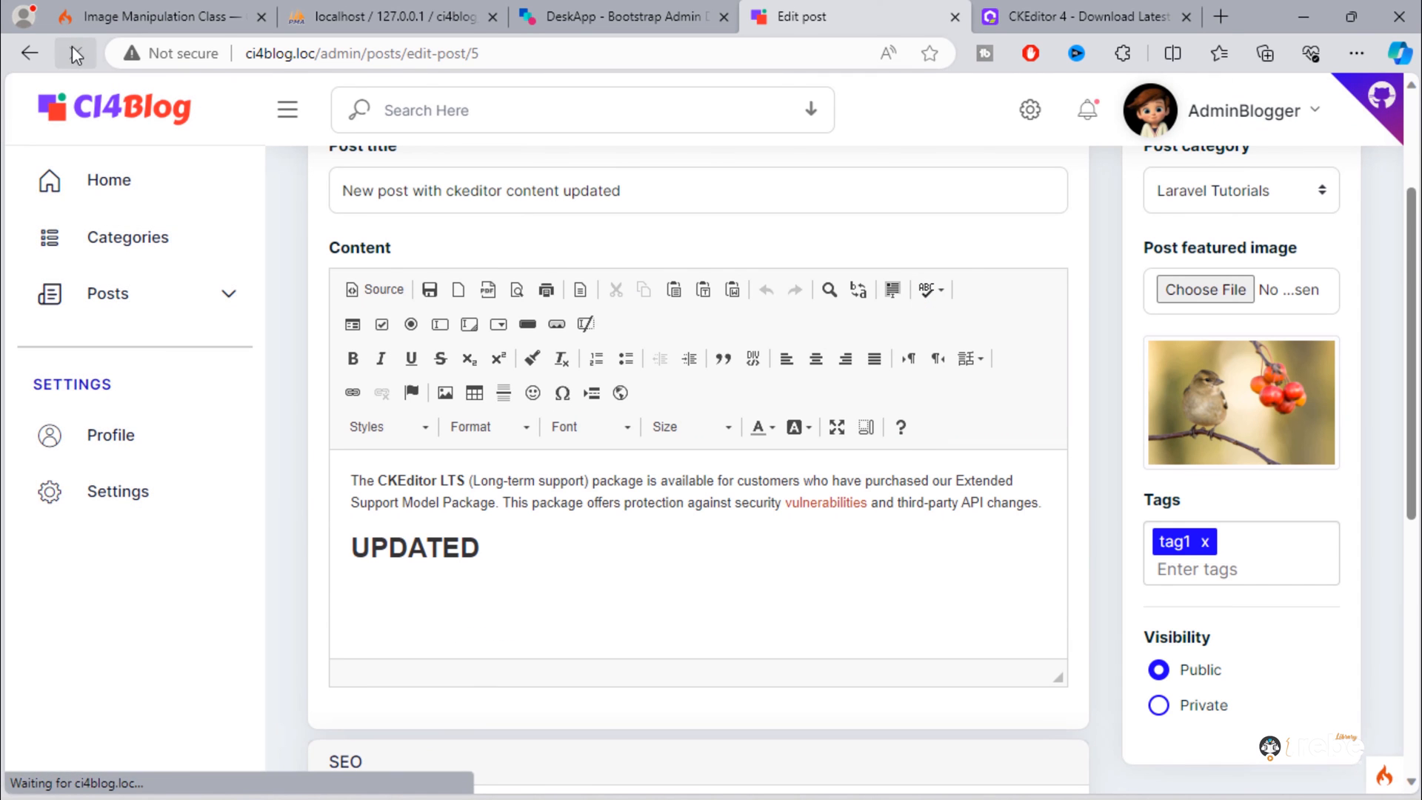
pyautogui.scroll(-3)
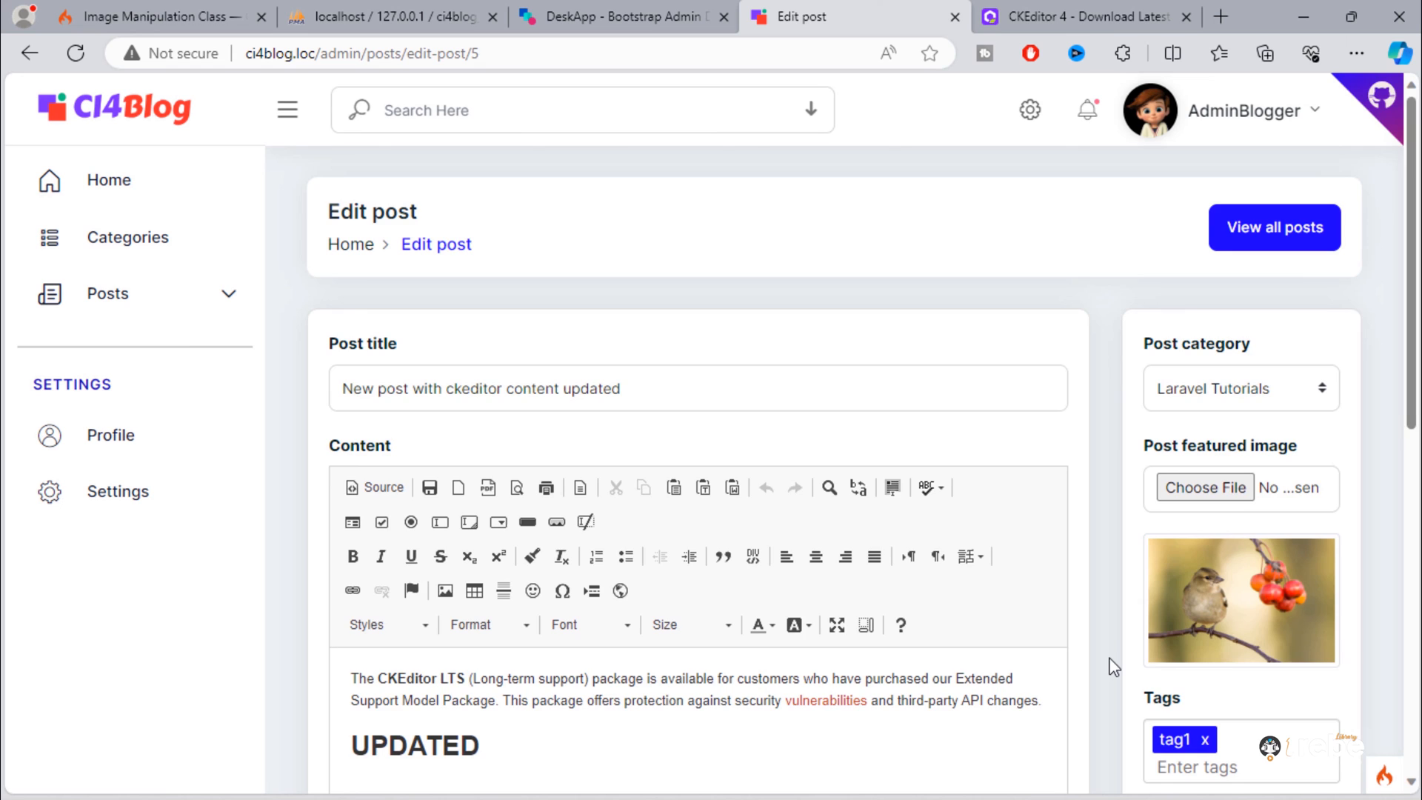
pyautogui.scroll(-3)
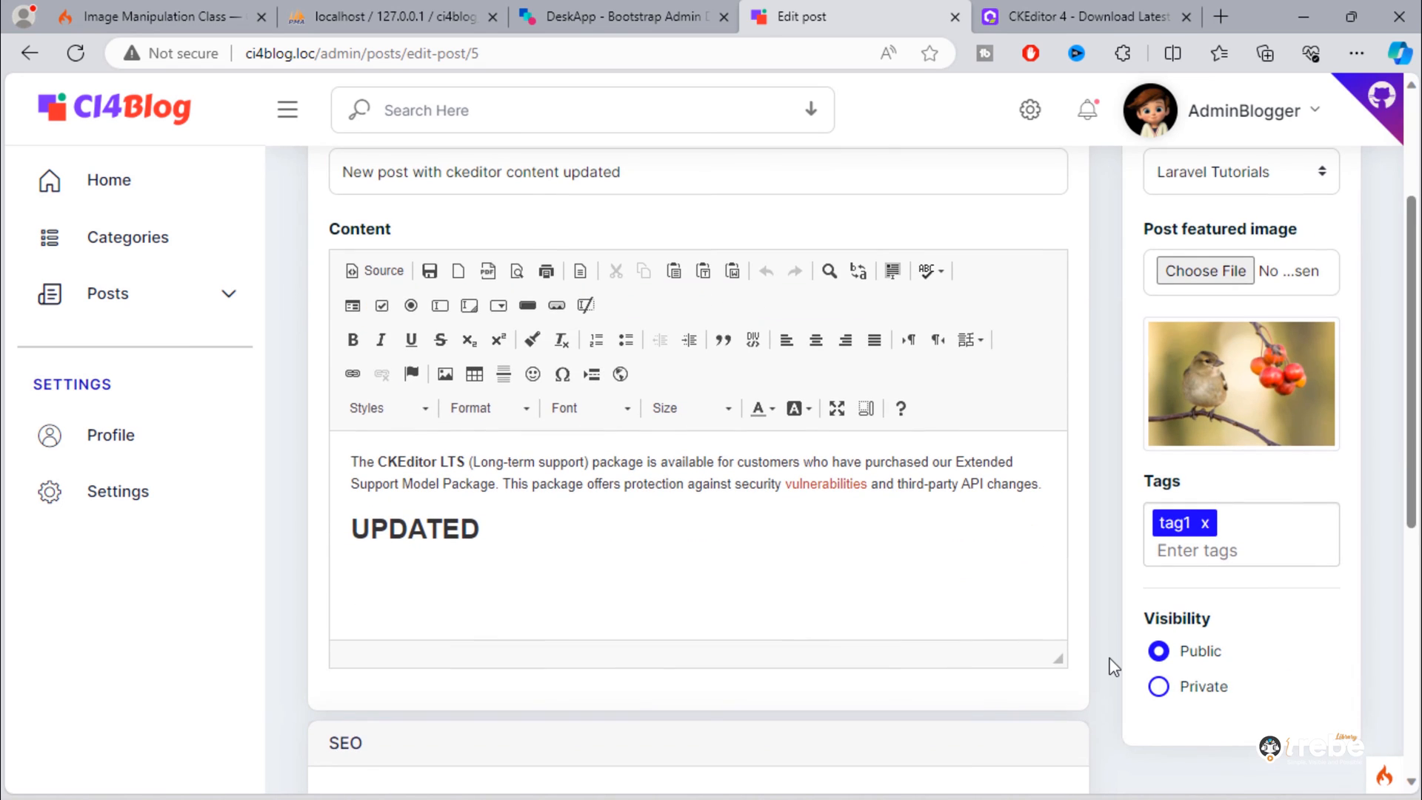
pyautogui.moveTo(1117, 764)
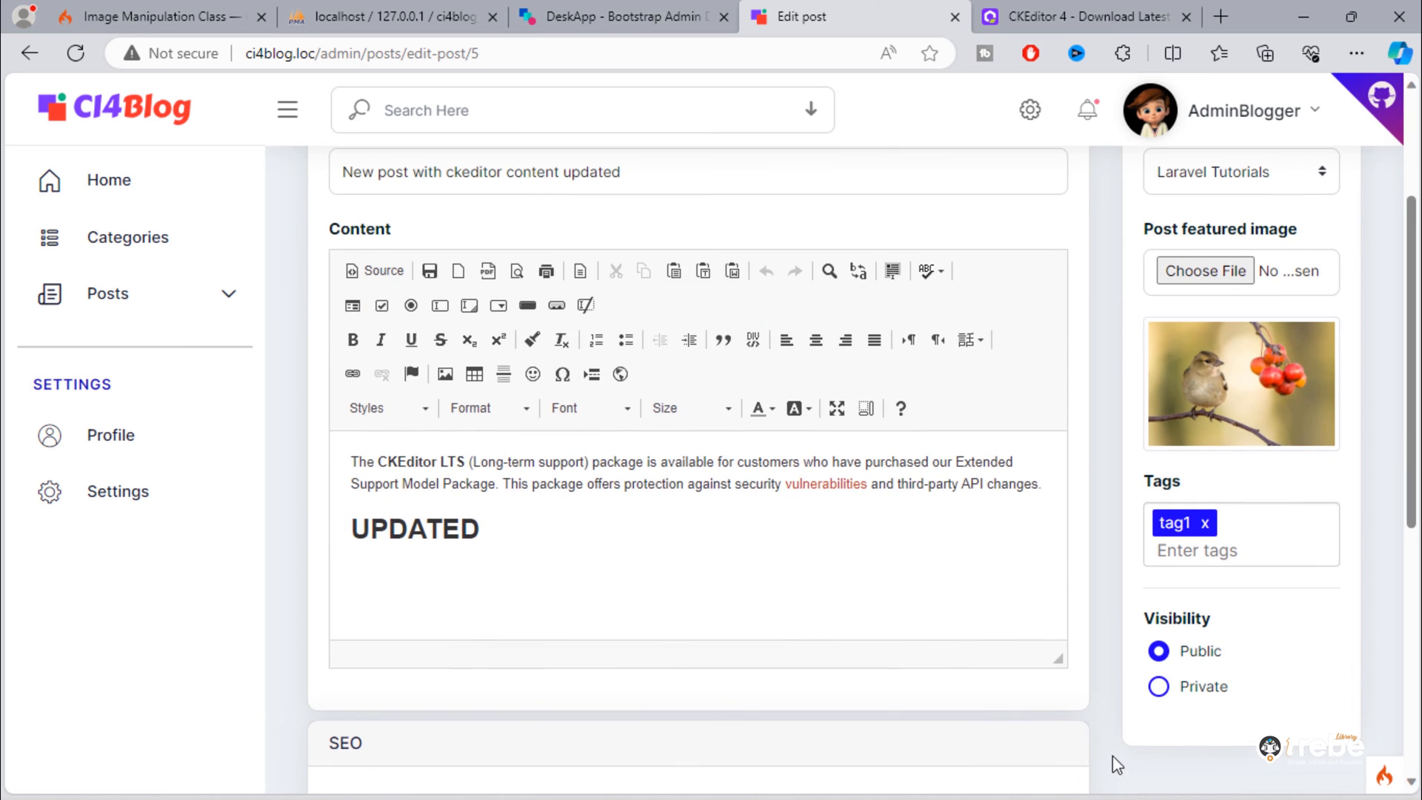
pyautogui.moveTo(809, 637)
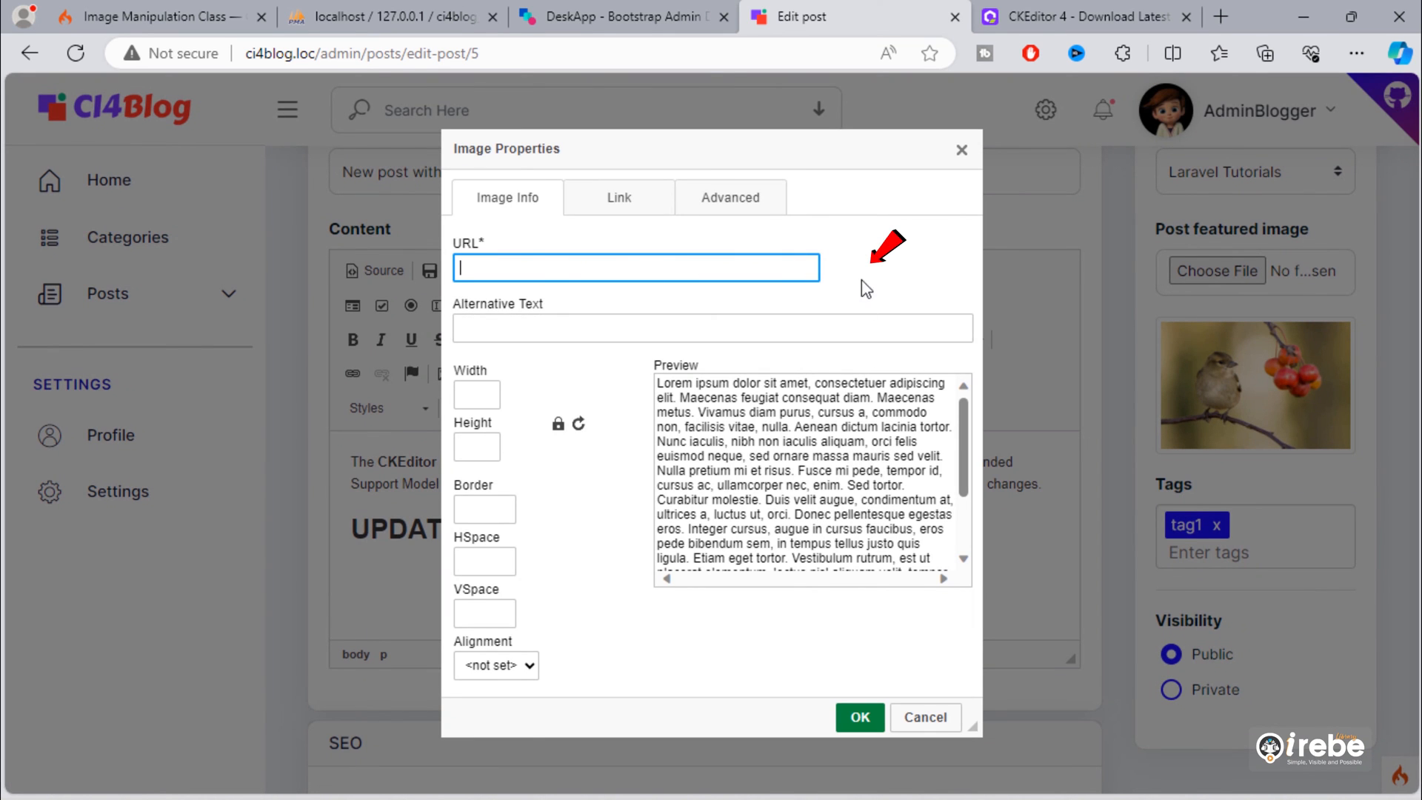
pyautogui.click(924, 717)
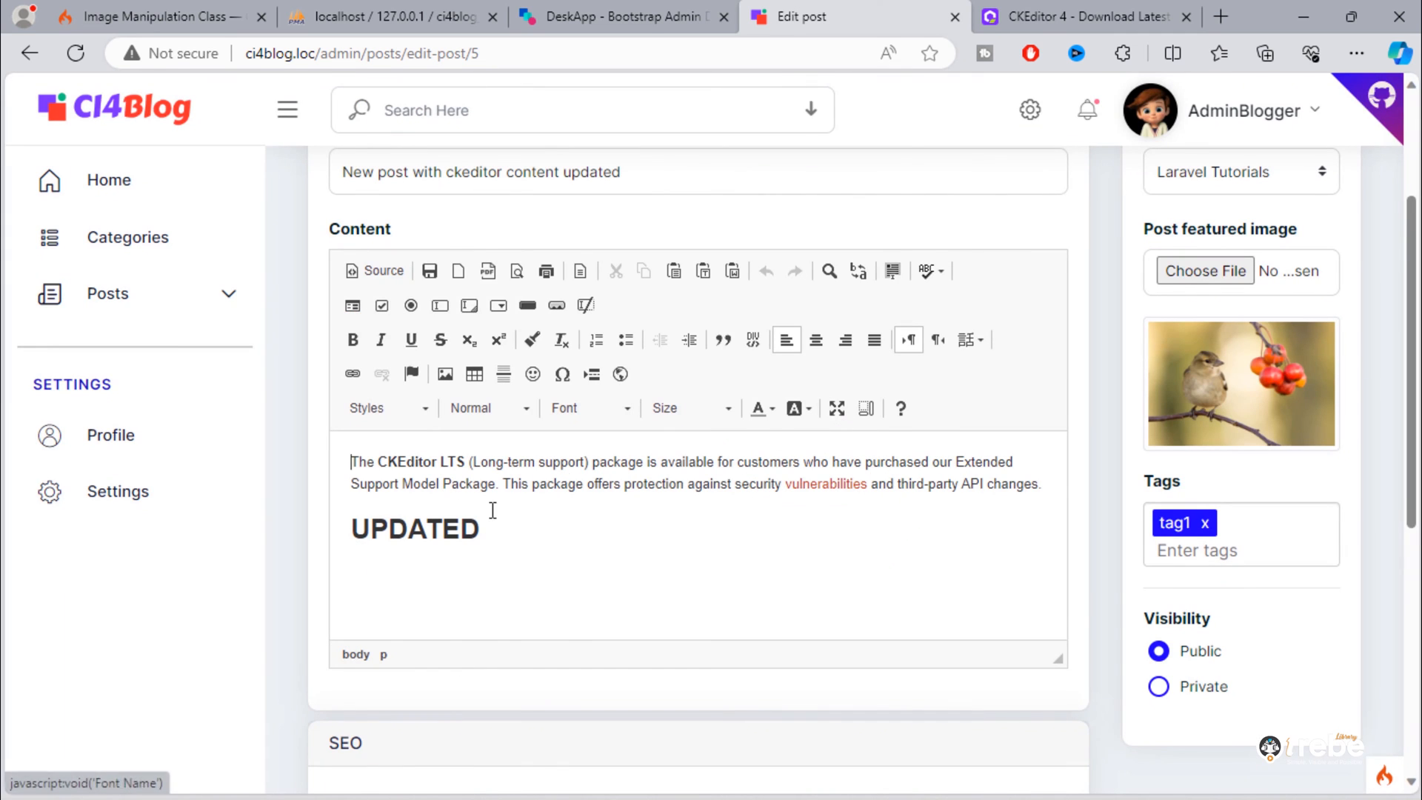
pyautogui.moveTo(841, 616)
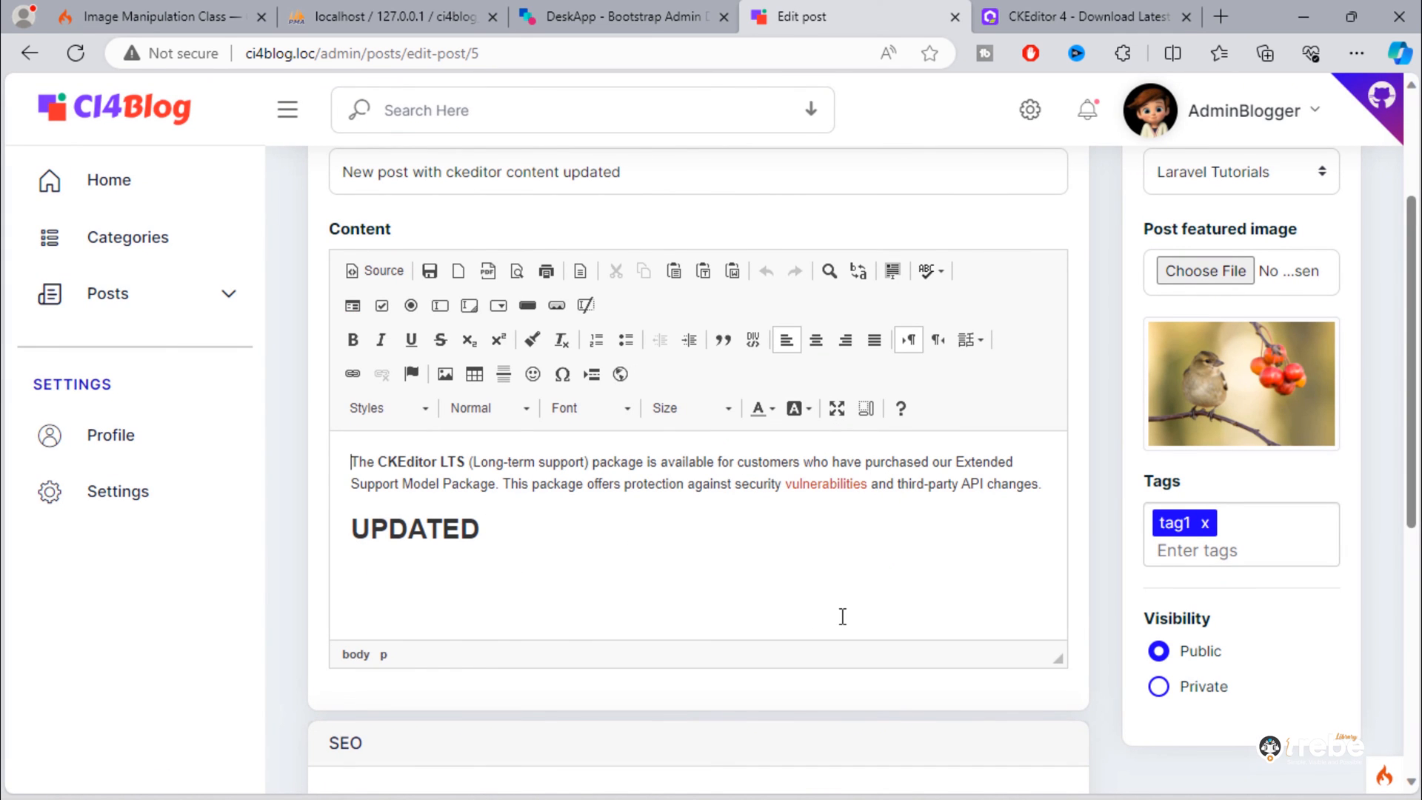
pyautogui.click(445, 373)
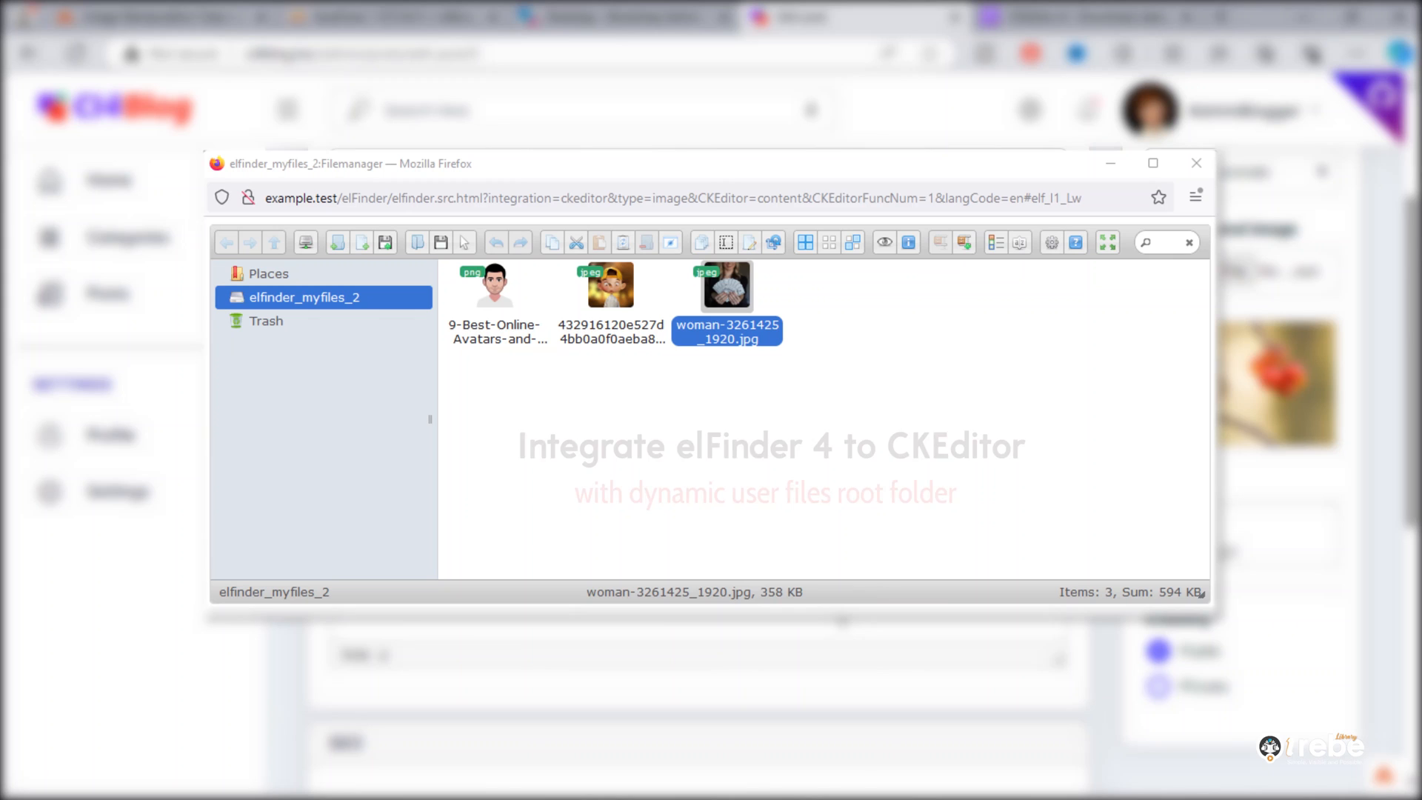